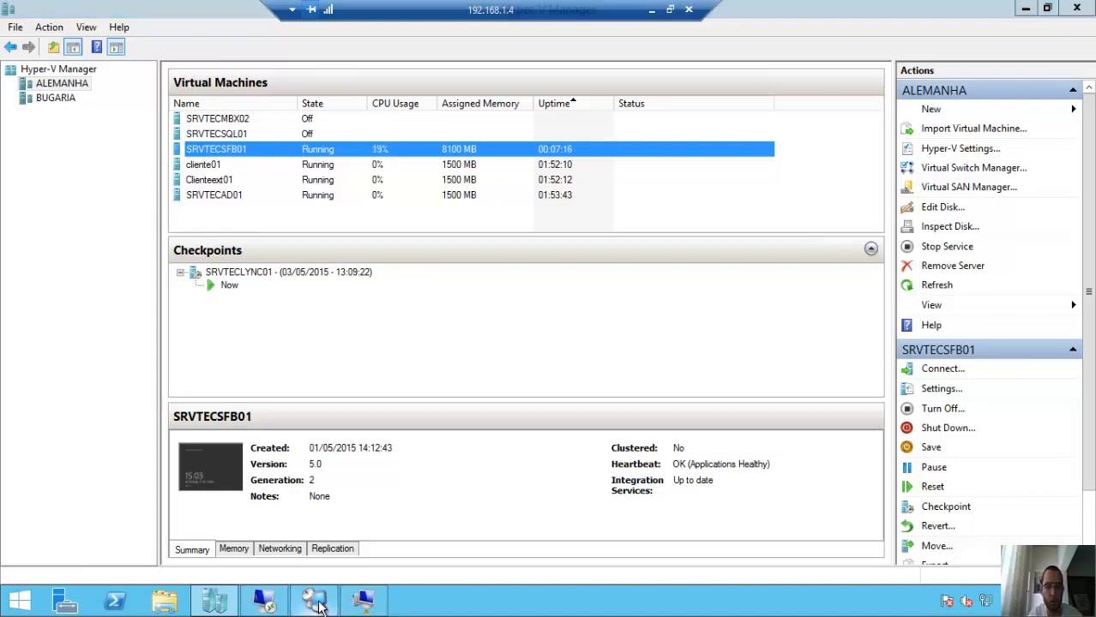
Connect to SRVTECSFB01's remote desktop and let the Visual C++ 2013 Redistributable prerequisite install
click(313, 600)
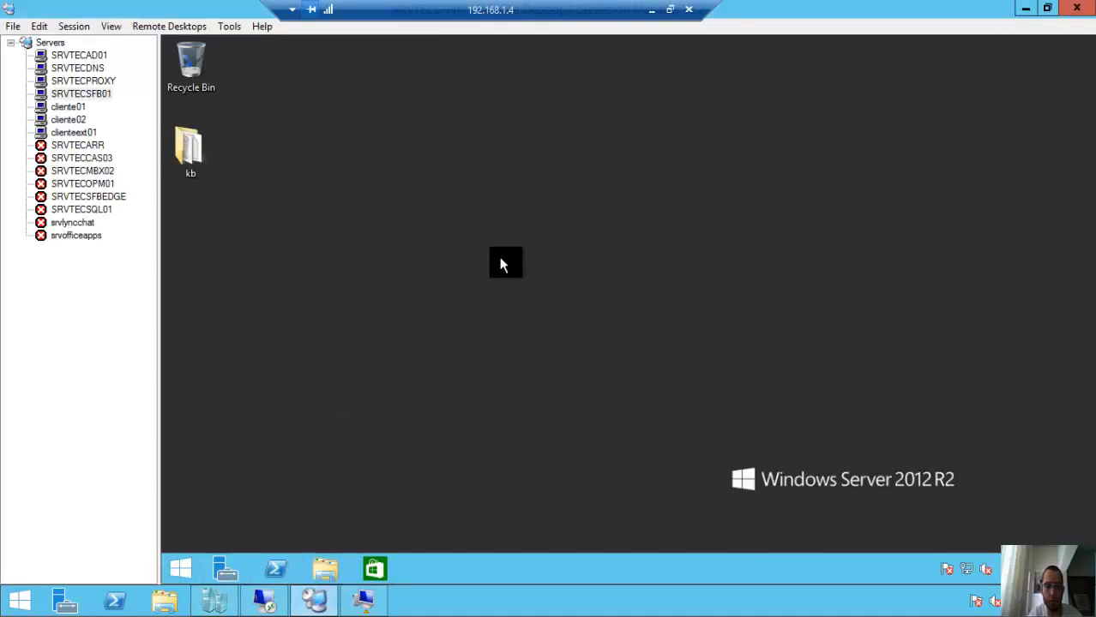
click(325, 569)
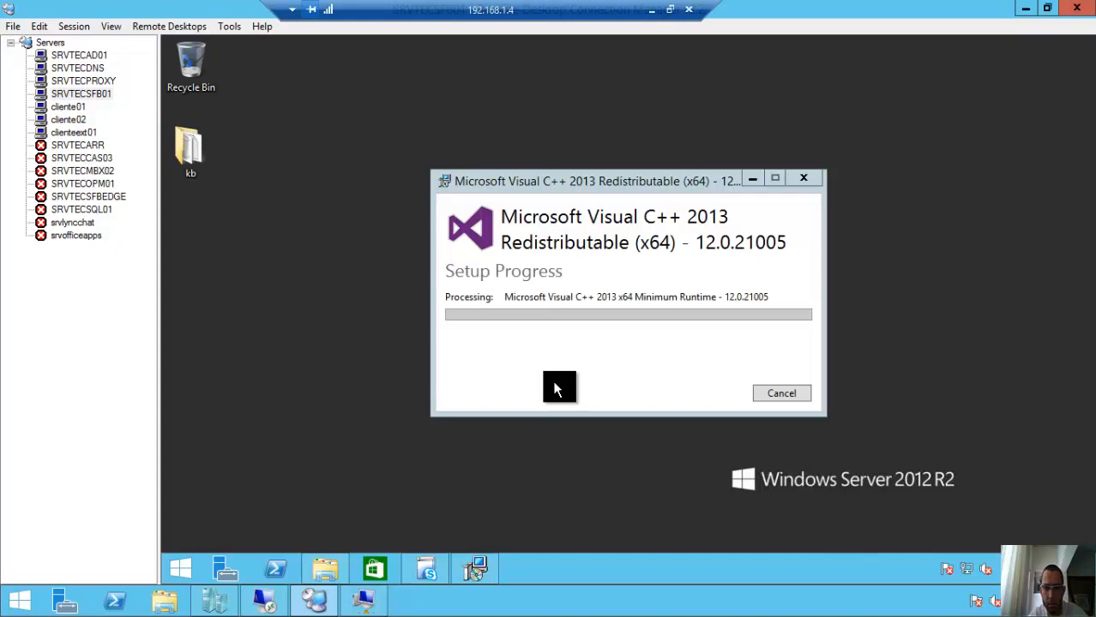
mouse_move(592, 191)
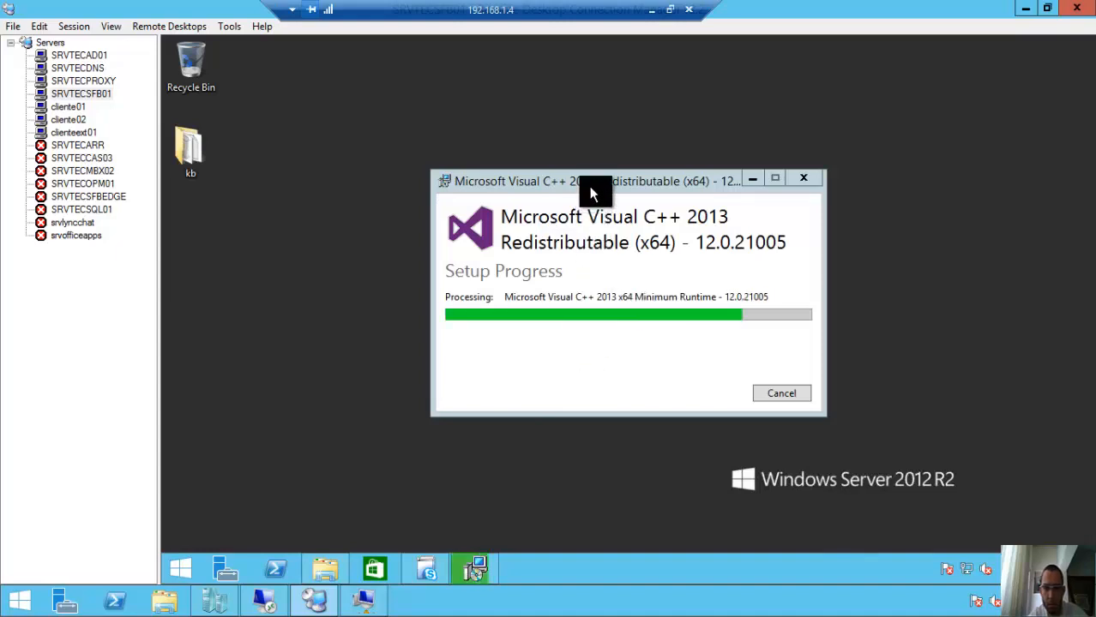
drag(592, 182, 562, 168)
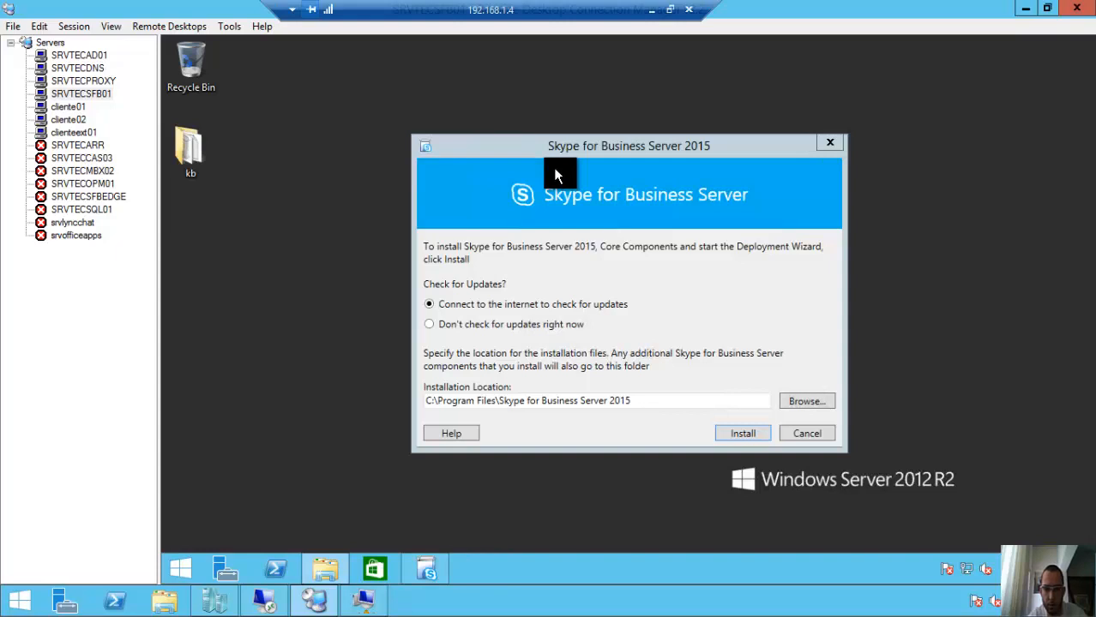
mouse_move(531, 319)
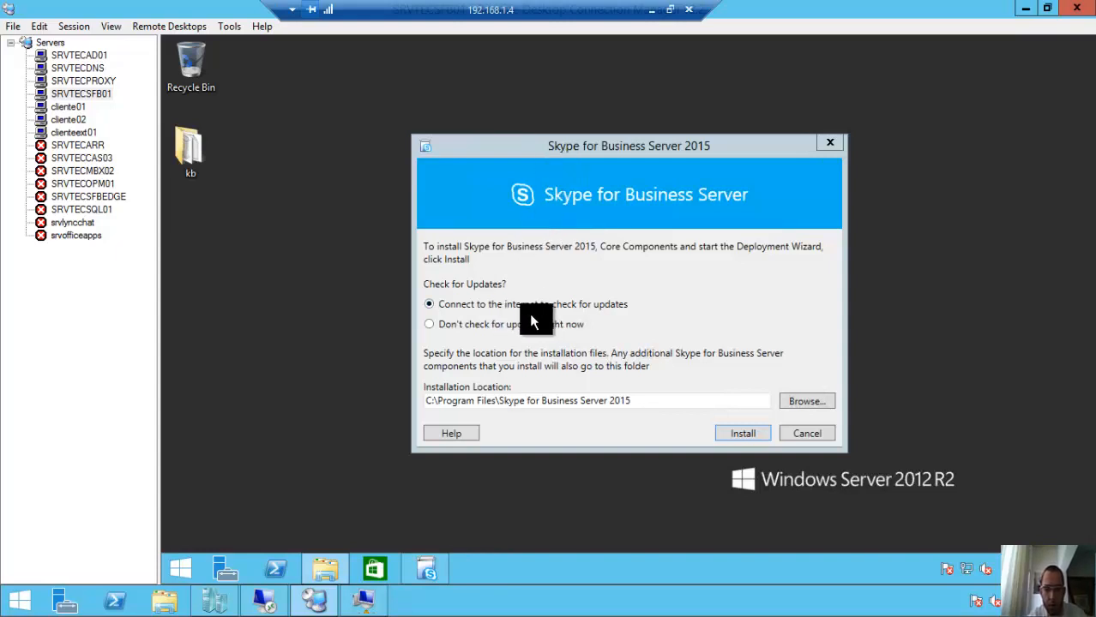
mouse_move(547, 323)
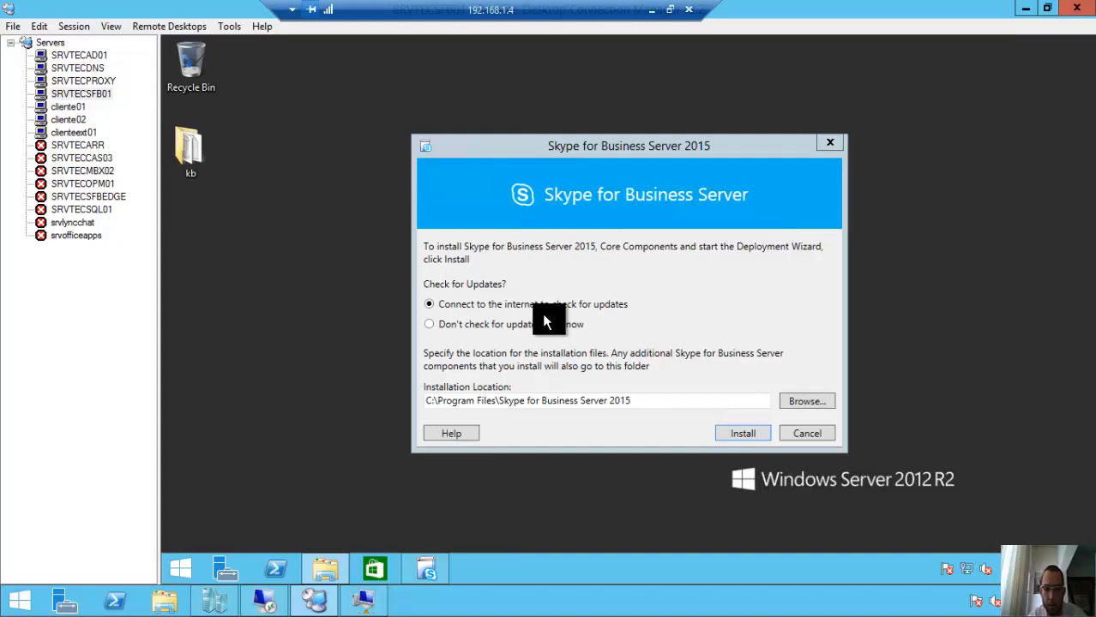
mouse_move(494, 335)
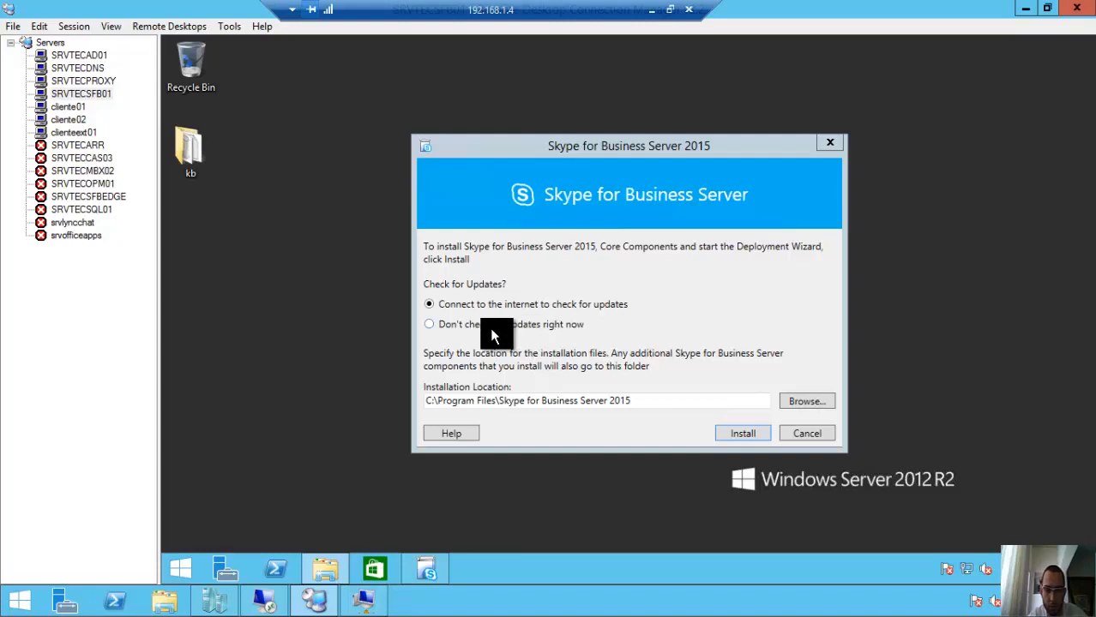
Keep 'Connect to the internet to check for updates' selected after toggling the update option
click(429, 324)
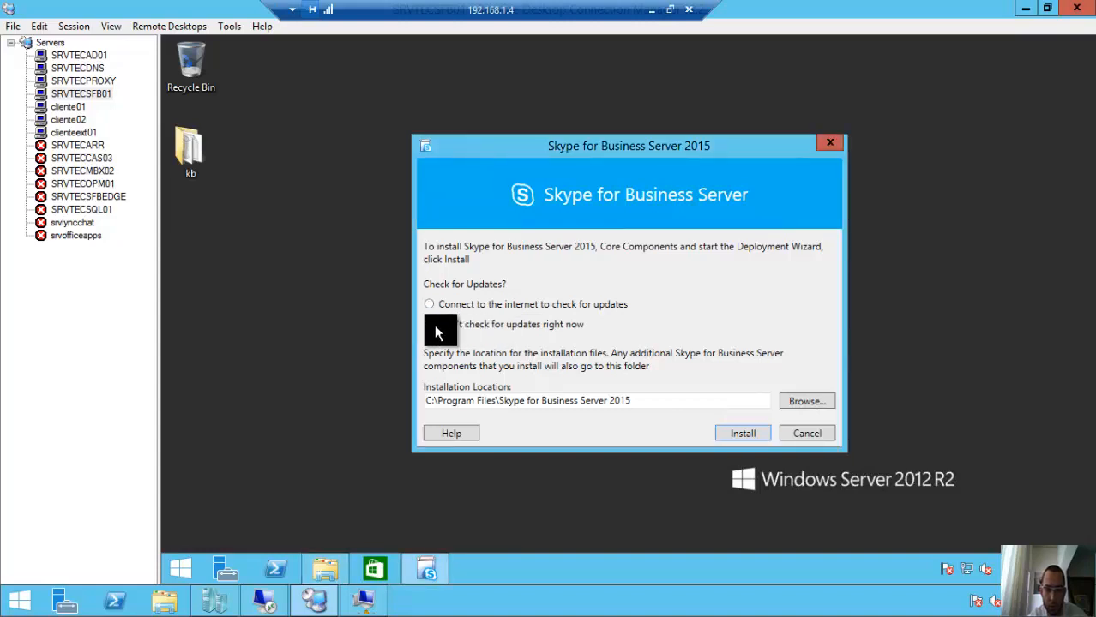
click(429, 324)
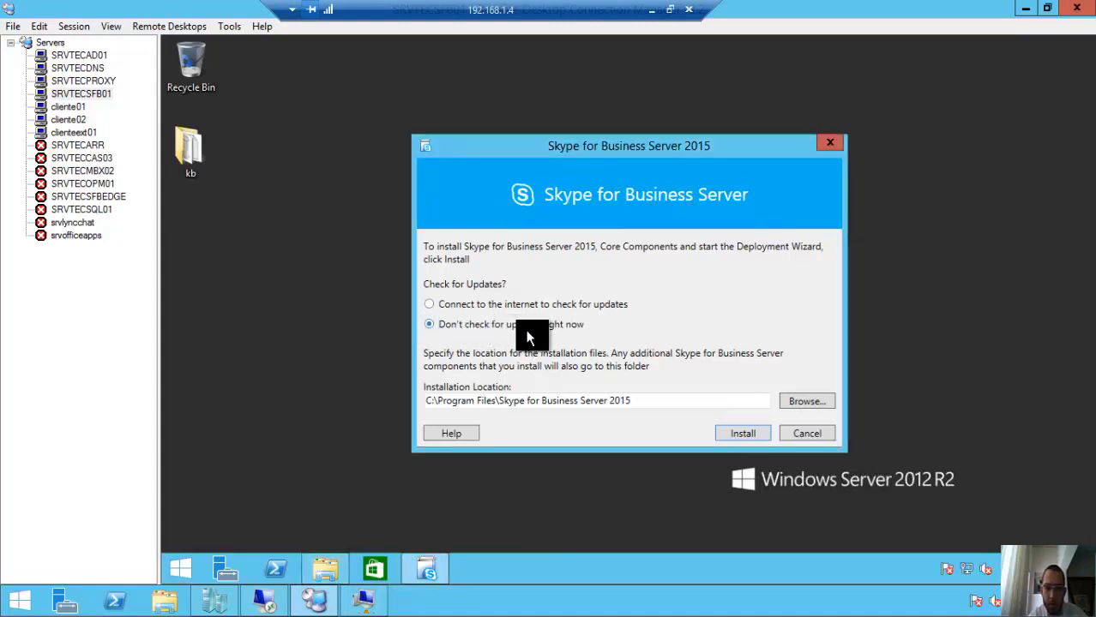
click(428, 304)
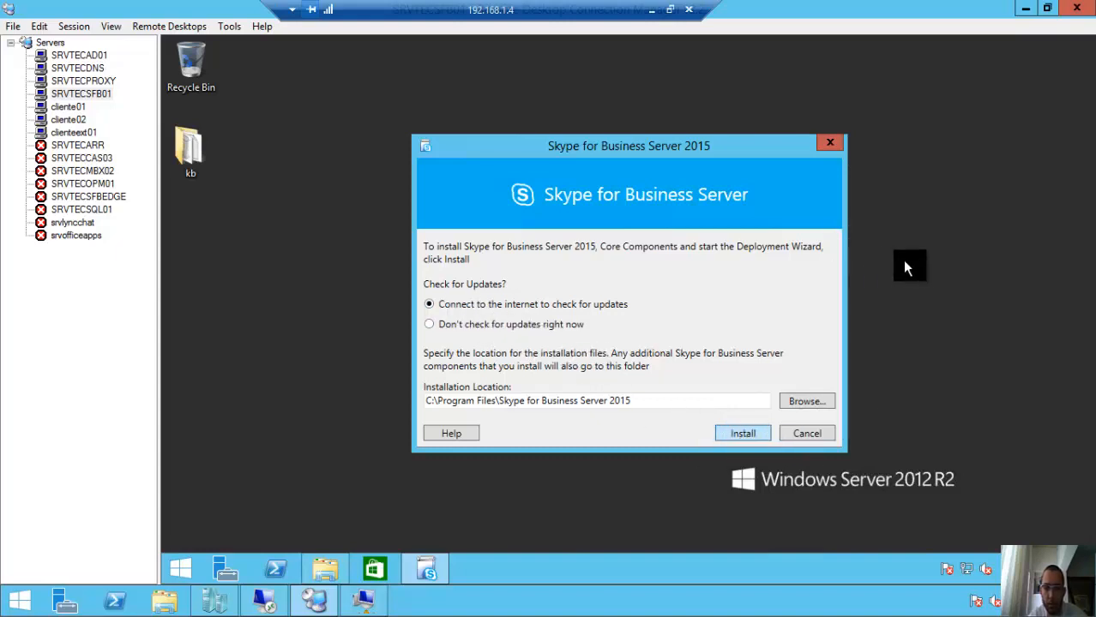
Install the Core Components, accepting the license terms and continuing past the update check
click(741, 432)
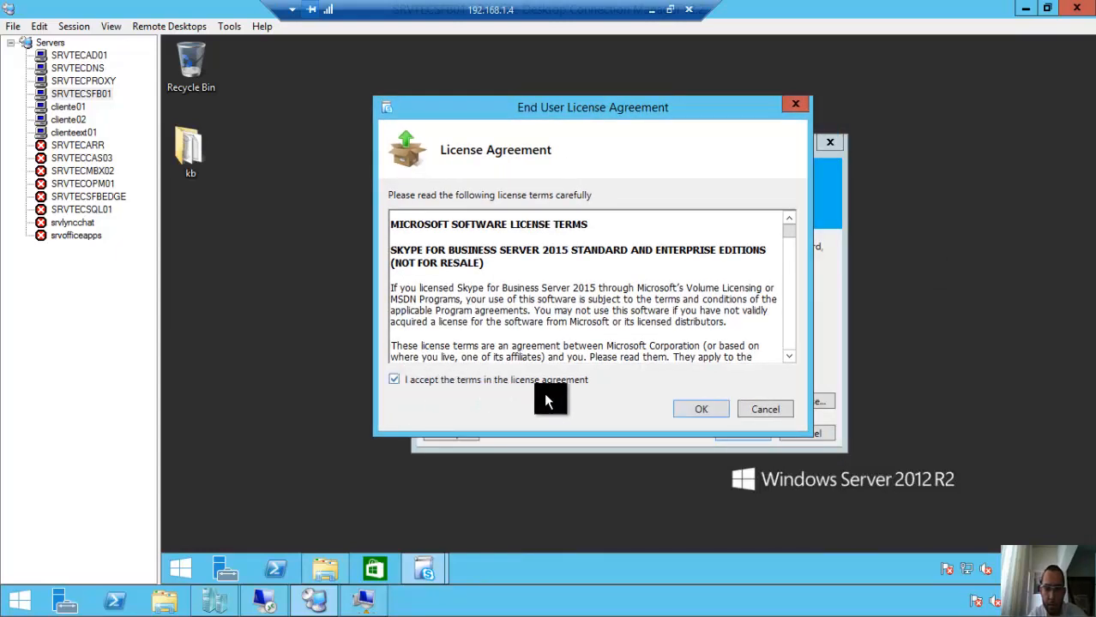
click(700, 408)
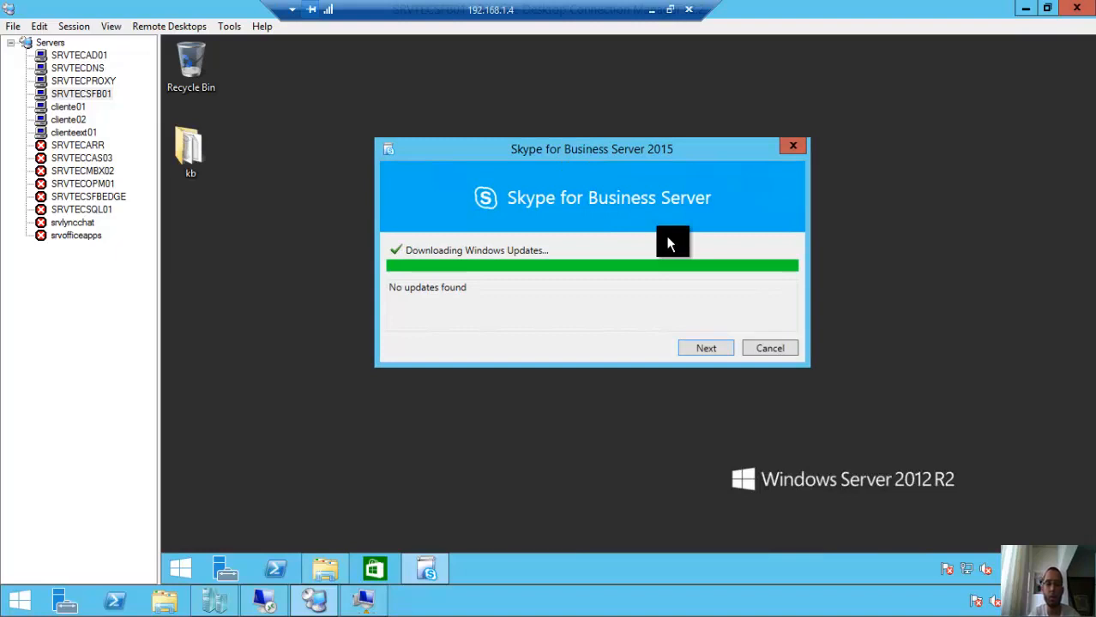
click(706, 347)
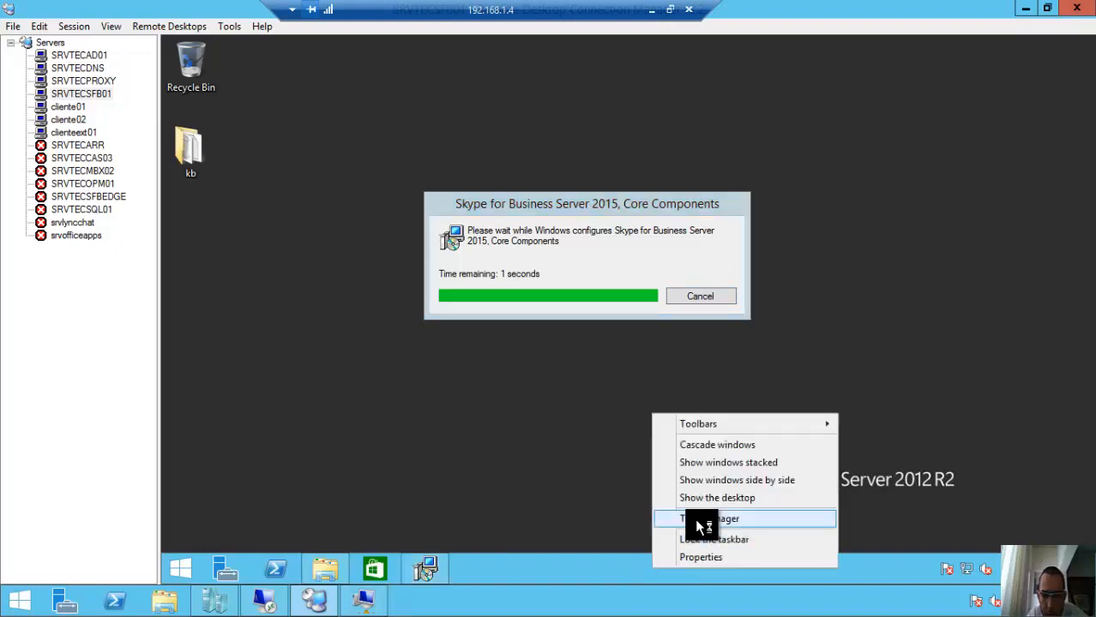
Review memory and CPU usage in Task Manager's Performance view, then close Task Manager
click(703, 518)
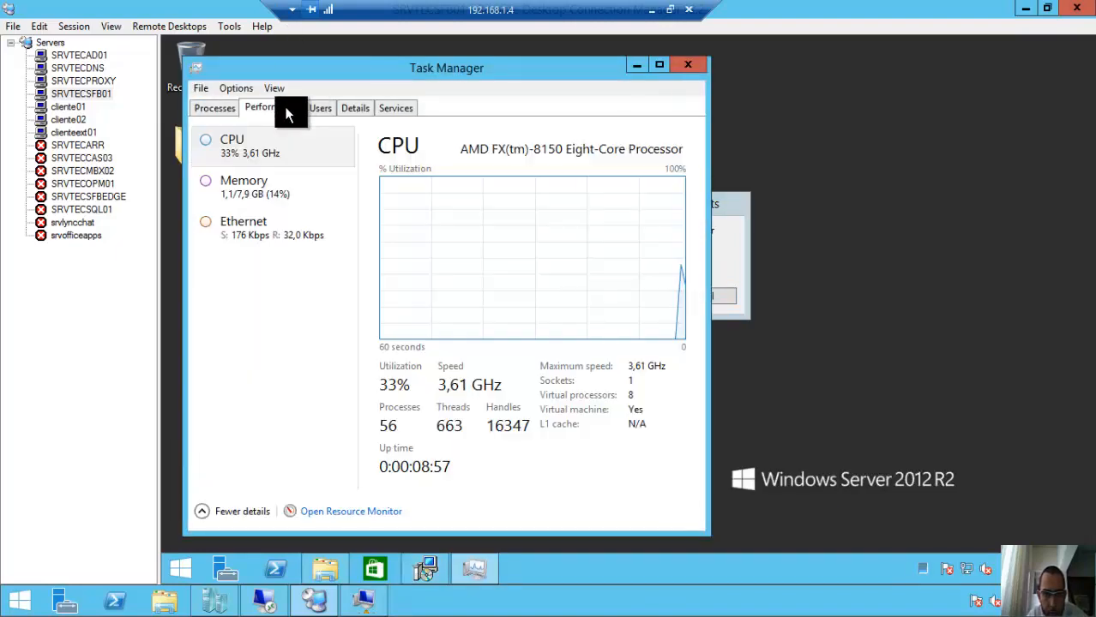
click(244, 187)
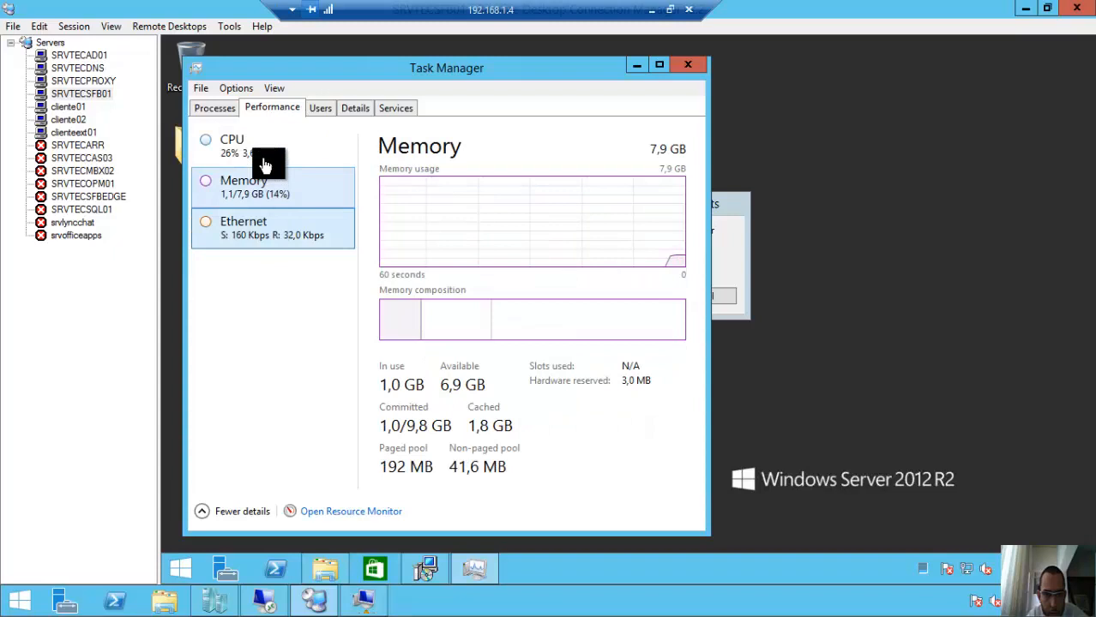
click(231, 146)
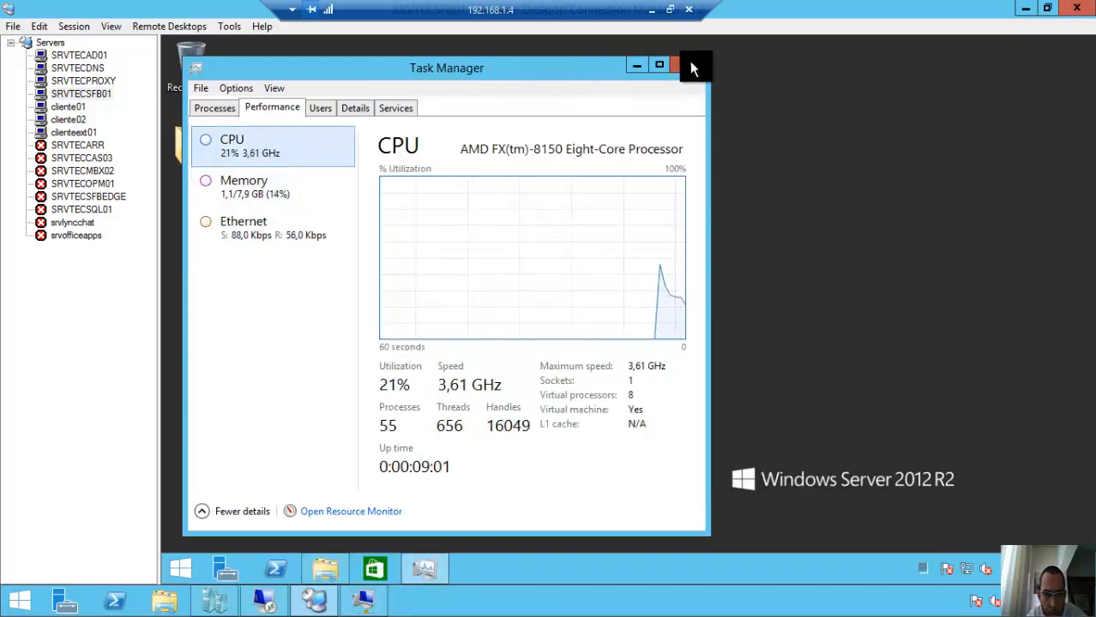
click(686, 65)
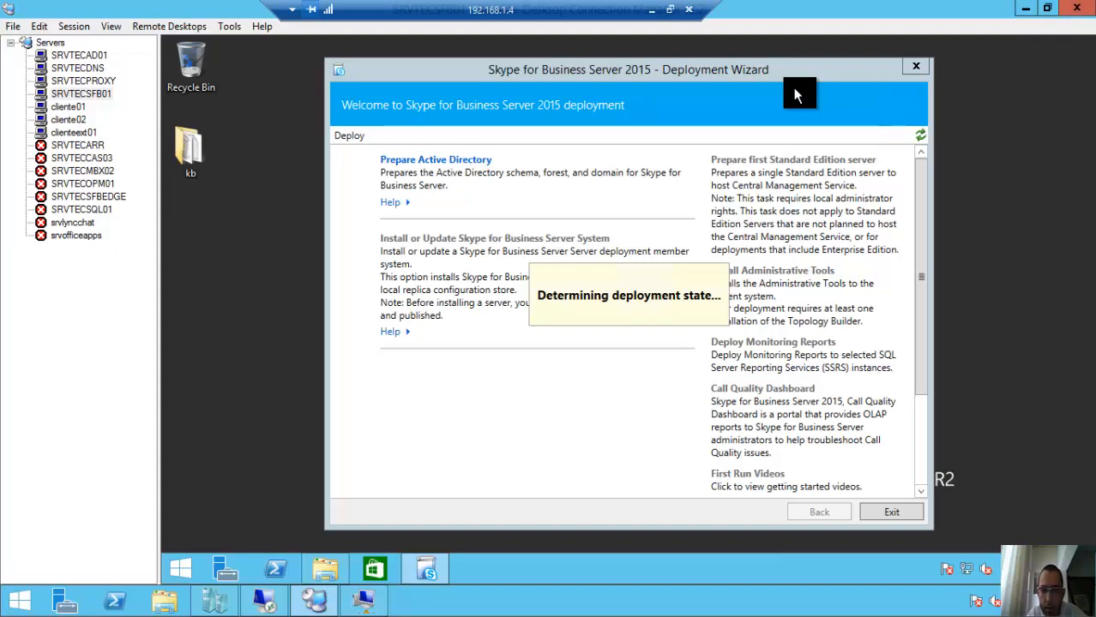
mouse_move(791, 113)
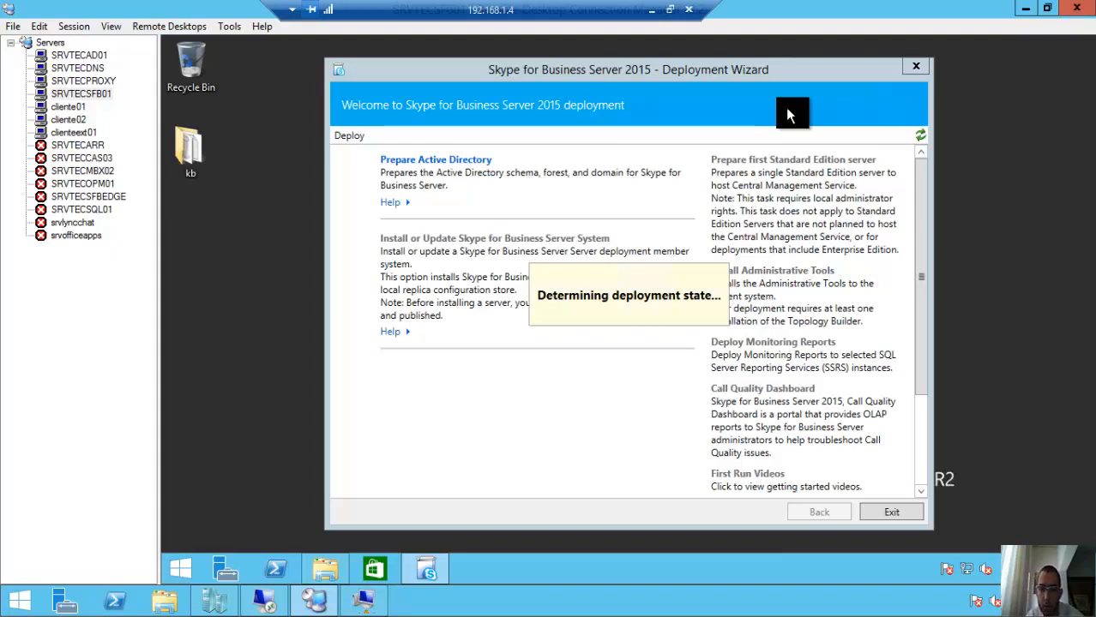
mouse_move(804, 136)
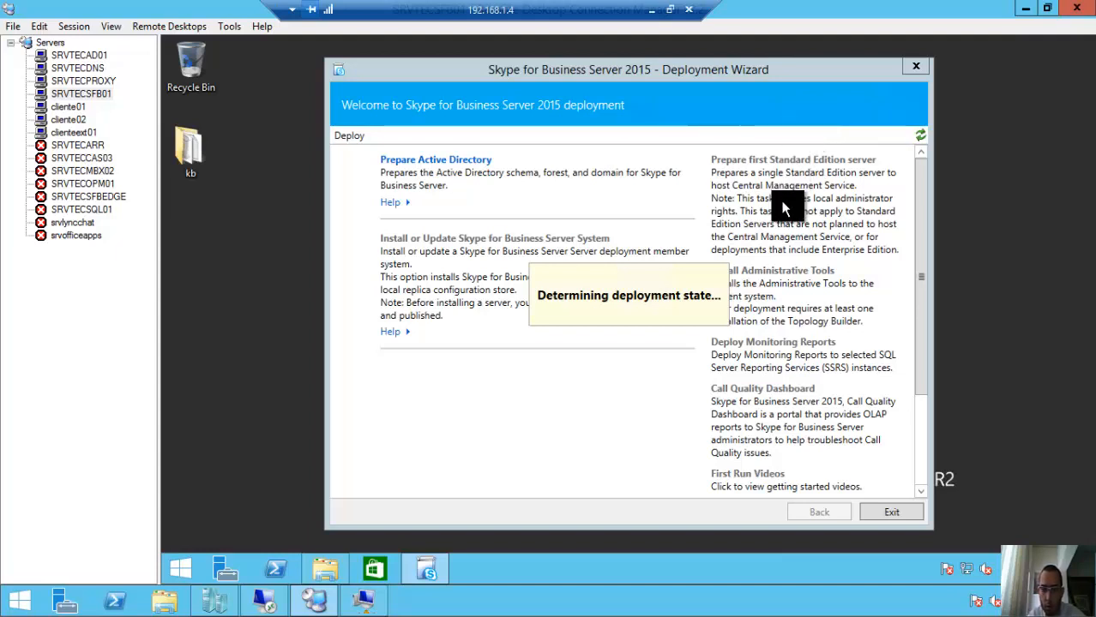
mouse_move(721, 79)
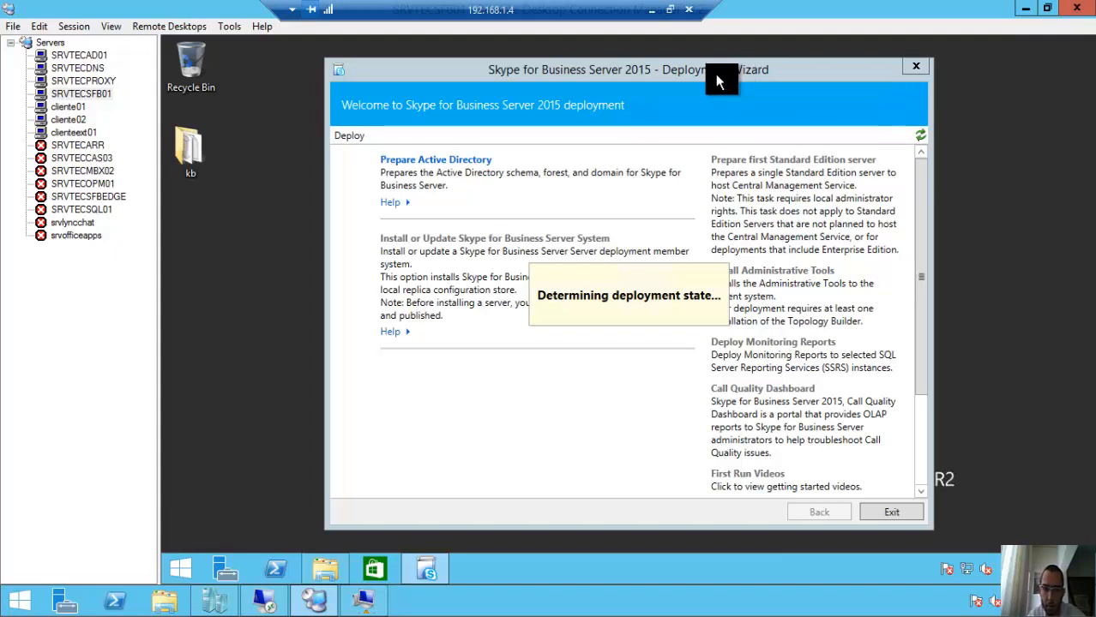
mouse_move(709, 79)
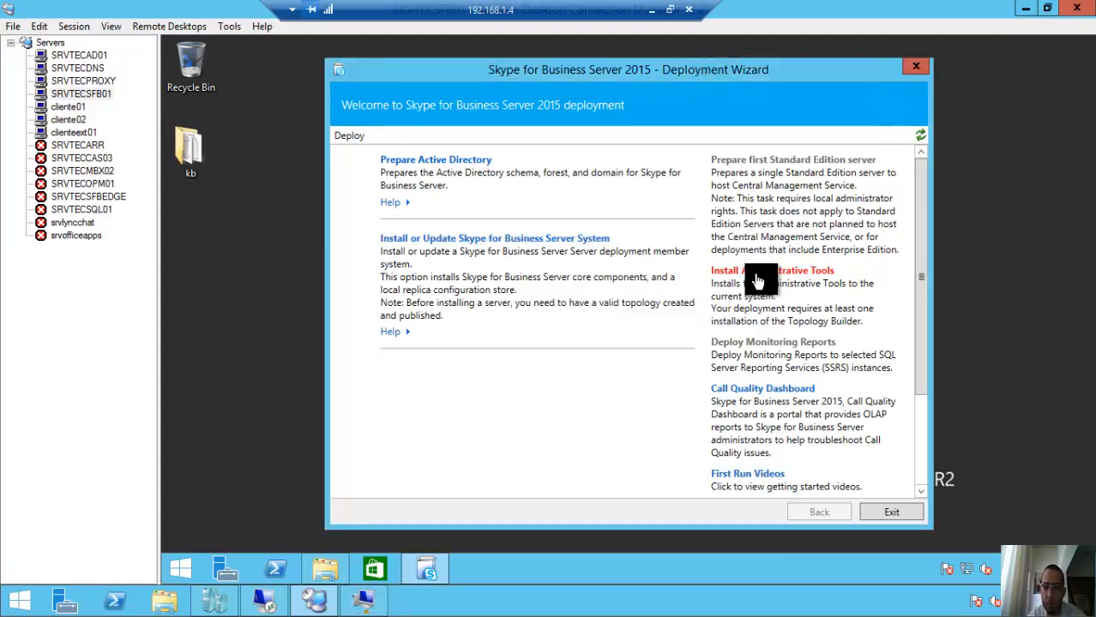
Install the Administrative Tools and finish once the task status shows Completed
click(761, 271)
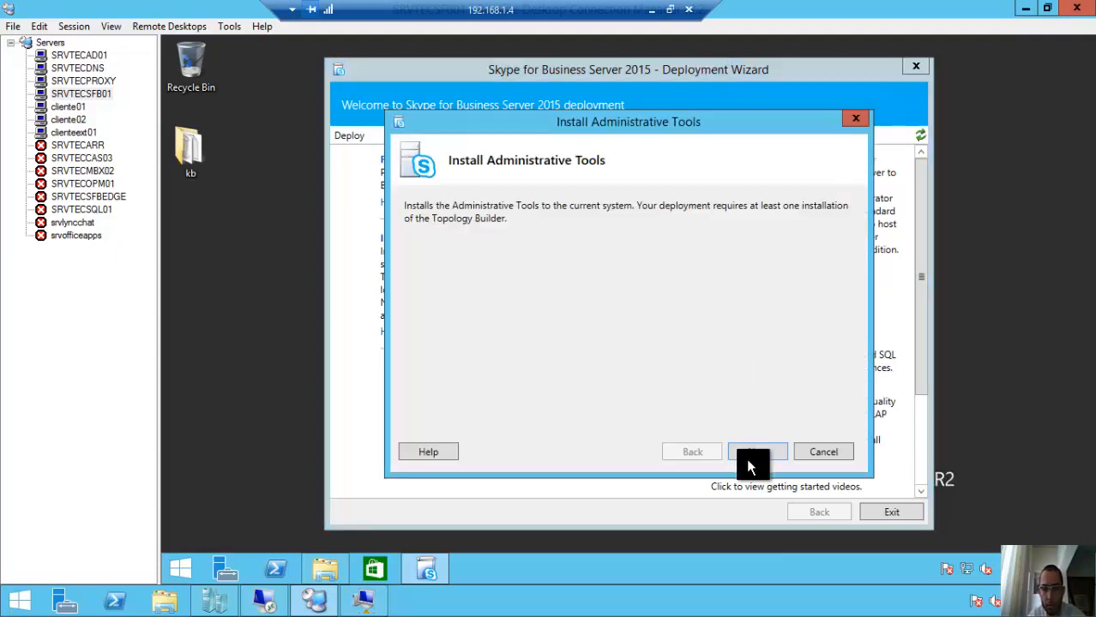
click(758, 452)
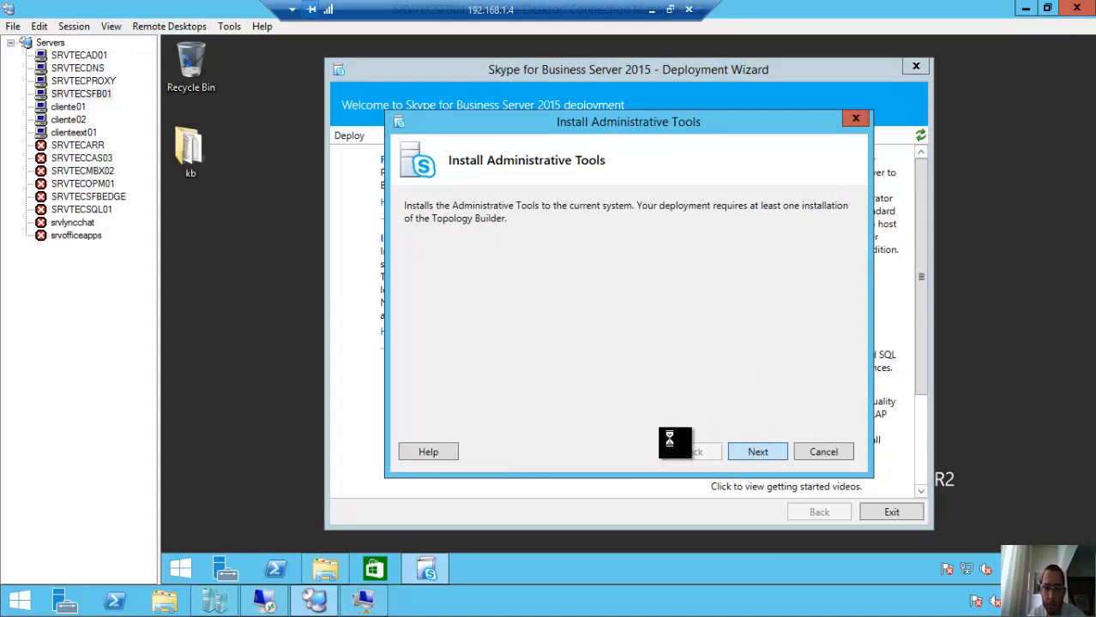
click(758, 453)
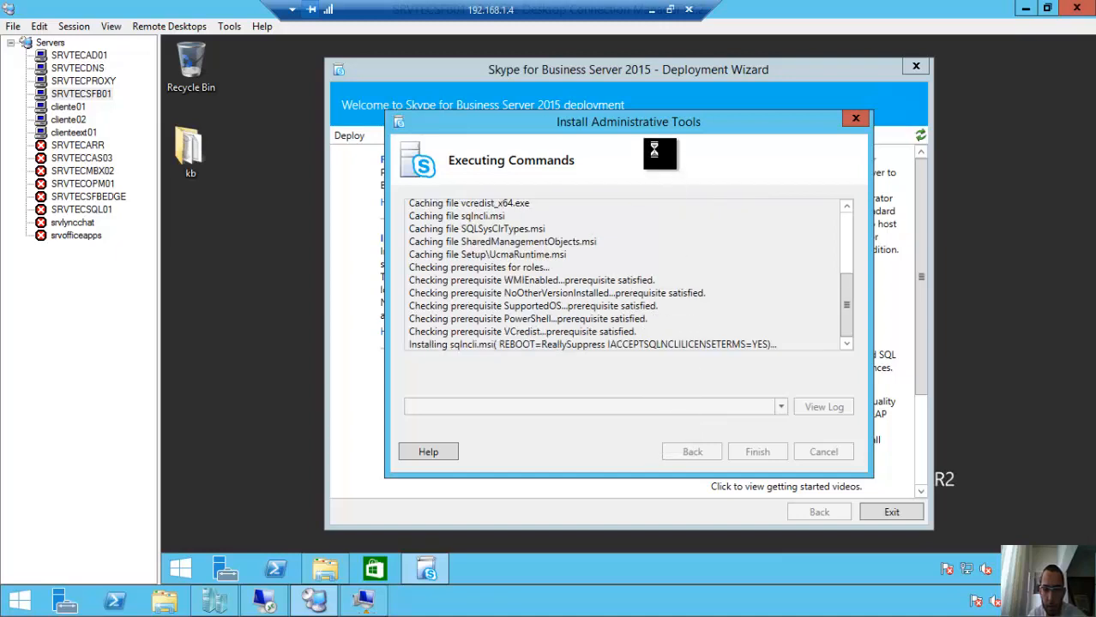
mouse_move(655, 130)
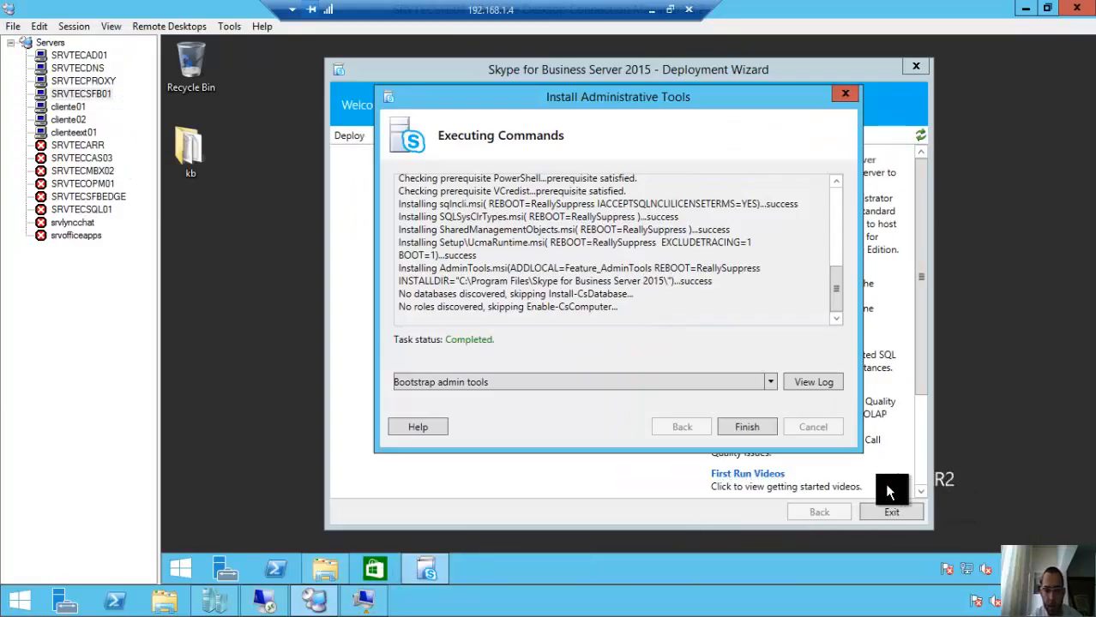
mouse_move(411, 346)
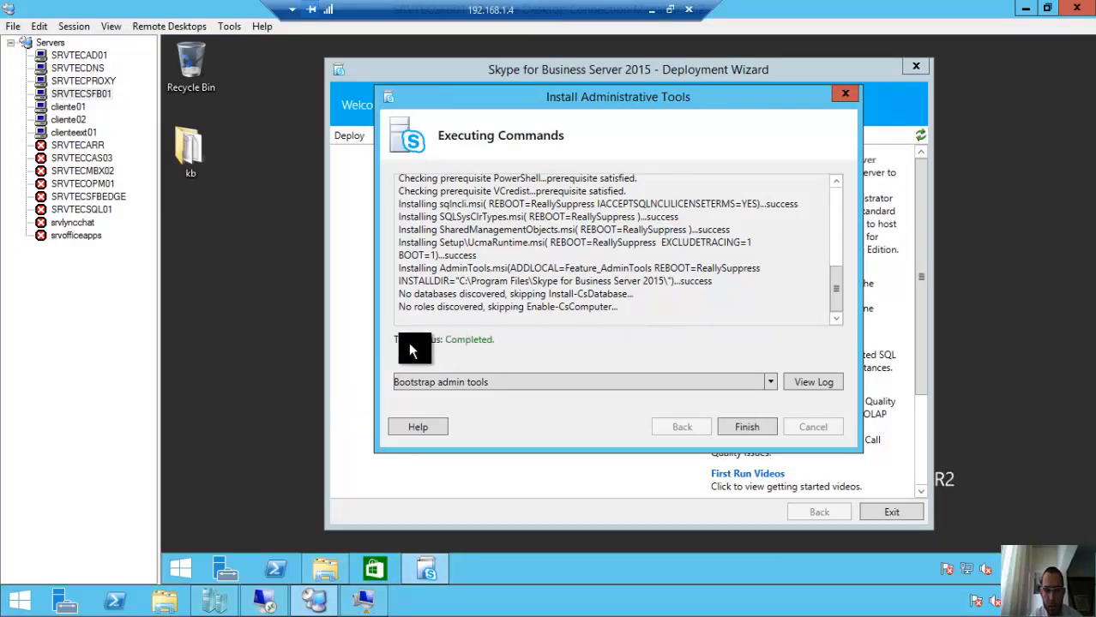
mouse_move(444, 353)
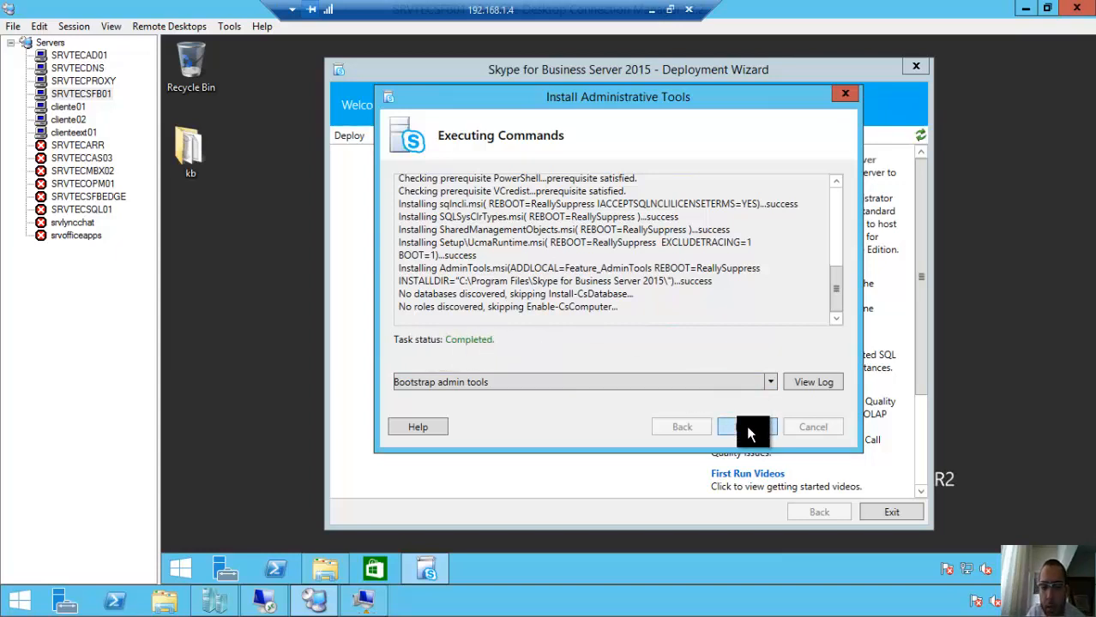
click(746, 425)
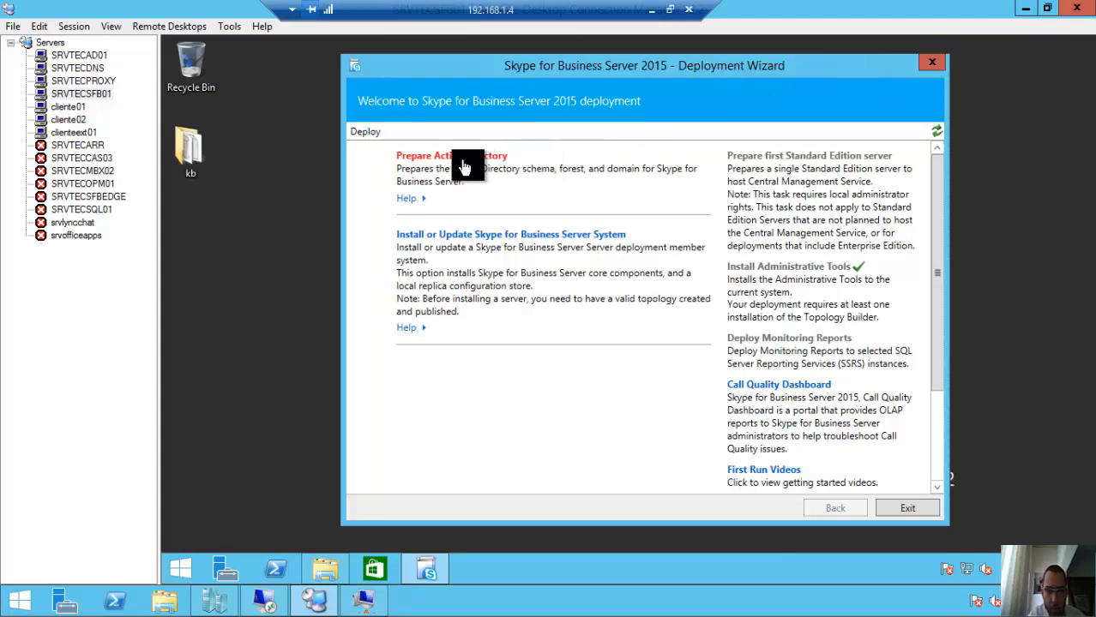
Go to Prepare Active Directory and run Step 1: Prepare Schema
click(451, 155)
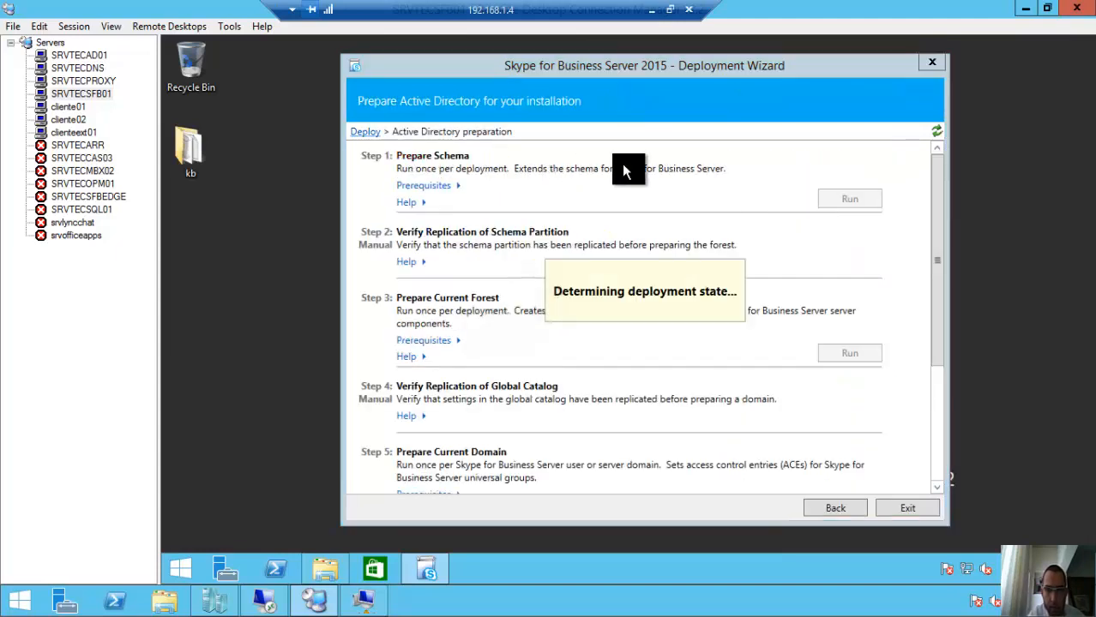
mouse_move(755, 71)
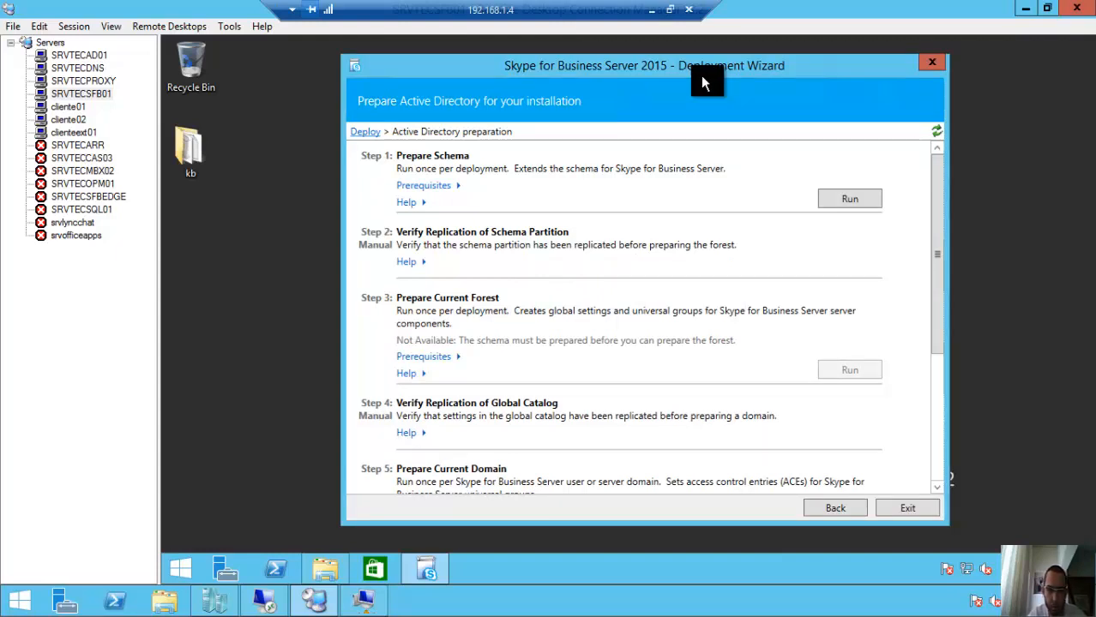
scroll(down, 3)
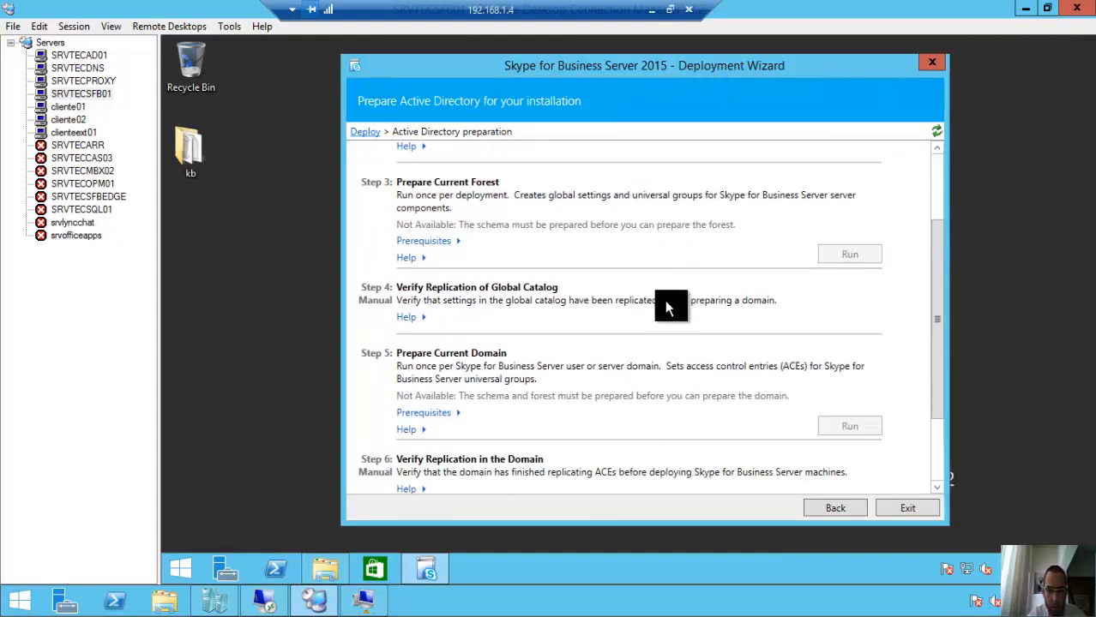
mouse_move(665, 321)
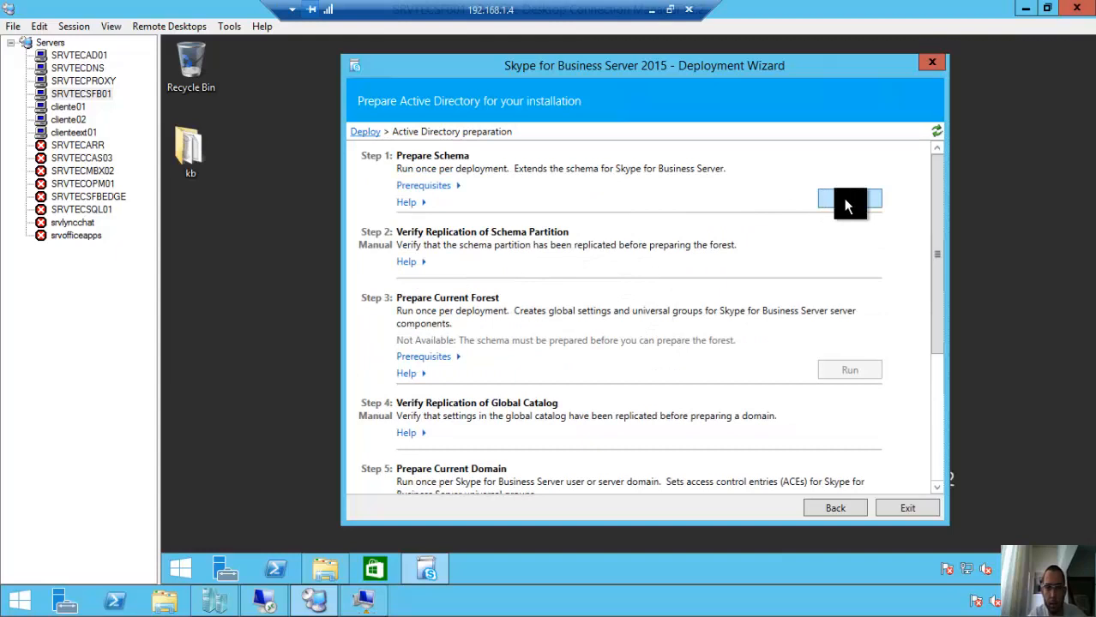
click(849, 197)
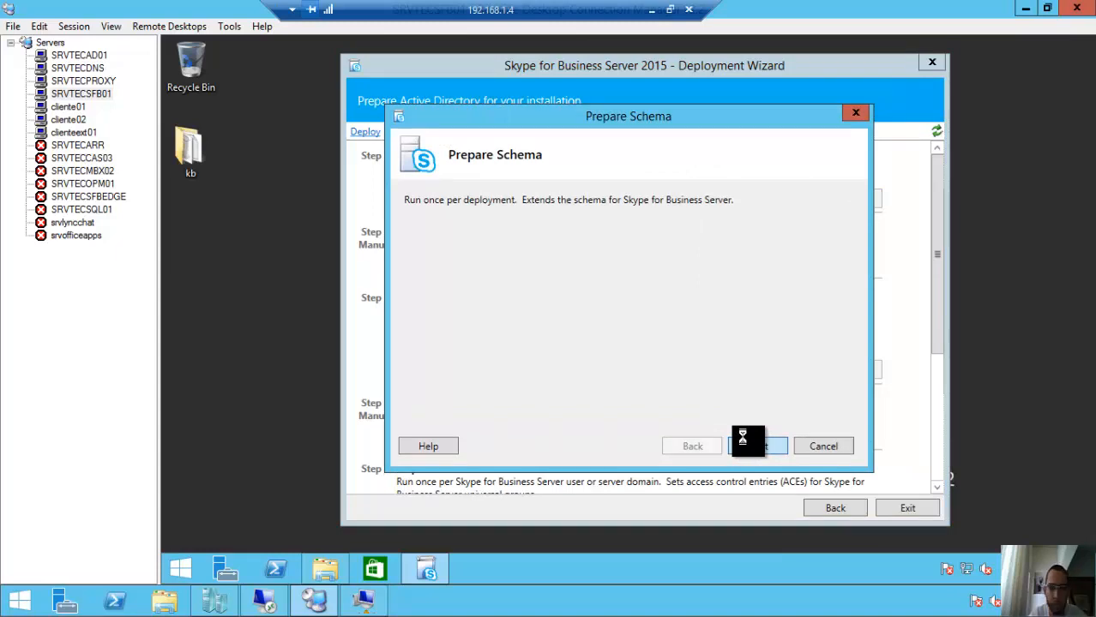
Run the Install-CSAdServerSchema commands to extend the schema, moving the progress window aside
click(758, 446)
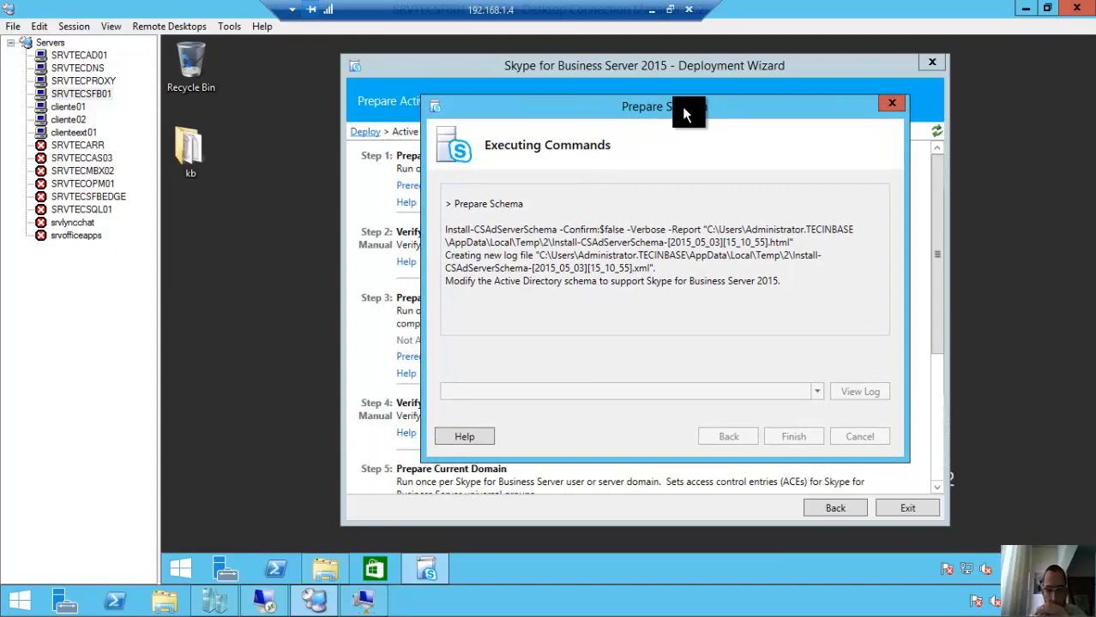
mouse_move(635, 120)
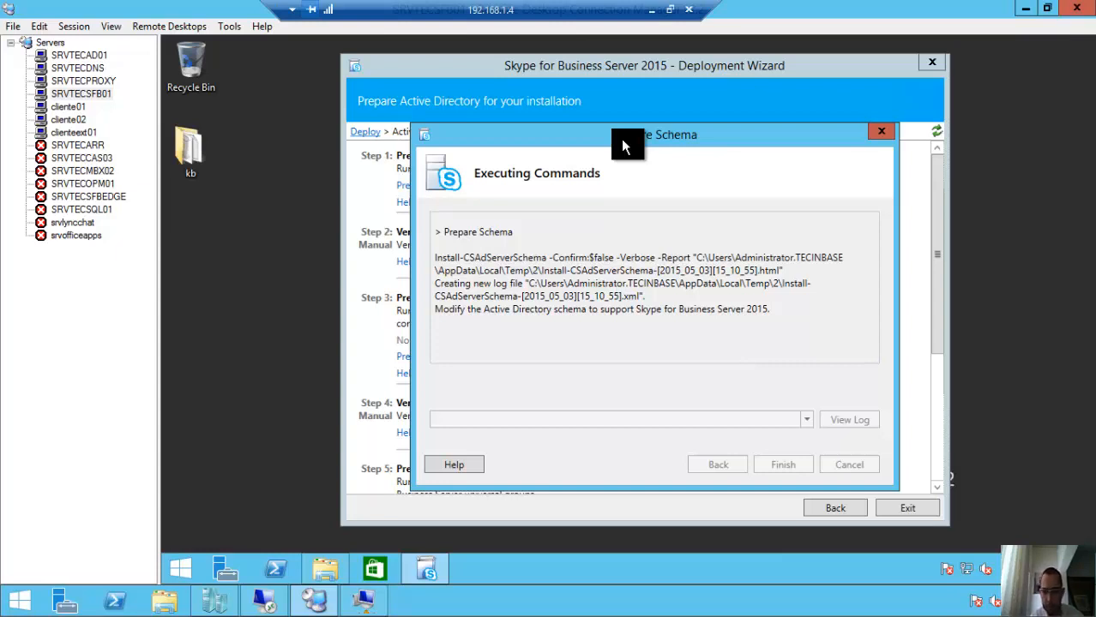
mouse_move(631, 141)
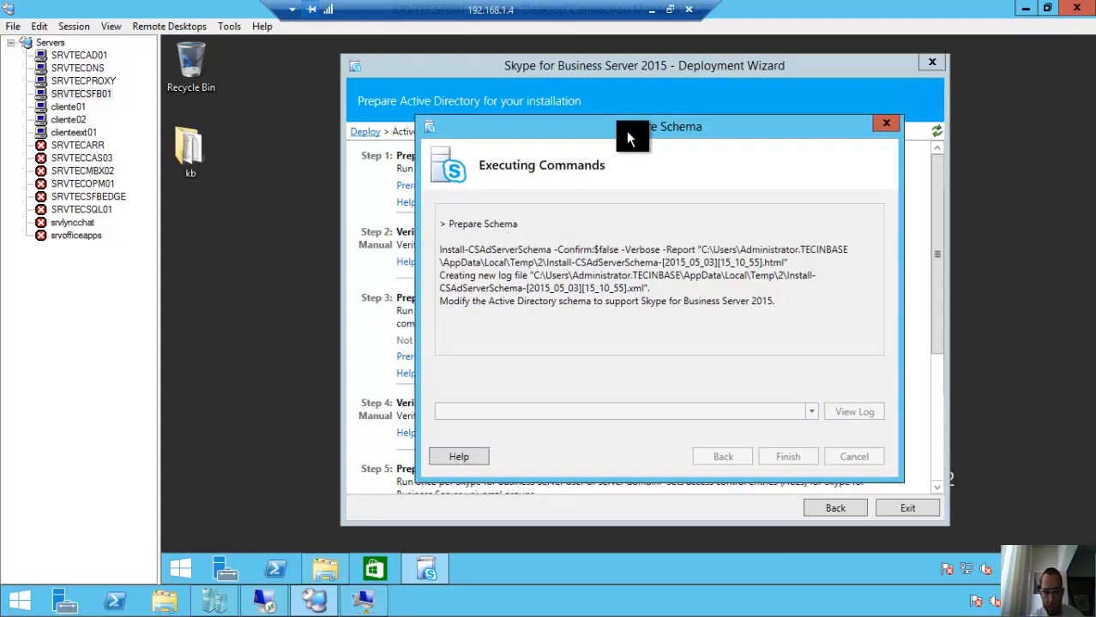
mouse_move(631, 137)
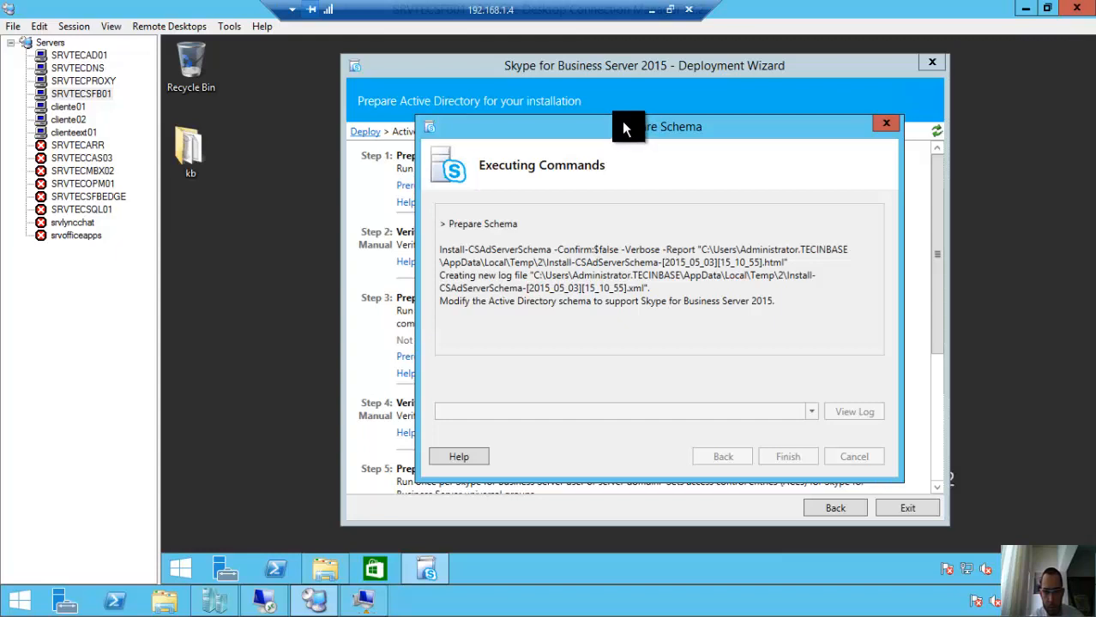
drag(626, 127, 634, 138)
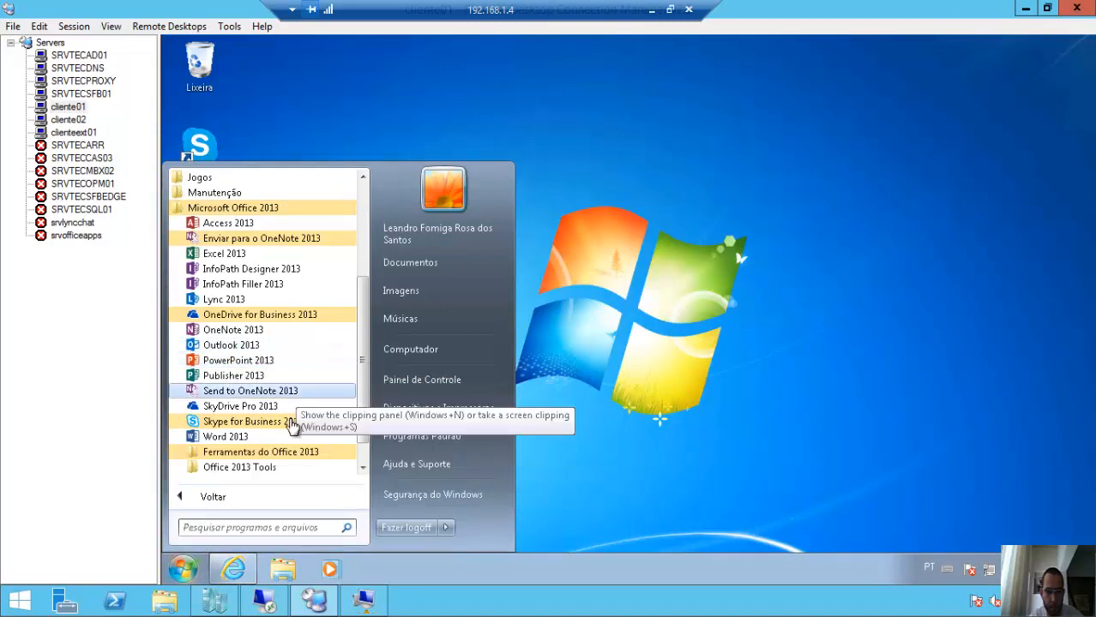
mouse_move(254, 422)
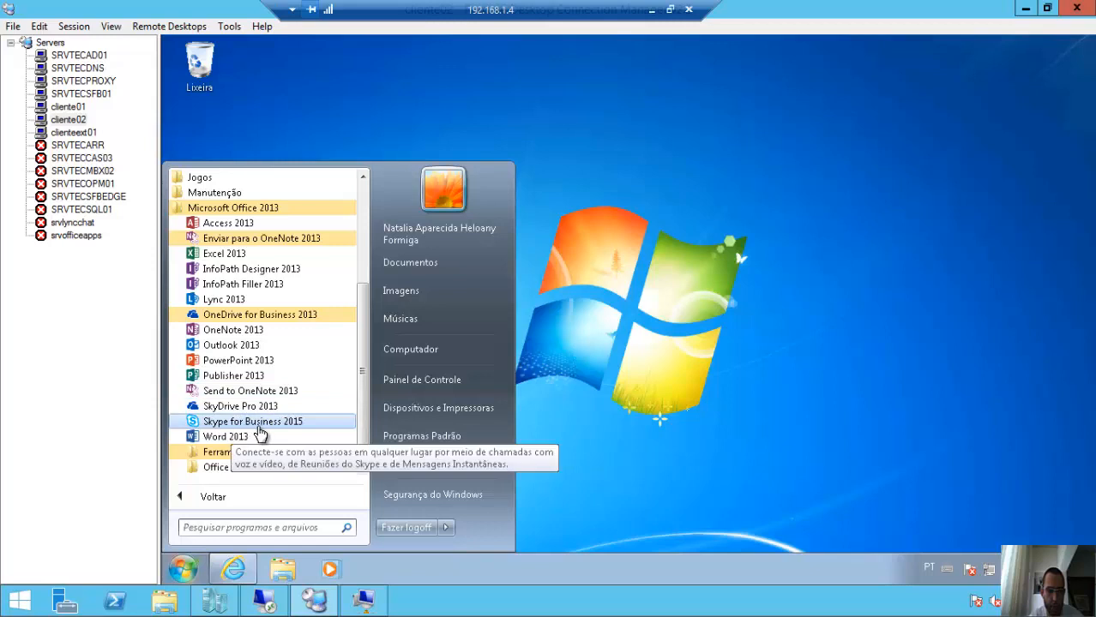
Dismiss the Office 2013 program list and return to the Windows 7 desktop
click(252, 422)
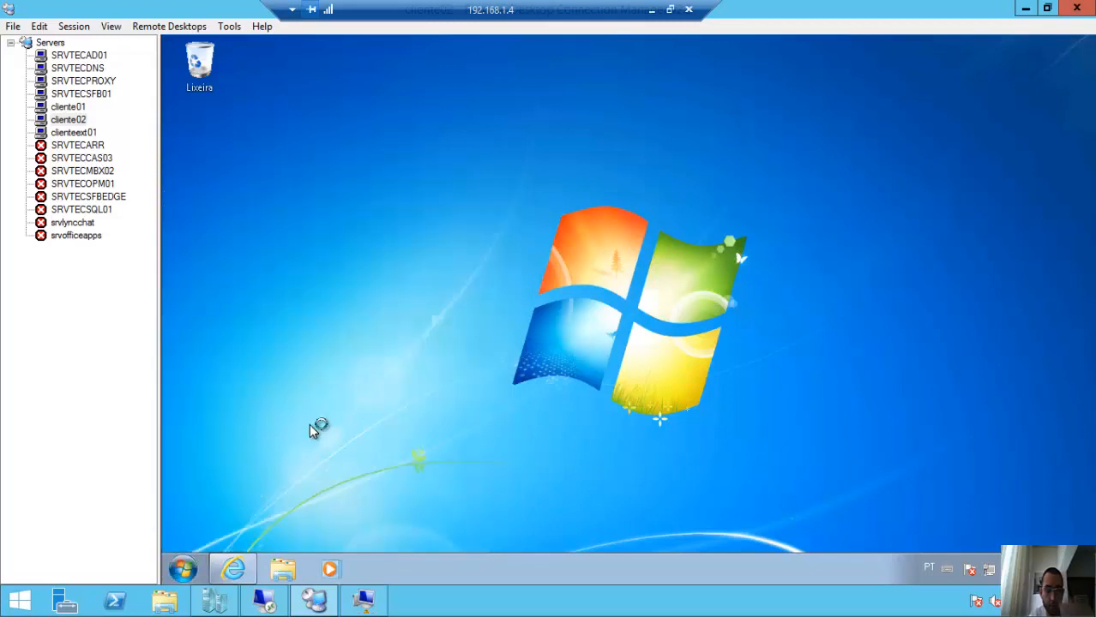
mouse_move(333, 439)
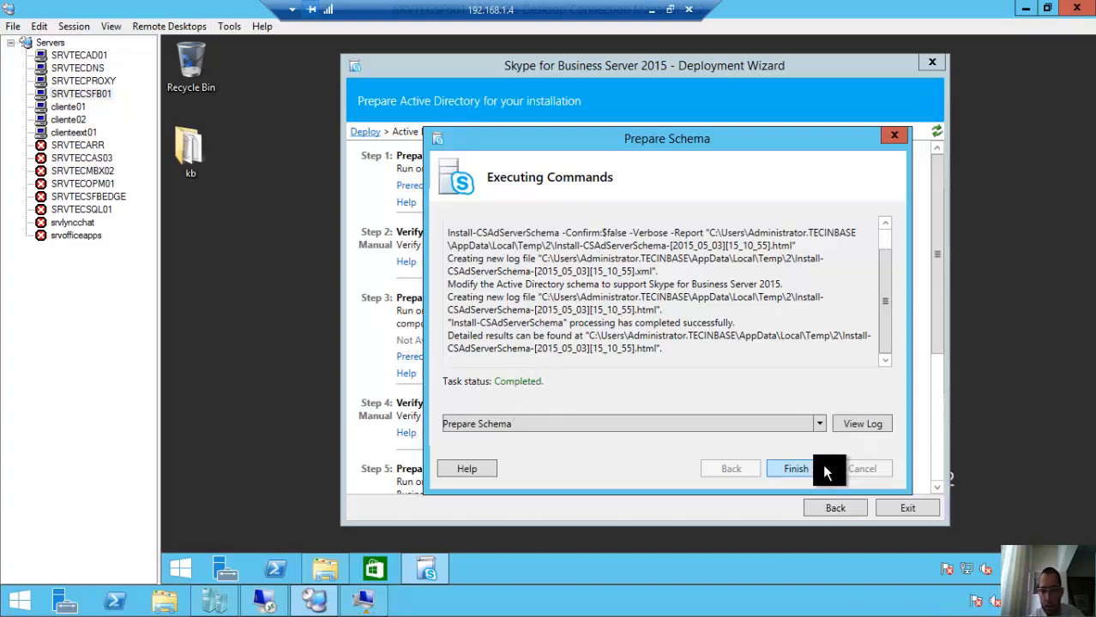
Finish the completed Prepare Schema task so Step 1 shows Complete
click(794, 468)
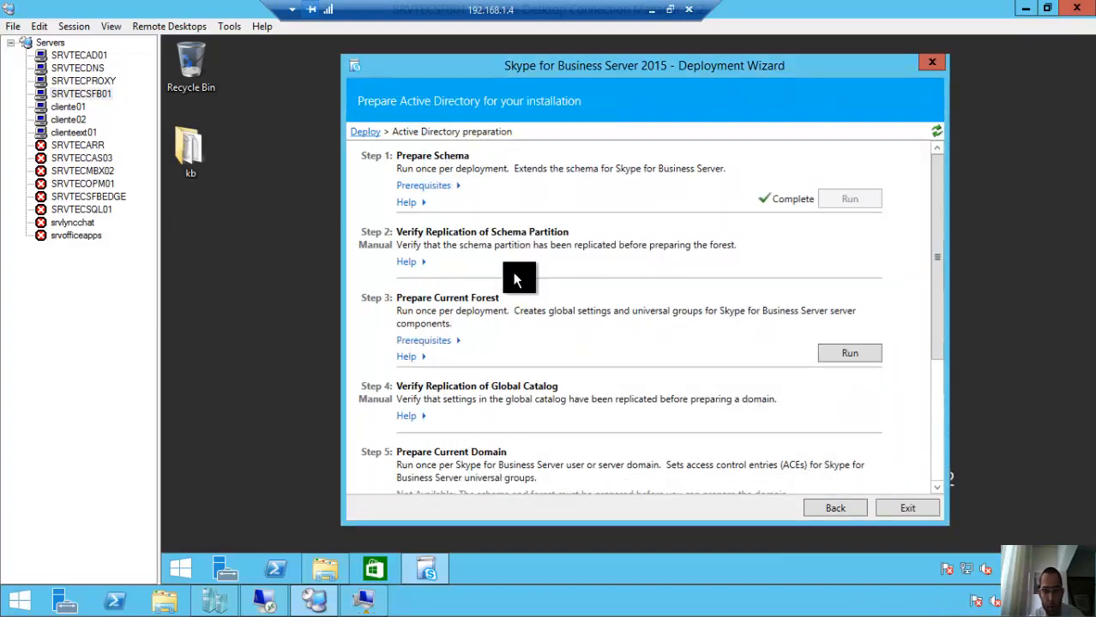
mouse_move(453, 312)
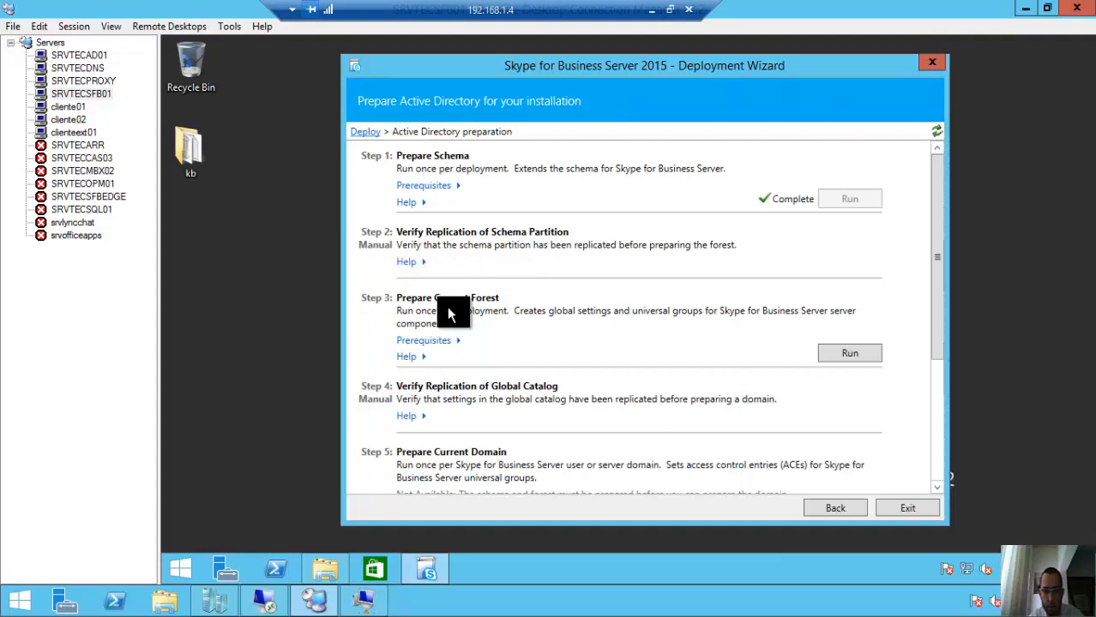
mouse_move(770, 374)
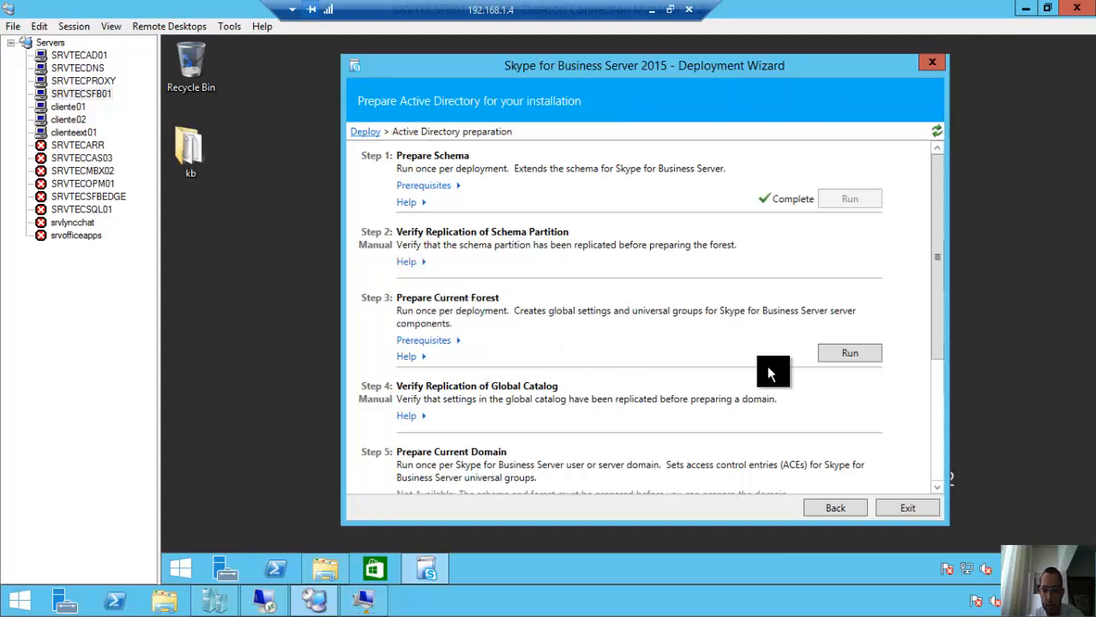
Run Step 3: Prepare Current Forest with universal groups in the local domain and finish it as Complete
click(849, 354)
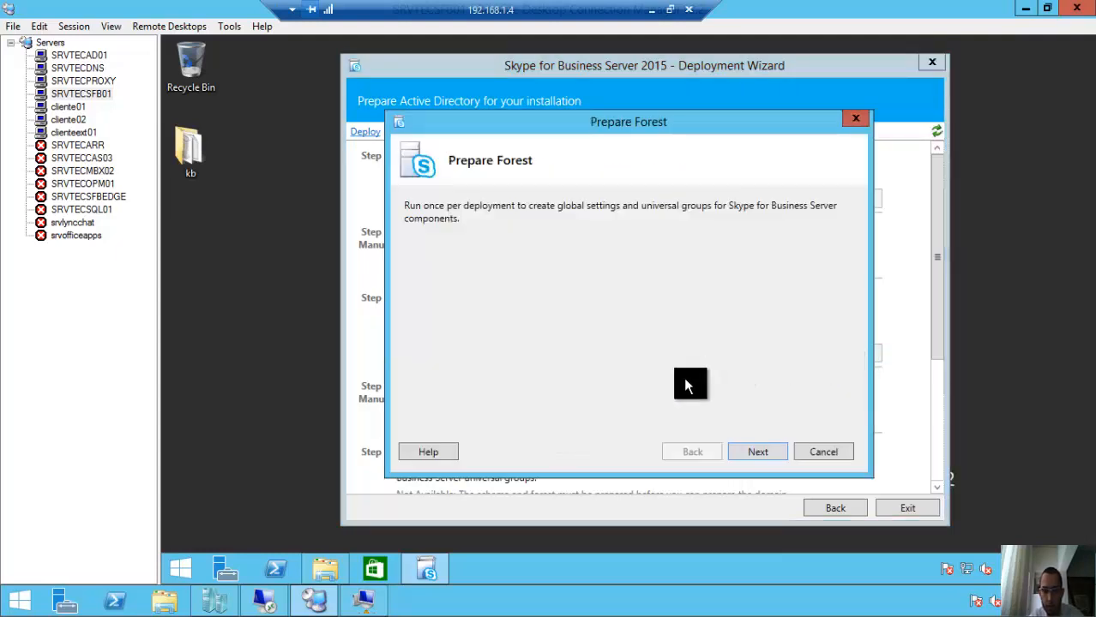
click(758, 452)
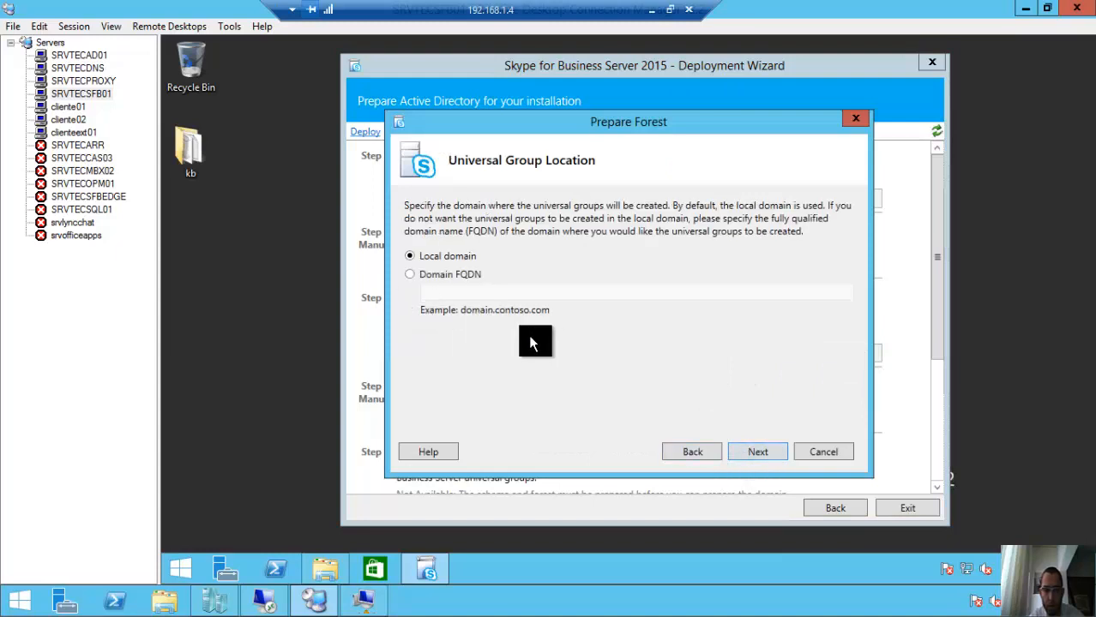
mouse_move(700, 452)
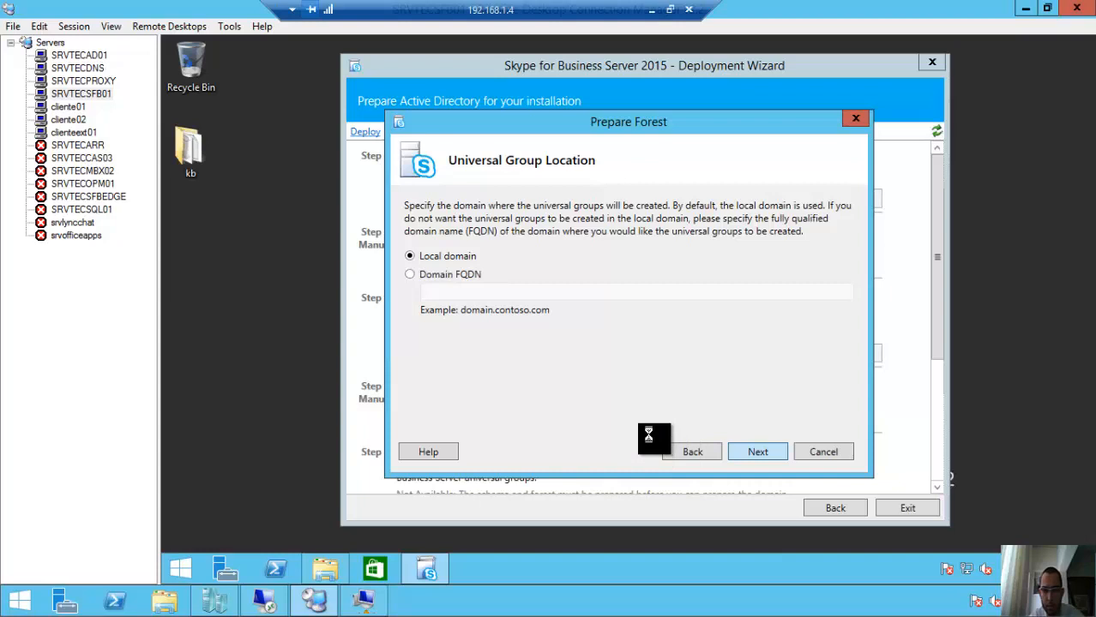
click(758, 453)
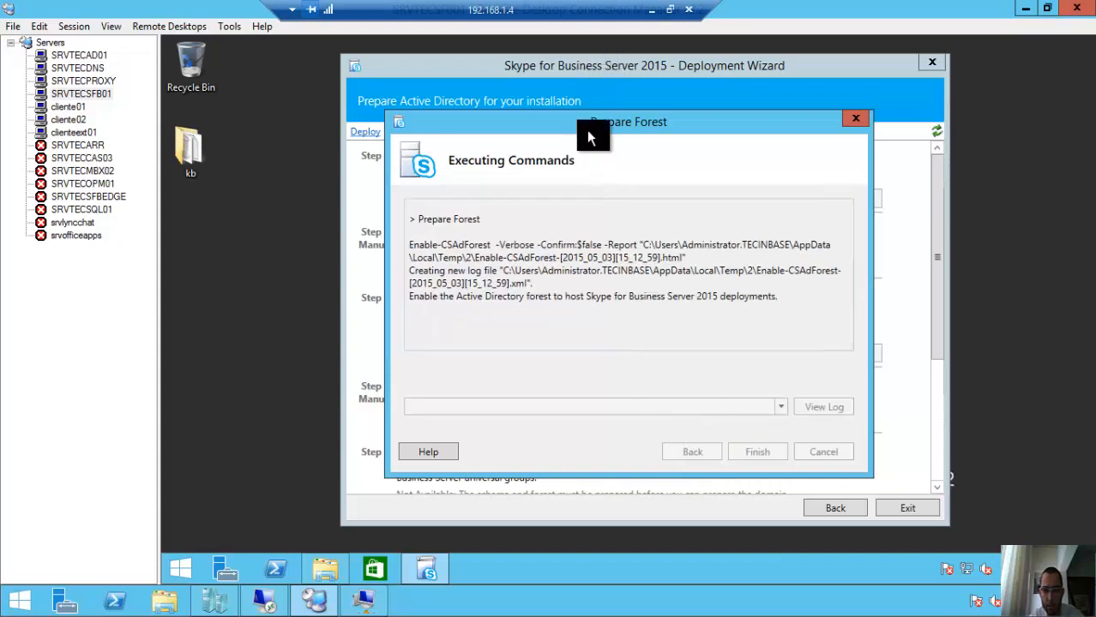
drag(591, 136, 600, 117)
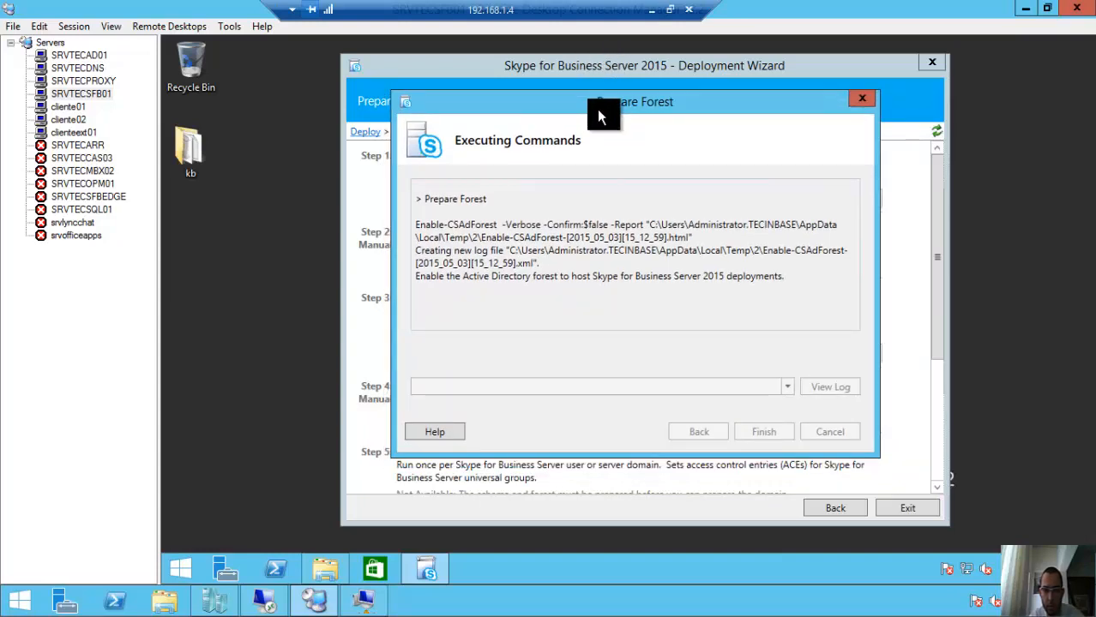
mouse_move(508, 288)
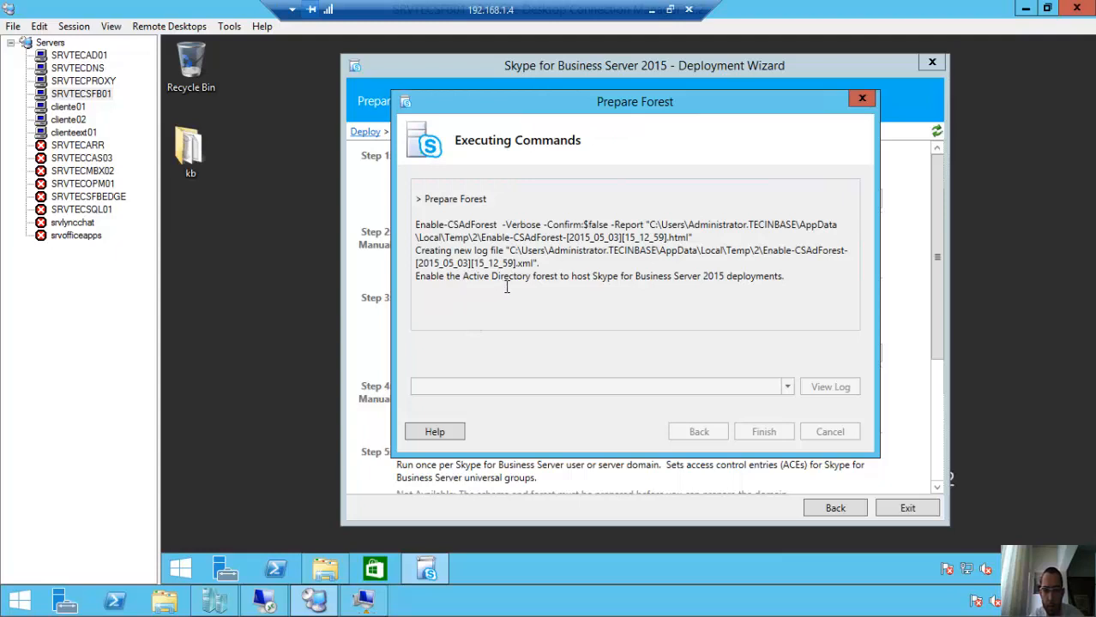
mouse_move(622, 283)
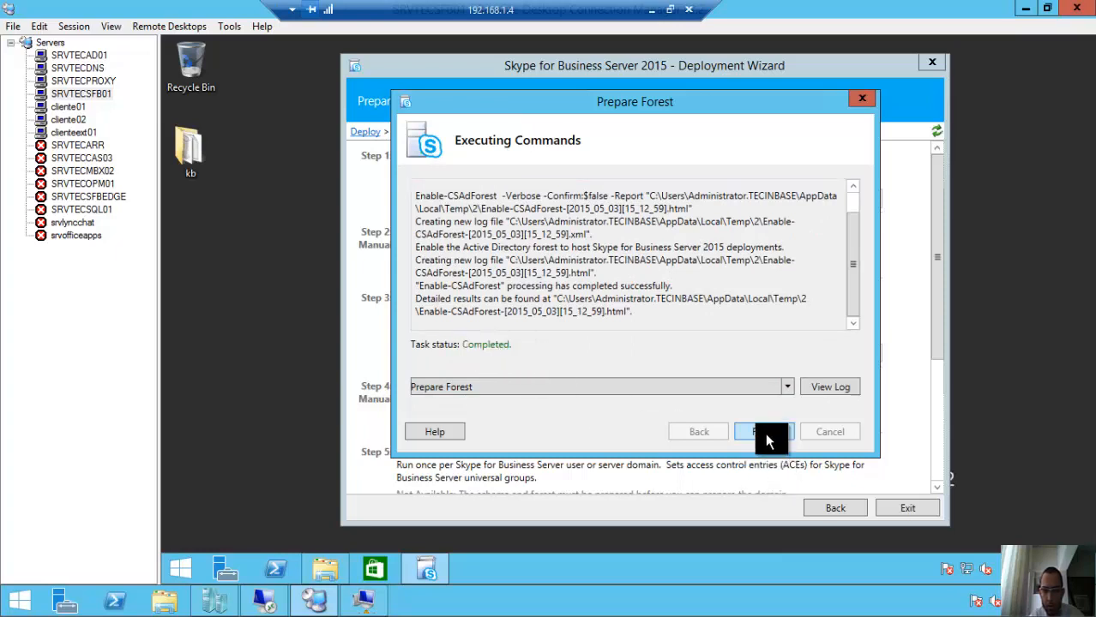
click(763, 433)
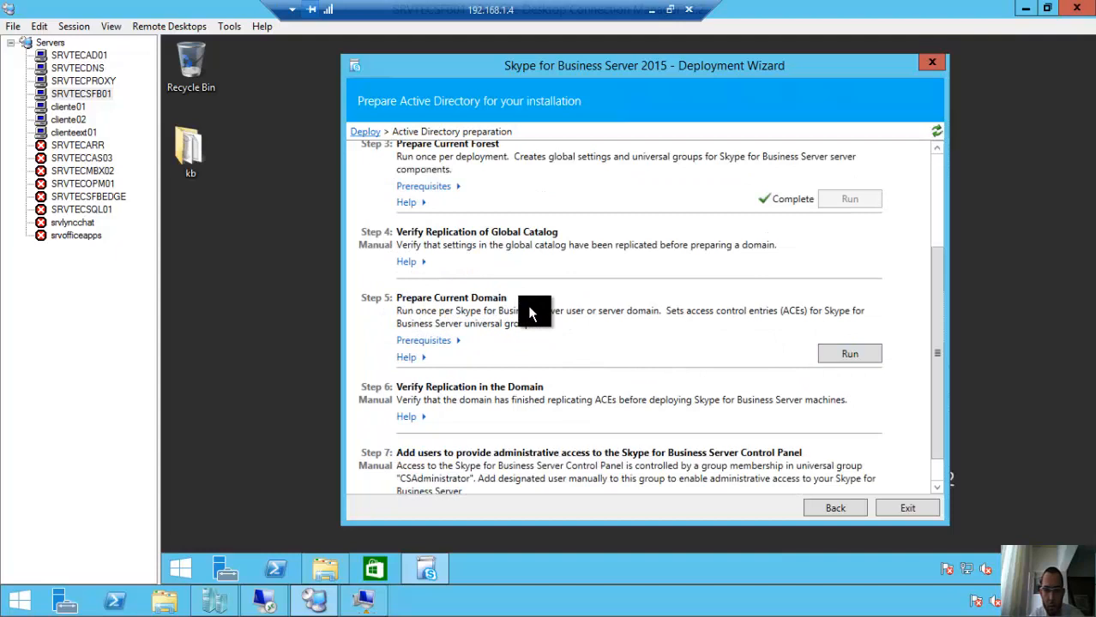
Run Prepare Current Domain to completion, then review the remaining Active Directory preparation steps
click(849, 353)
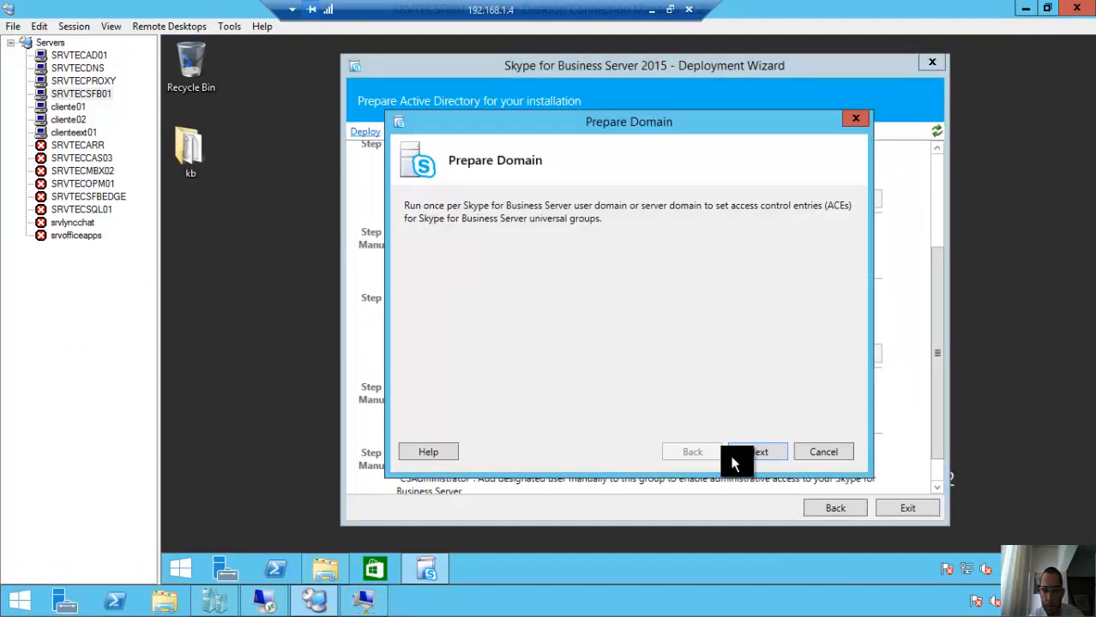
click(758, 453)
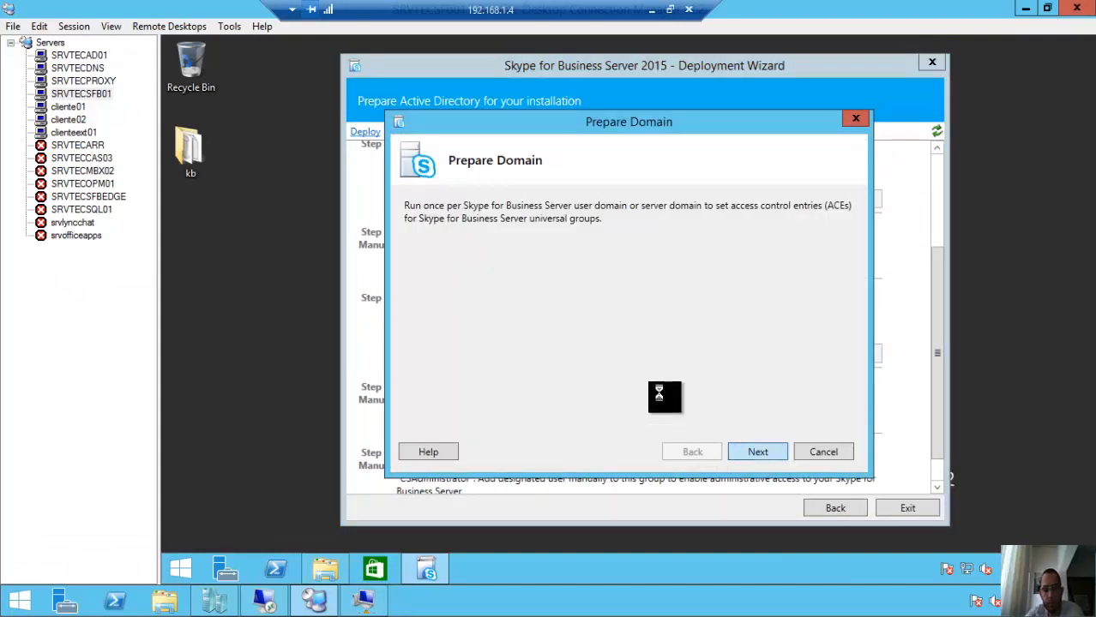
click(758, 453)
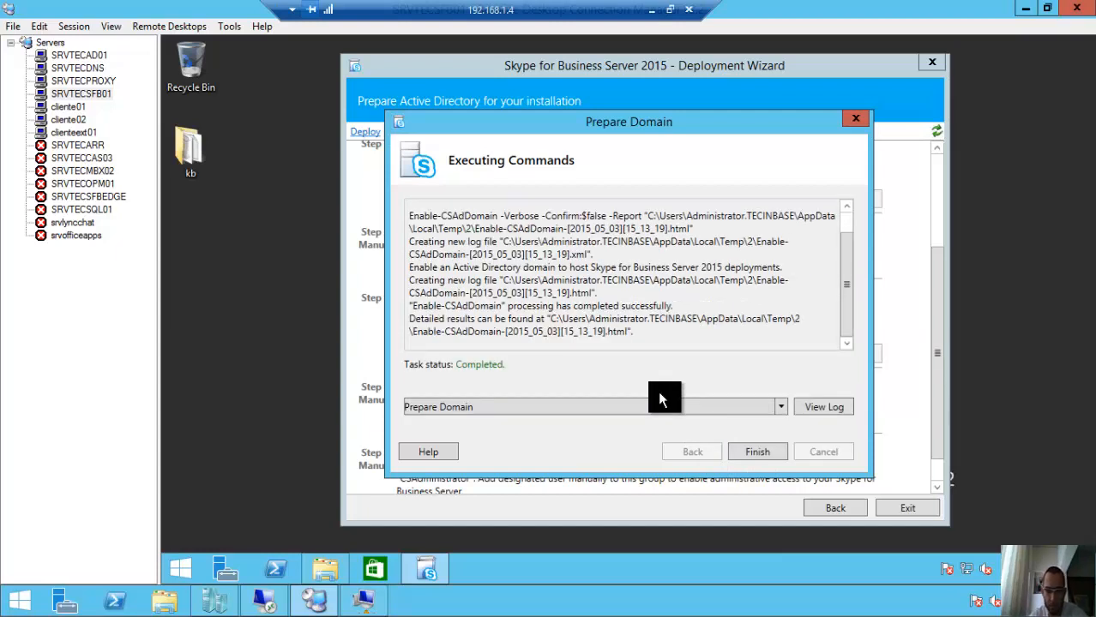
click(757, 451)
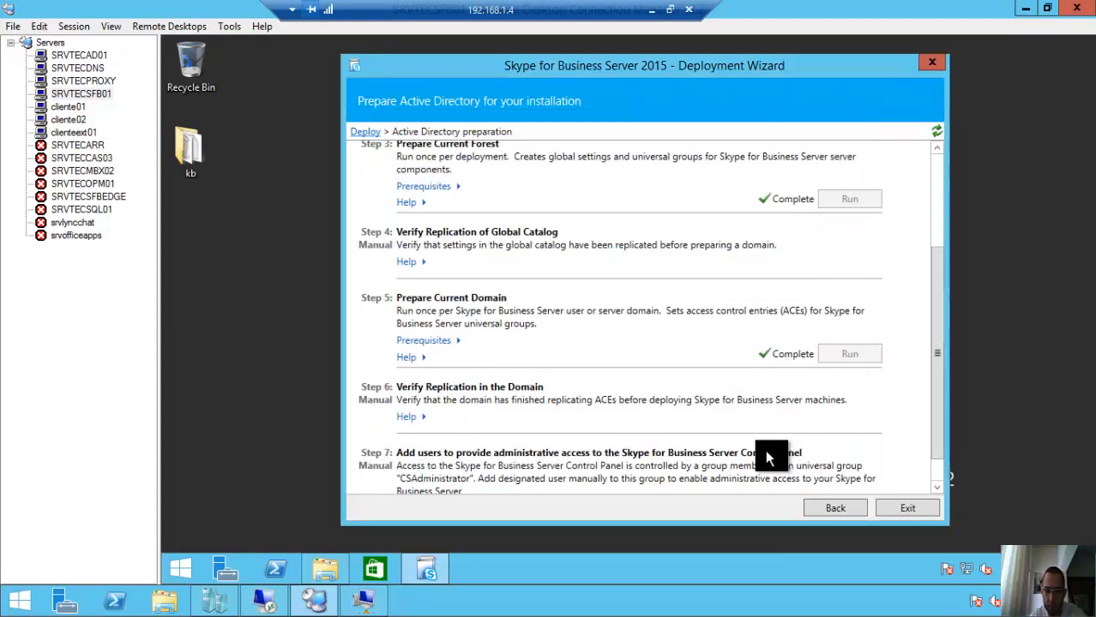
mouse_move(803, 394)
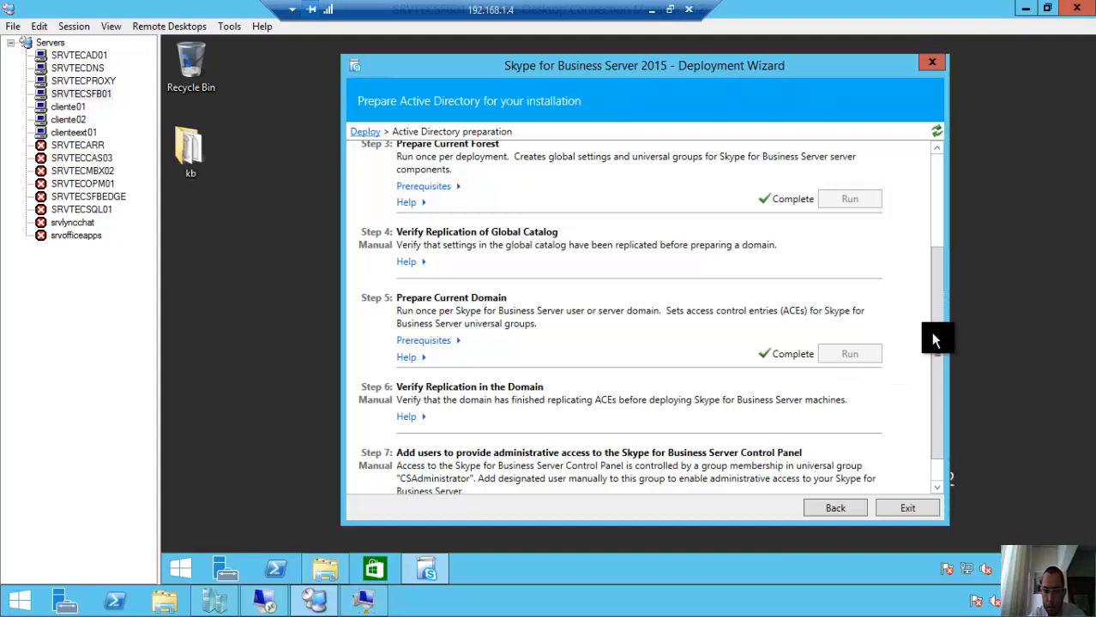
scroll(down, 3)
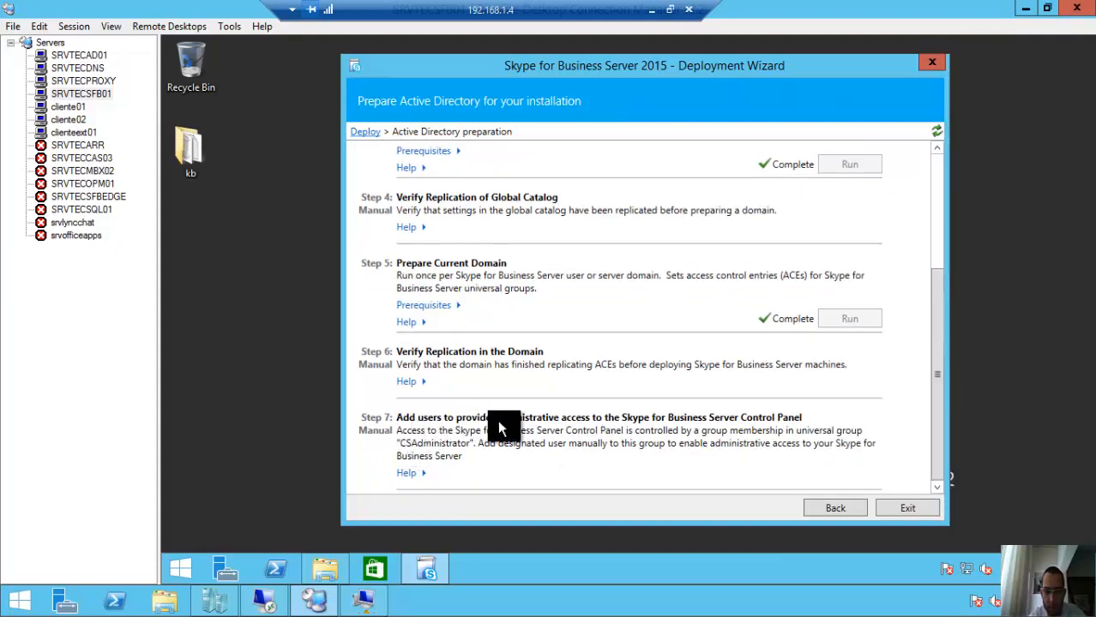
mouse_move(618, 429)
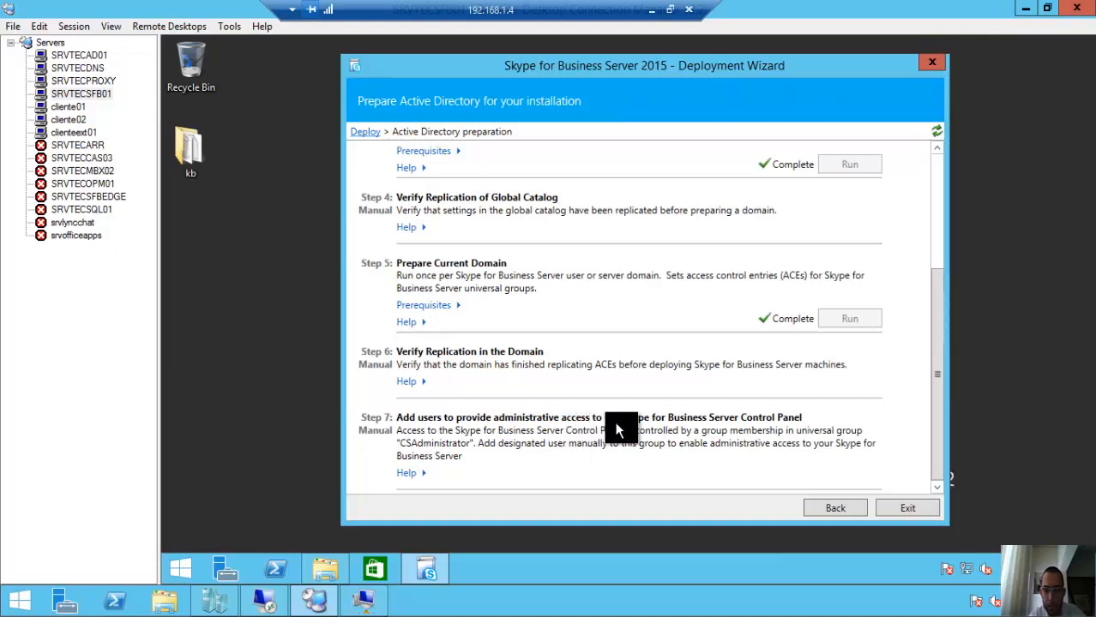
mouse_move(744, 429)
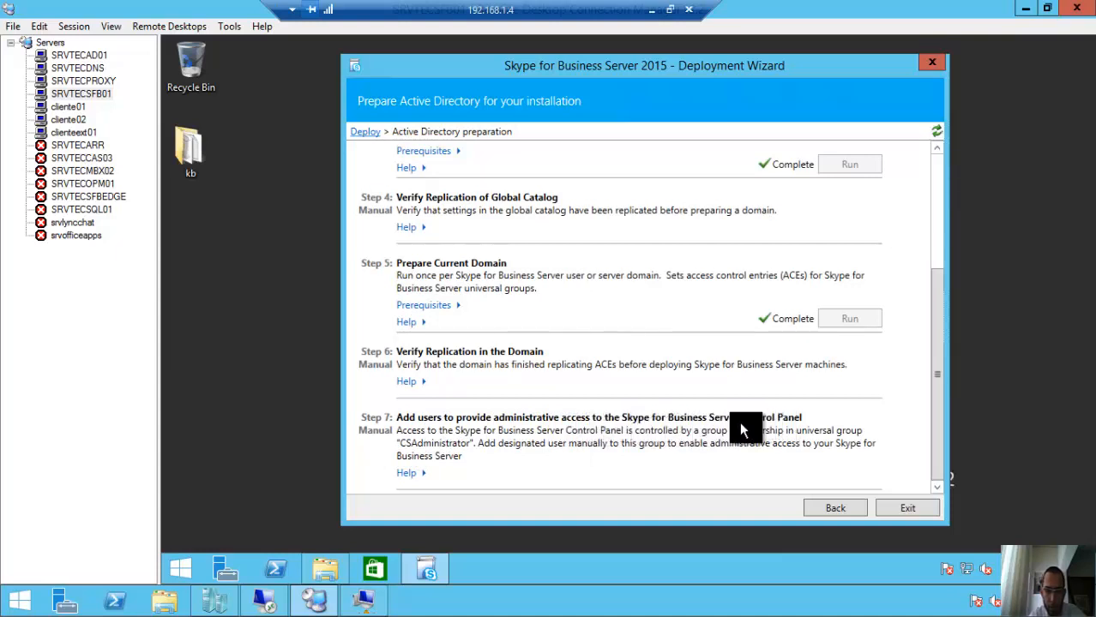
mouse_move(210, 555)
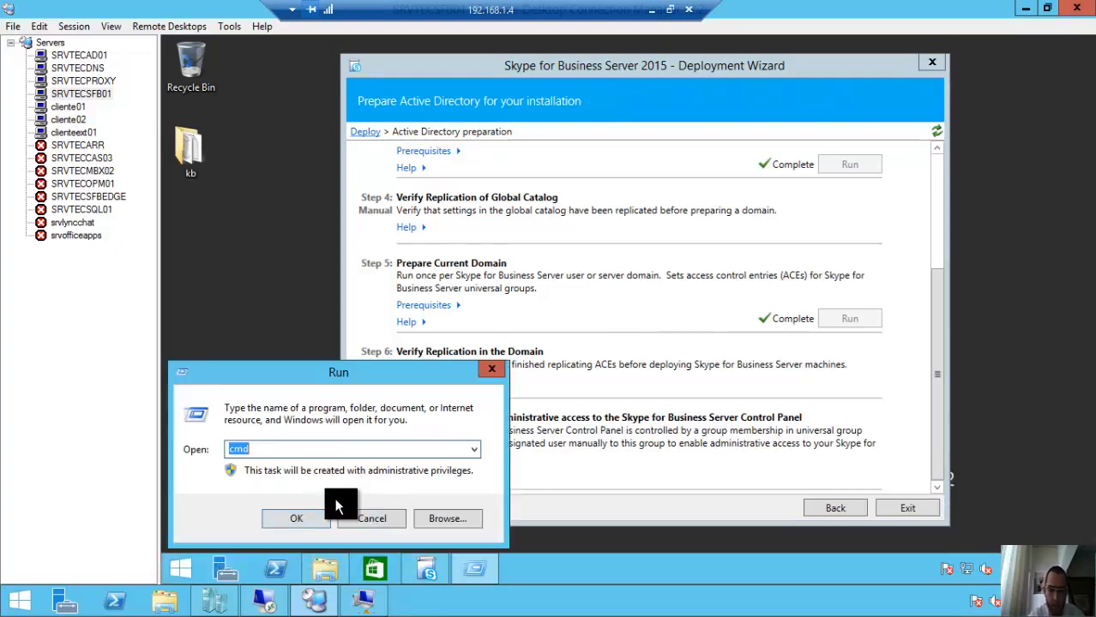
In the tecinbase.com.br Users container, add Administrator to the CSAdministrator group
click(371, 518)
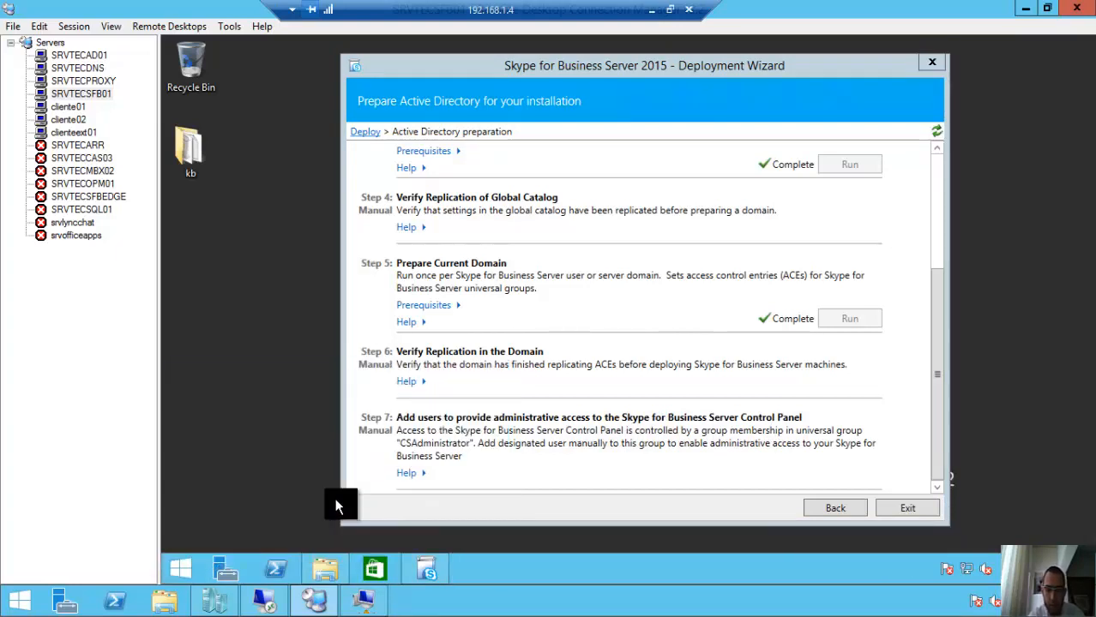
click(473, 570)
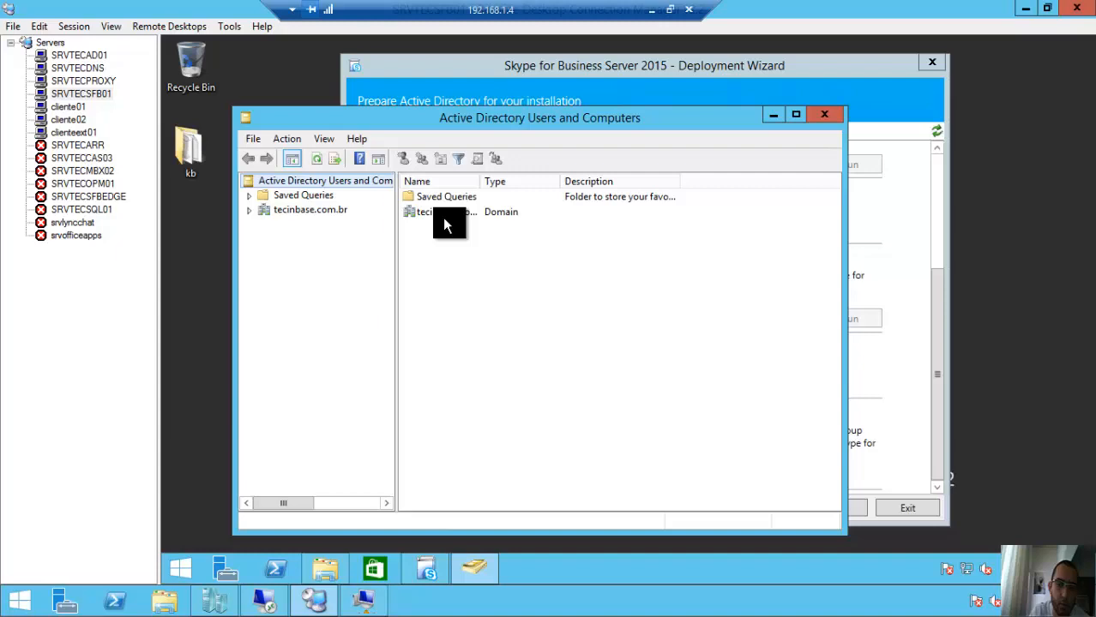
click(247, 209)
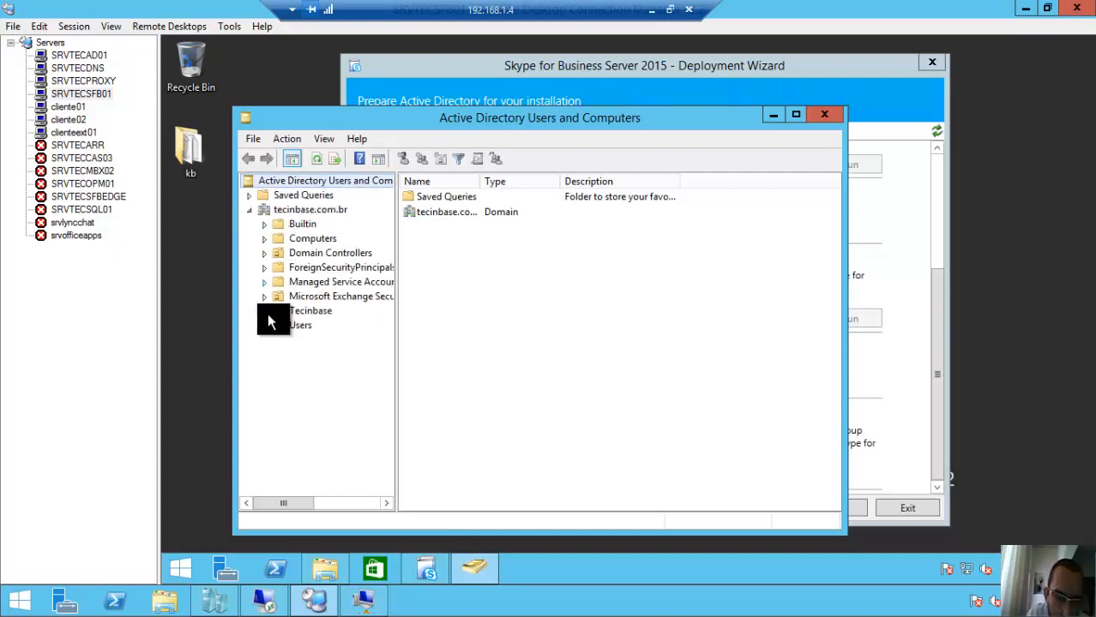
click(300, 326)
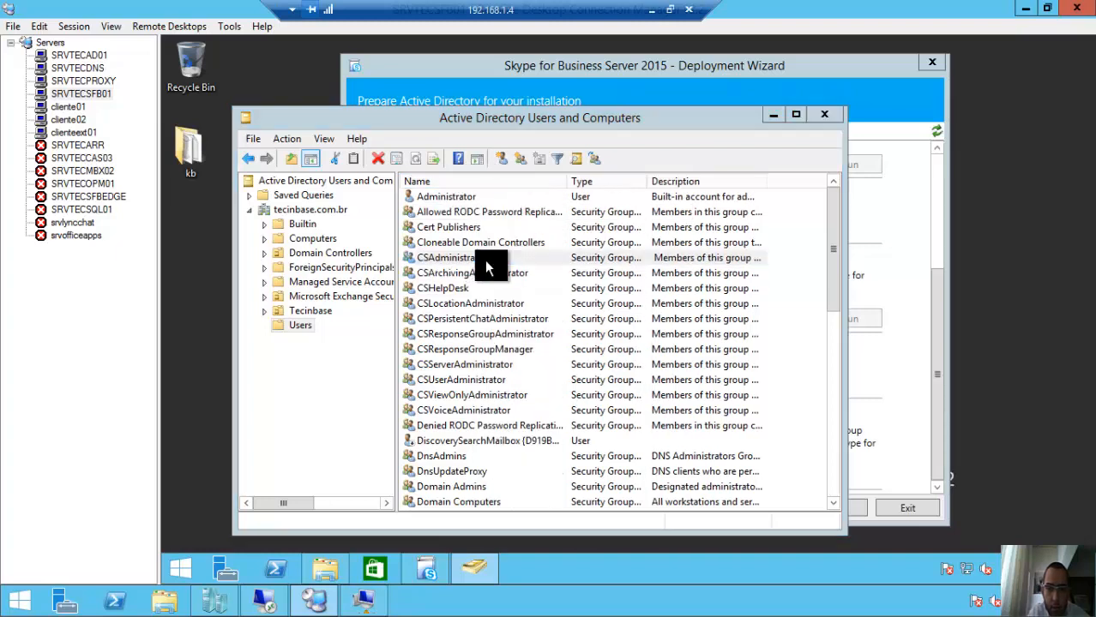
double_click(446, 257)
text(admi)
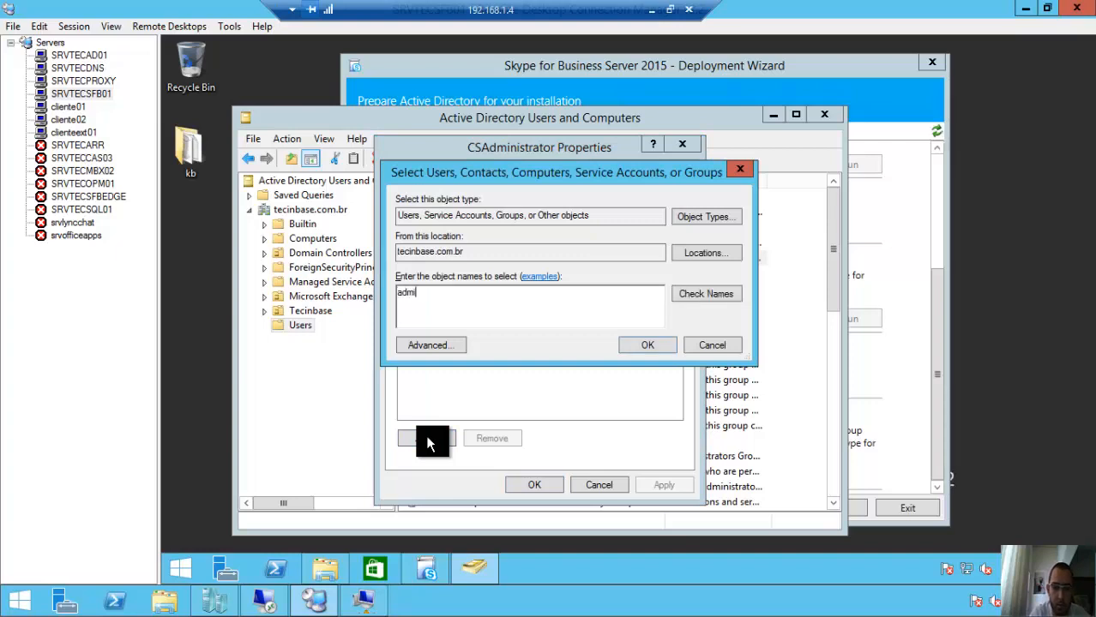
click(648, 344)
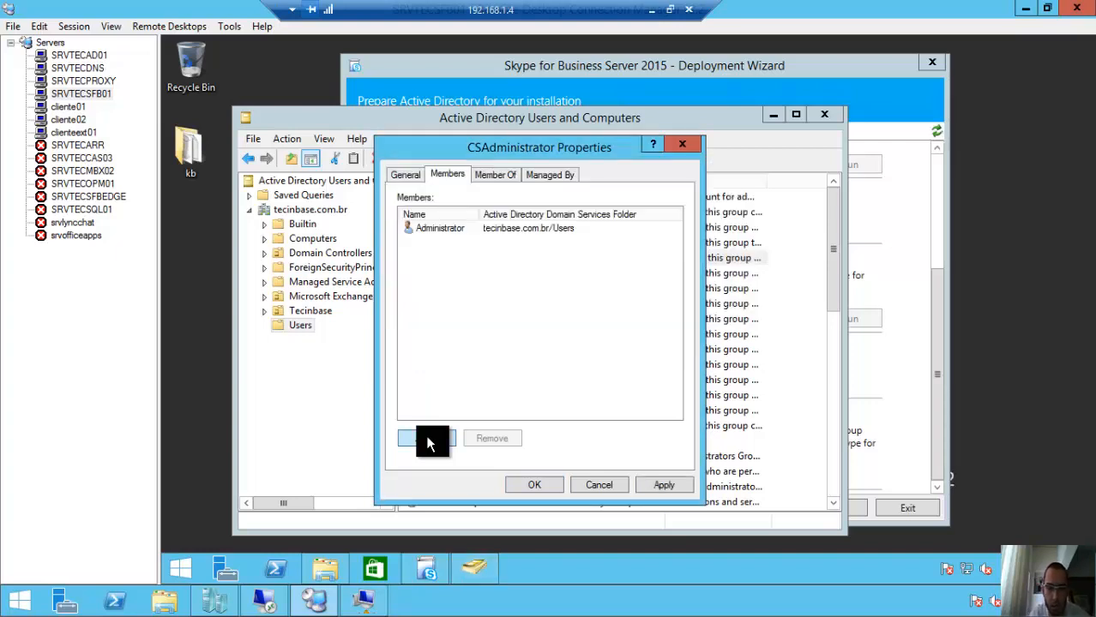
click(598, 484)
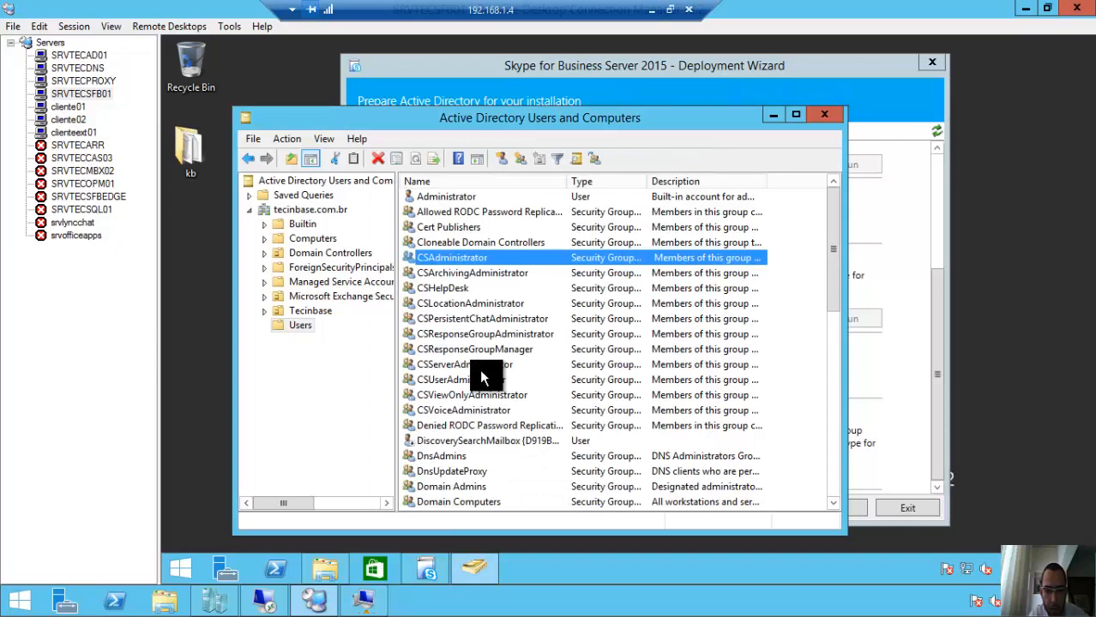
Add Administrator to the RTCUniversalServerAdmins group as well
scroll(down, 3)
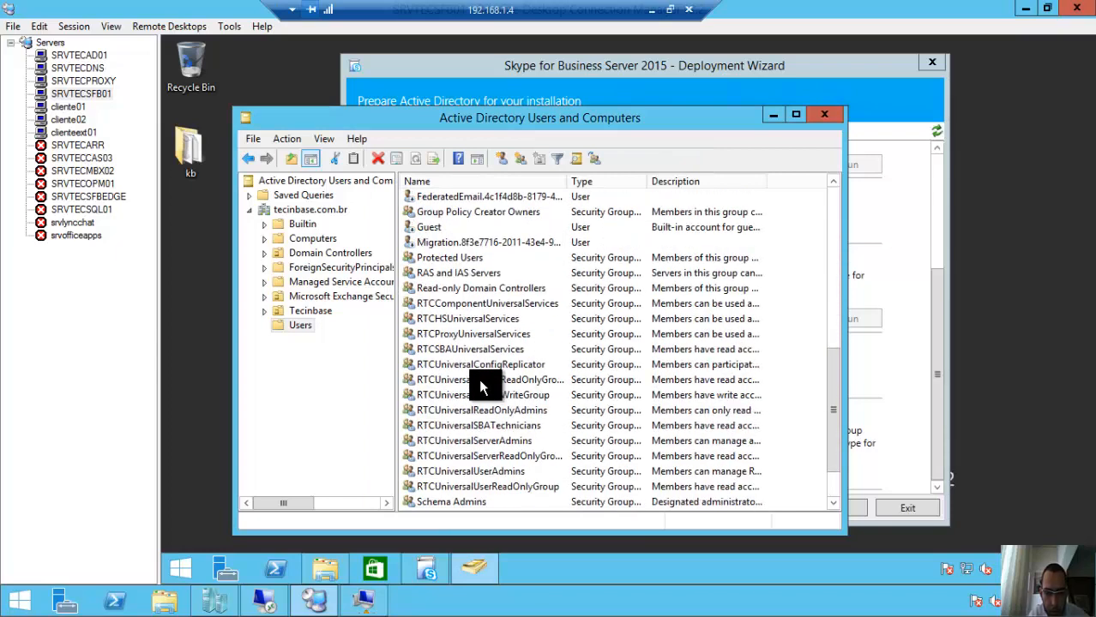
scroll(down, 3)
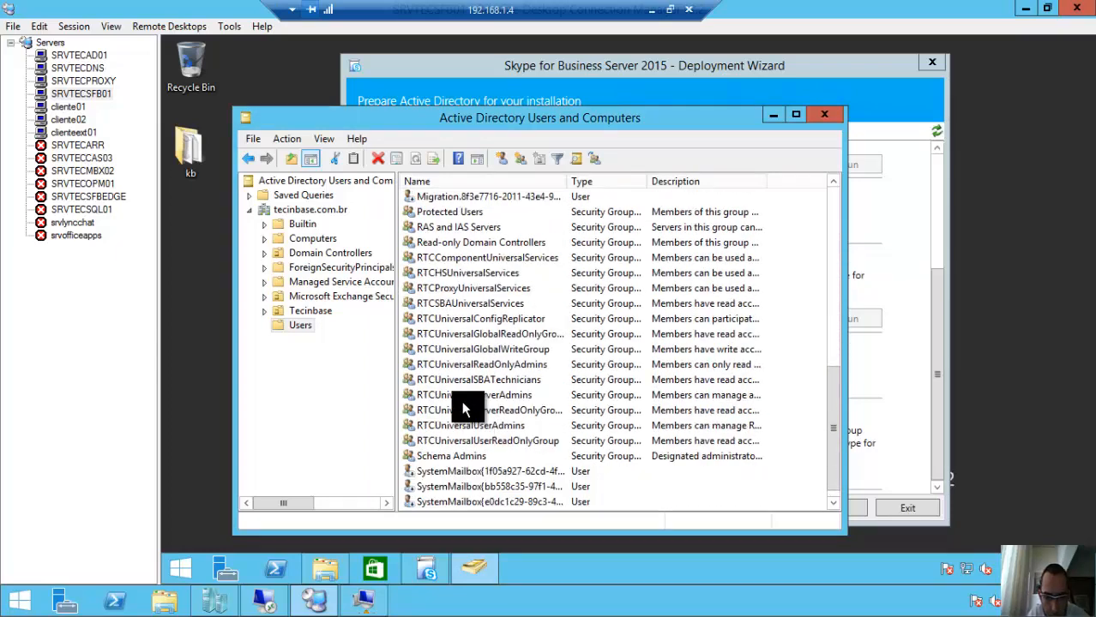
double_click(471, 394)
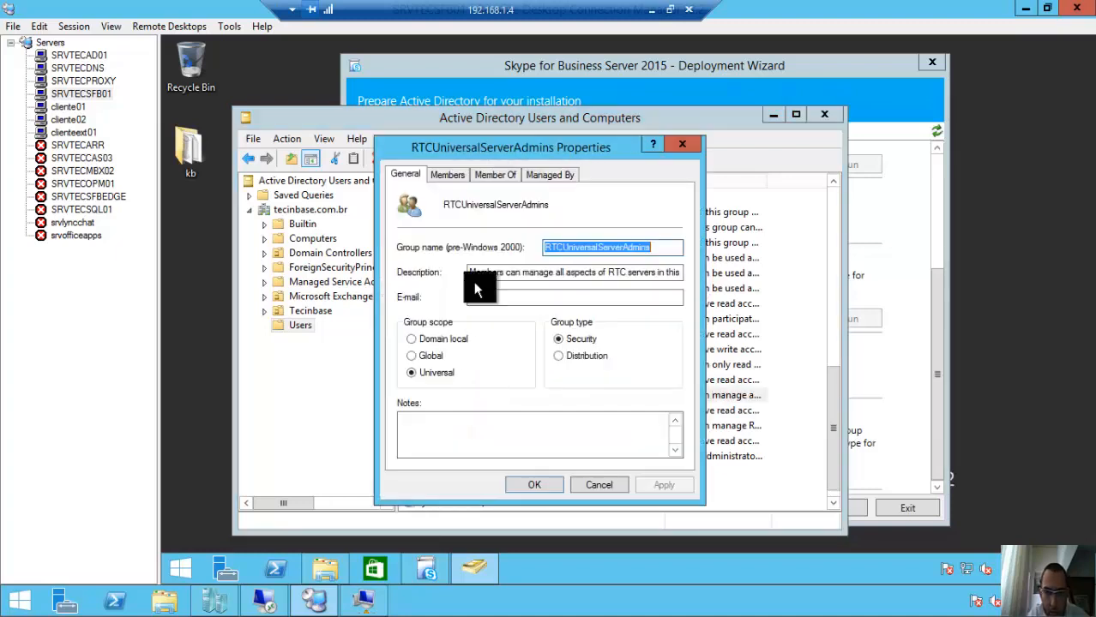
click(446, 175)
text(adminstra)
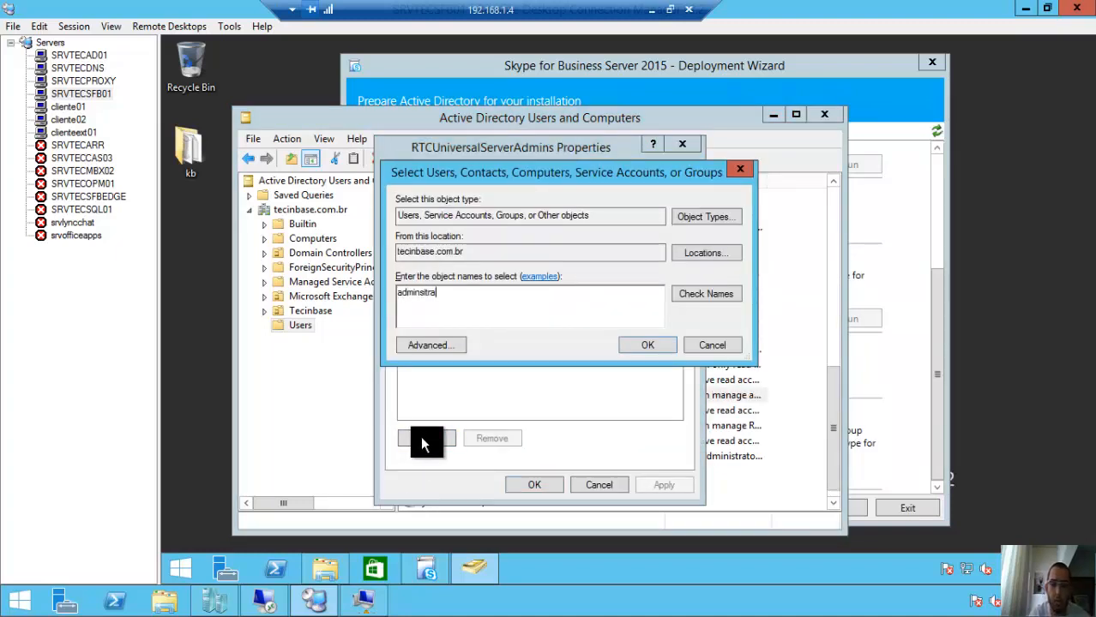
click(707, 293)
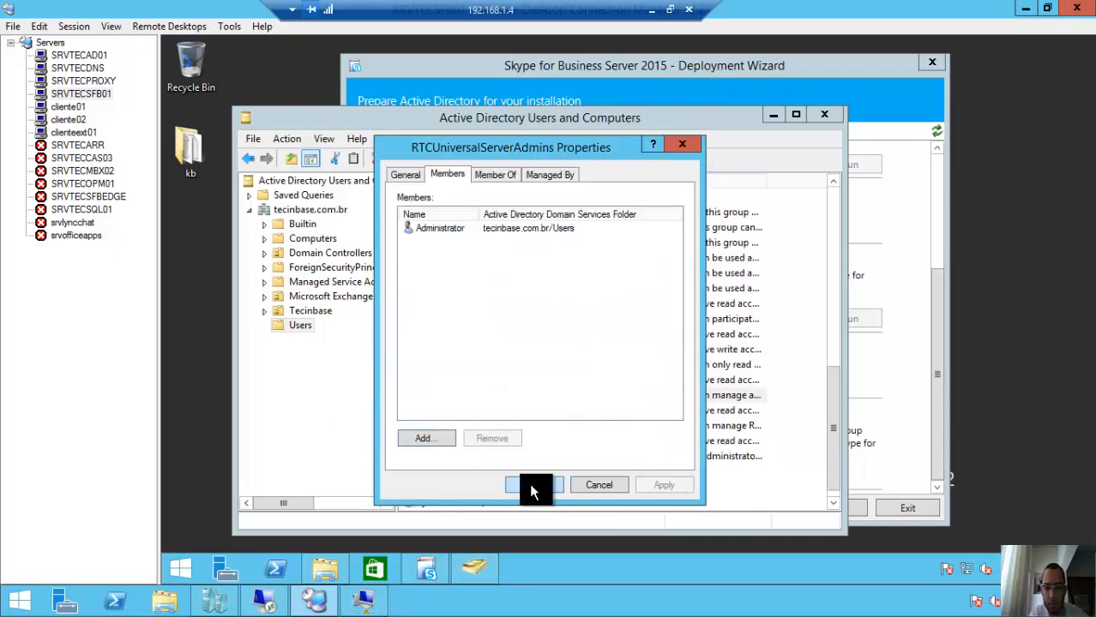
click(535, 484)
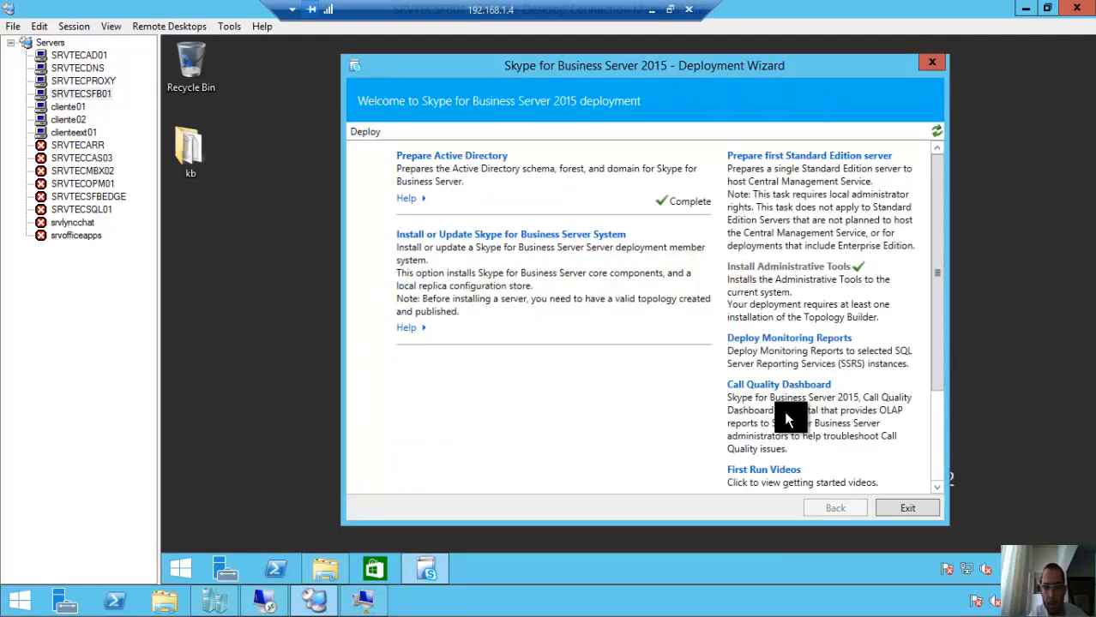
mouse_move(775, 412)
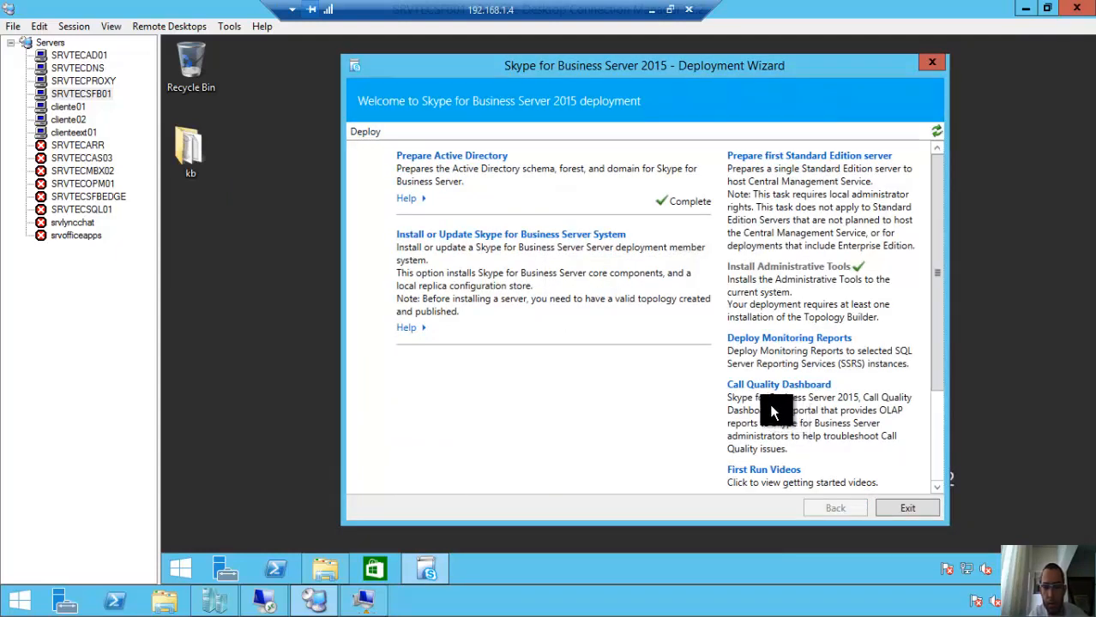
mouse_move(792, 168)
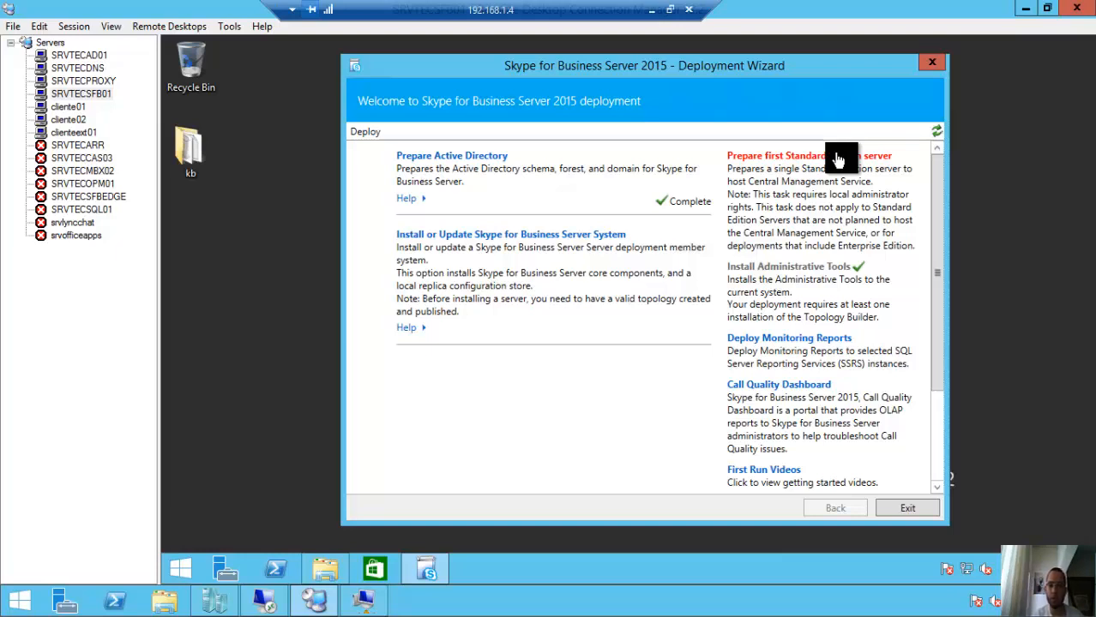
Run Prepare first Standard Edition server to Completed status and finish the wizard
click(775, 155)
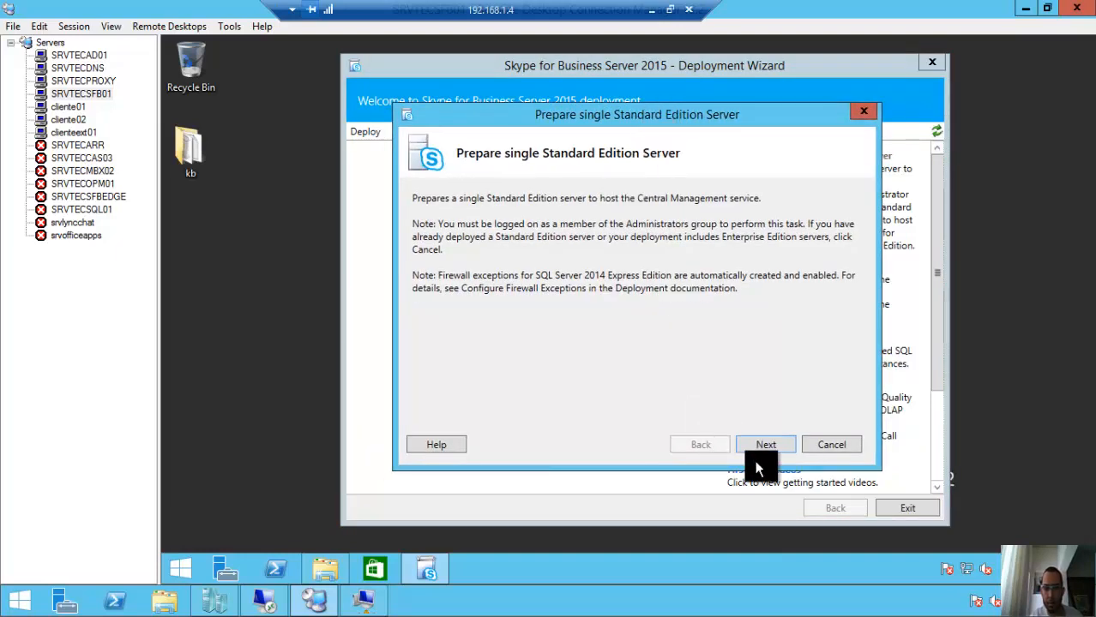
click(765, 444)
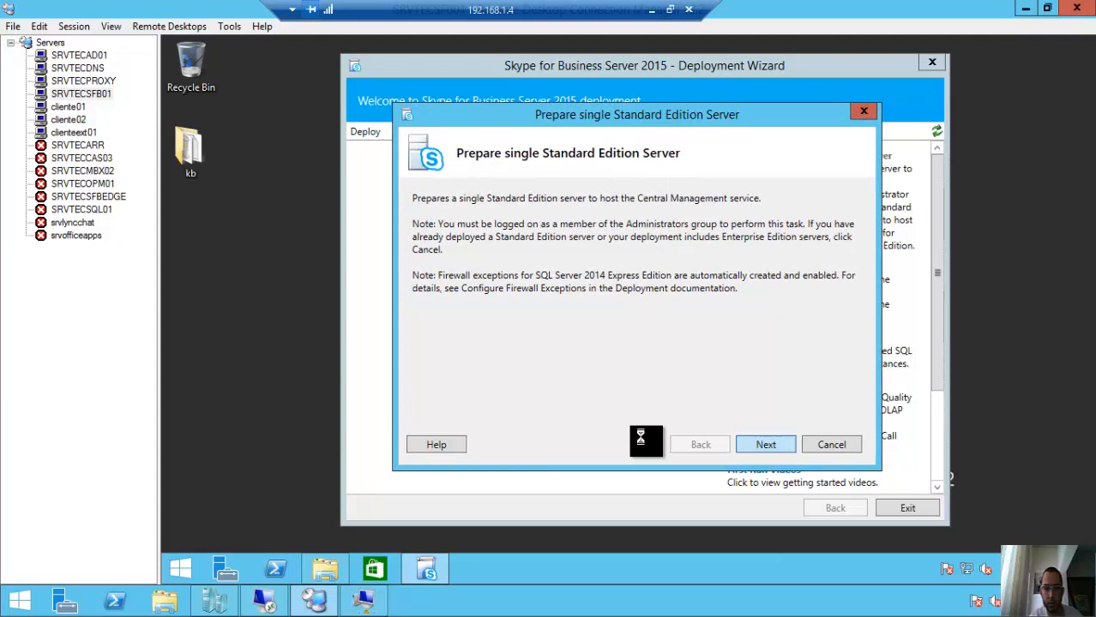
click(765, 444)
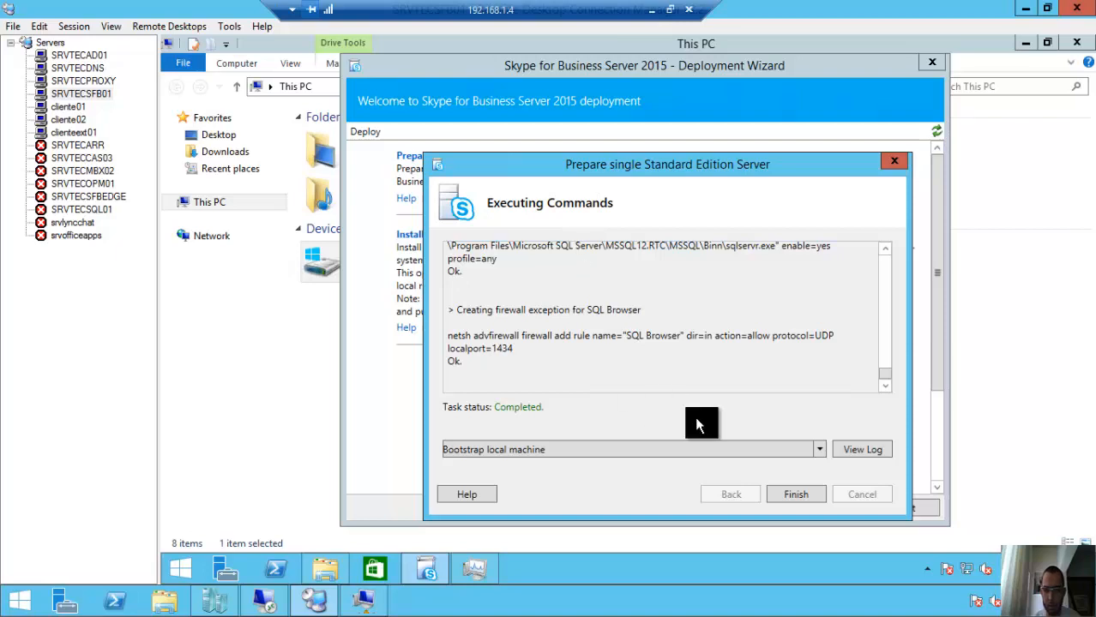
click(795, 494)
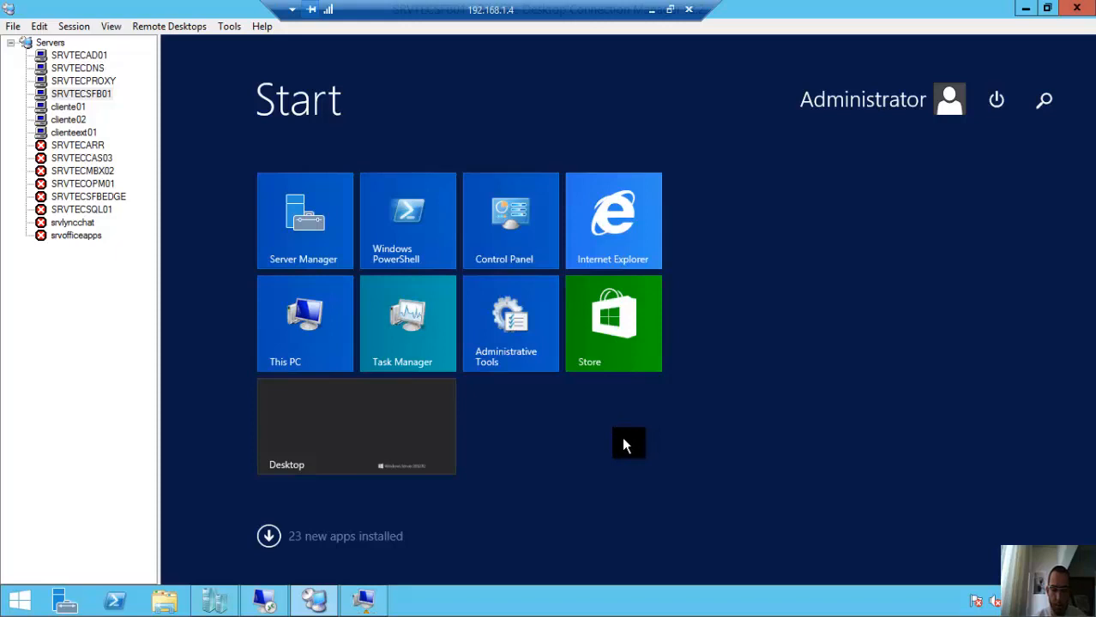
Search the Start screen for 'topology builder' and launch Topology Builder
text(topology Builder)
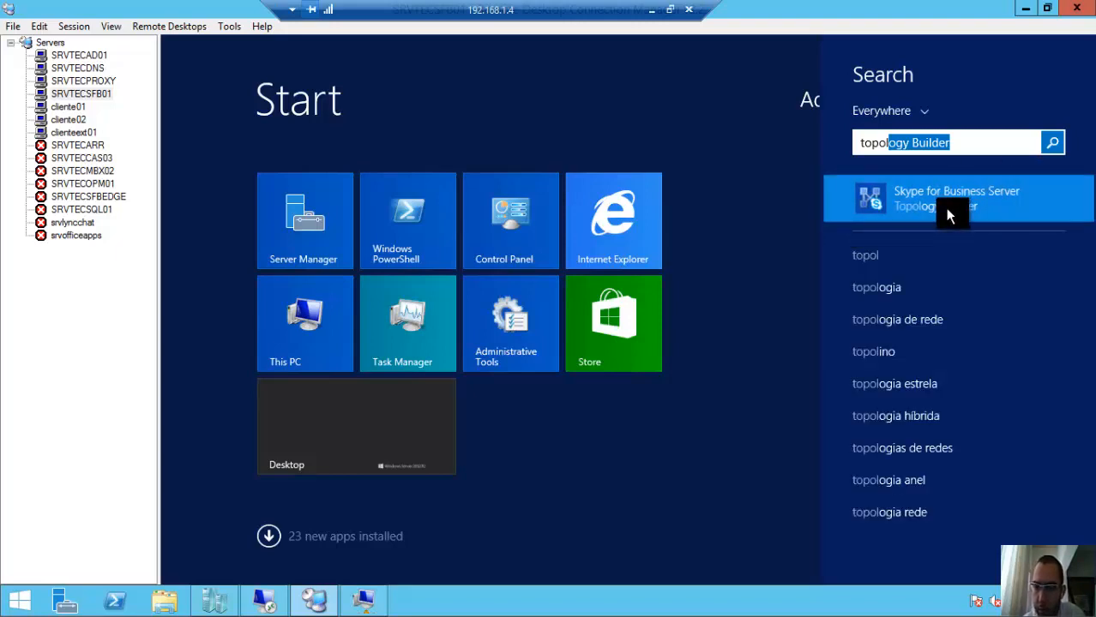
click(957, 199)
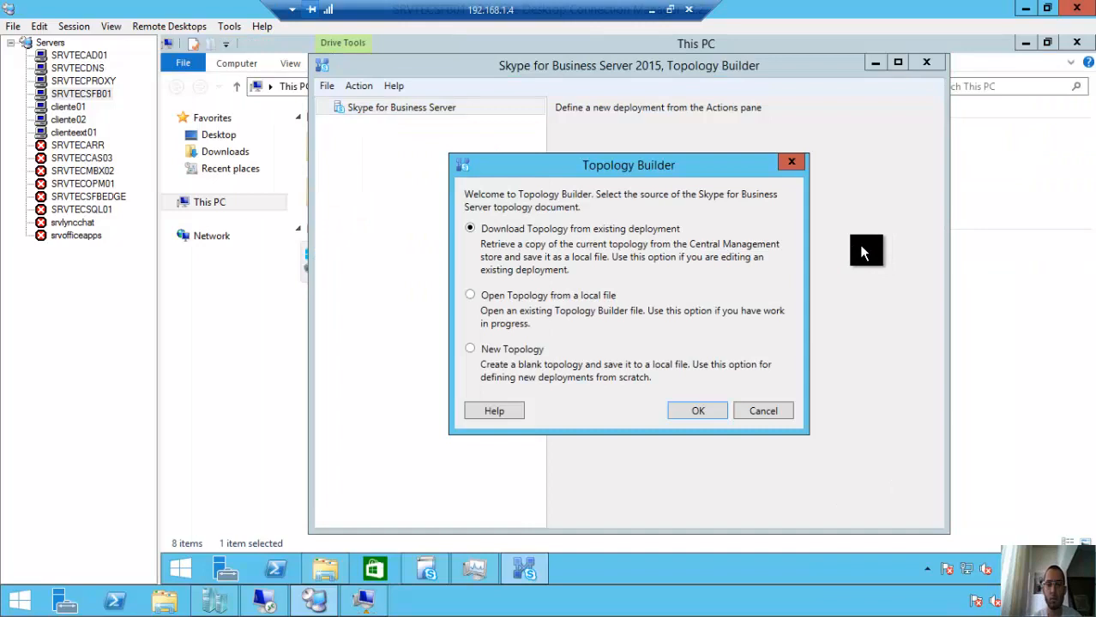
Create a new blank topology and save it as tecinbase in Documents
click(469, 349)
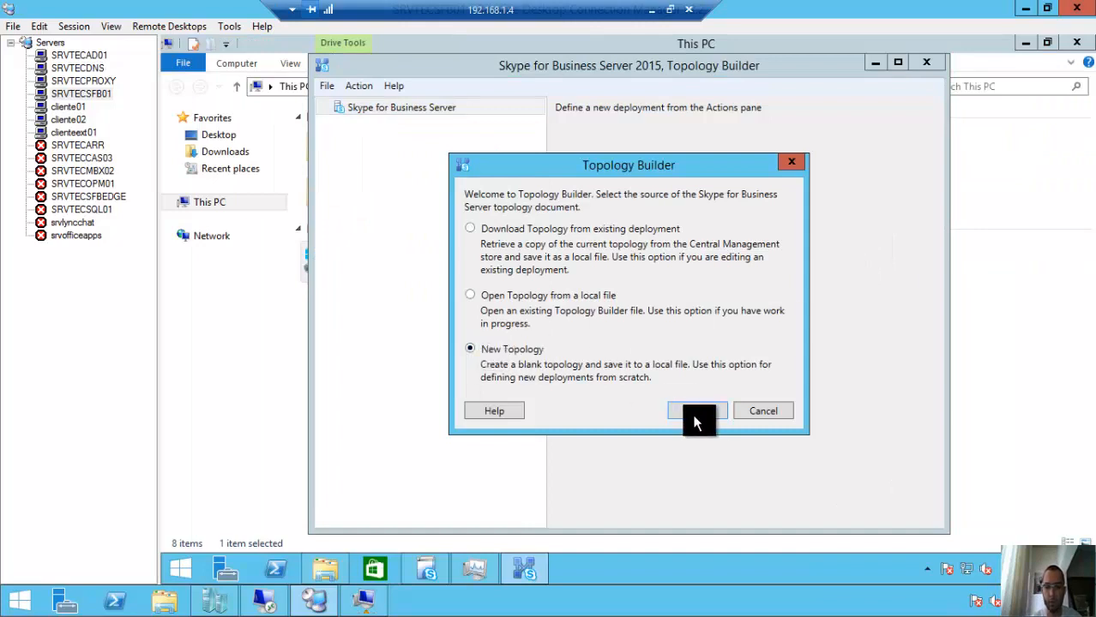
click(696, 410)
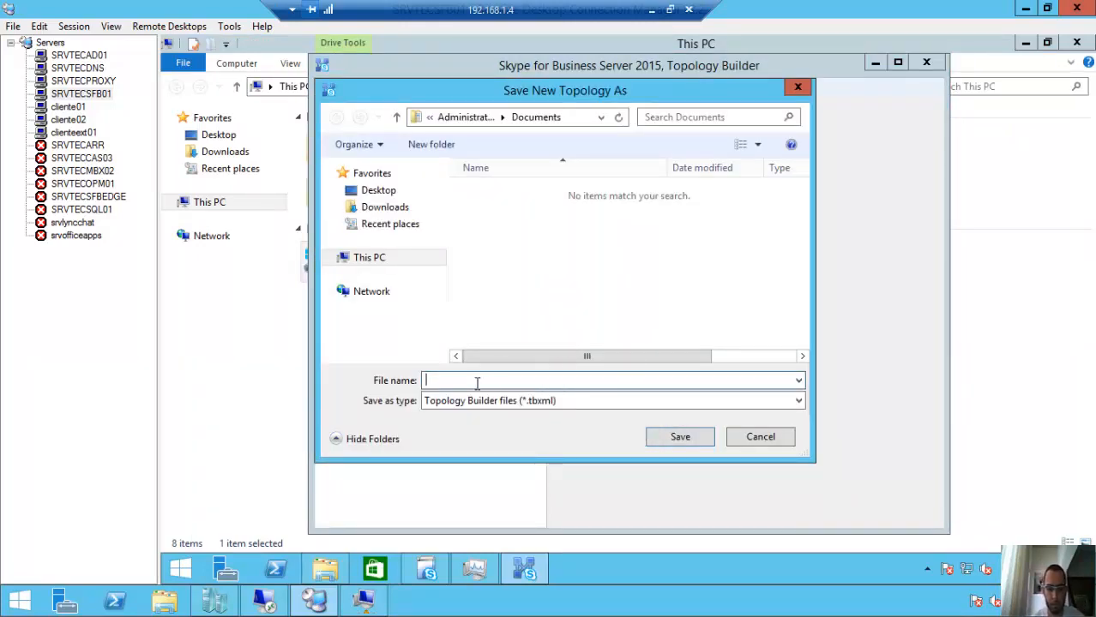
text(tecinbase)
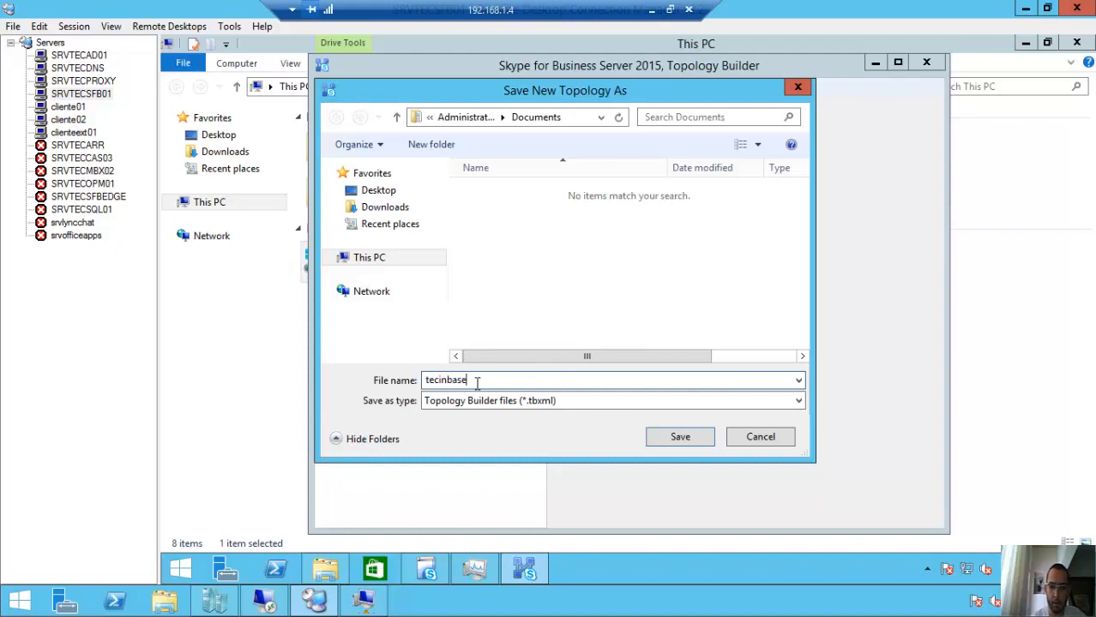
mouse_move(652, 10)
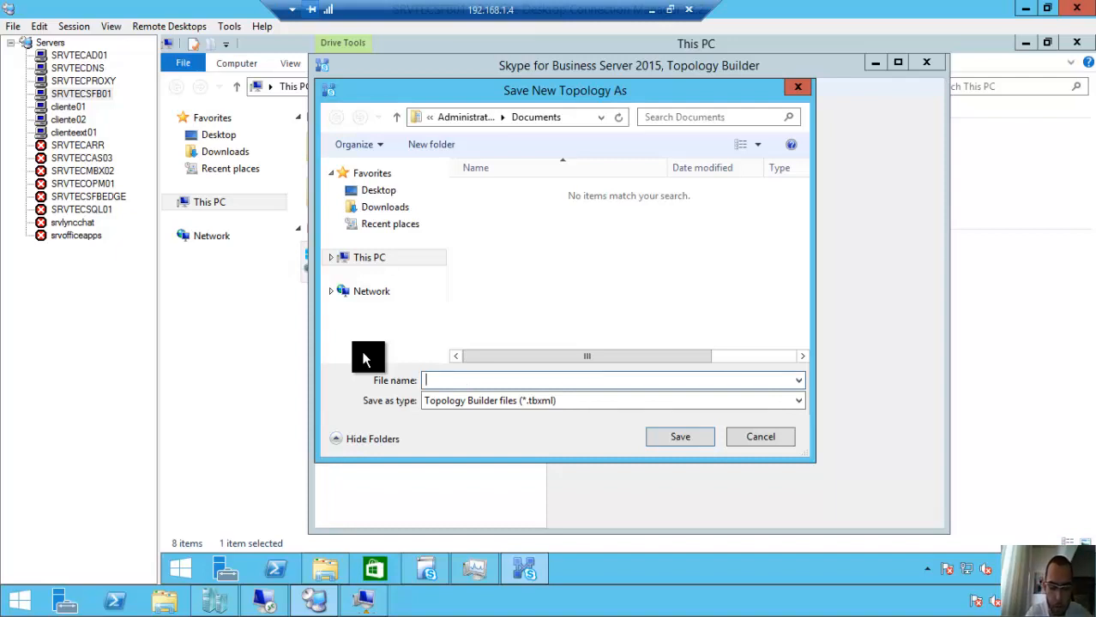
text(tecinbase)
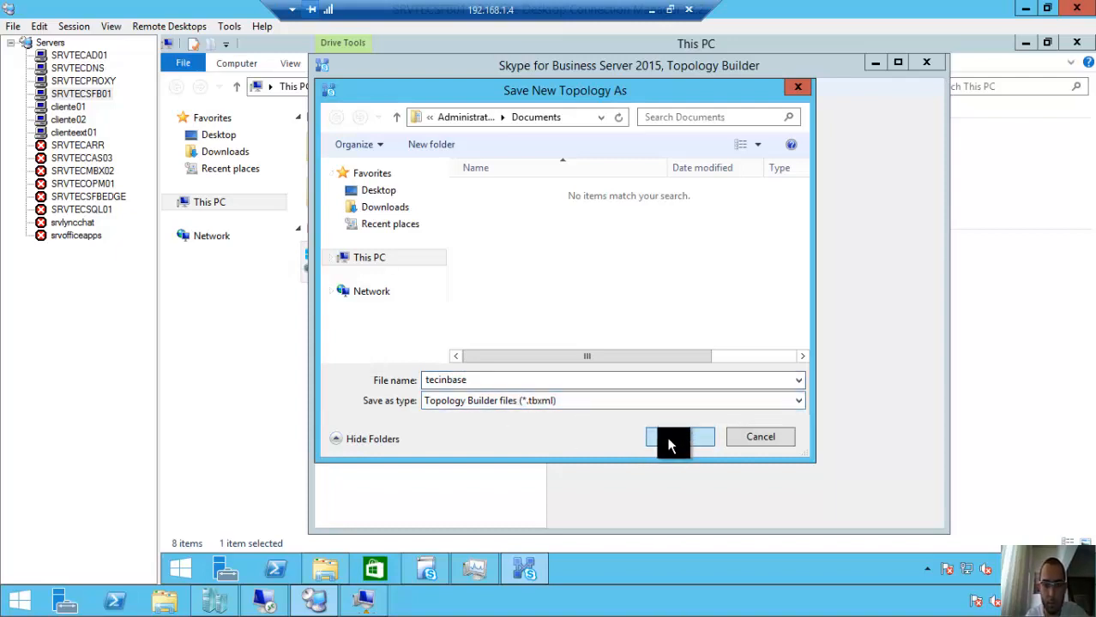
click(672, 438)
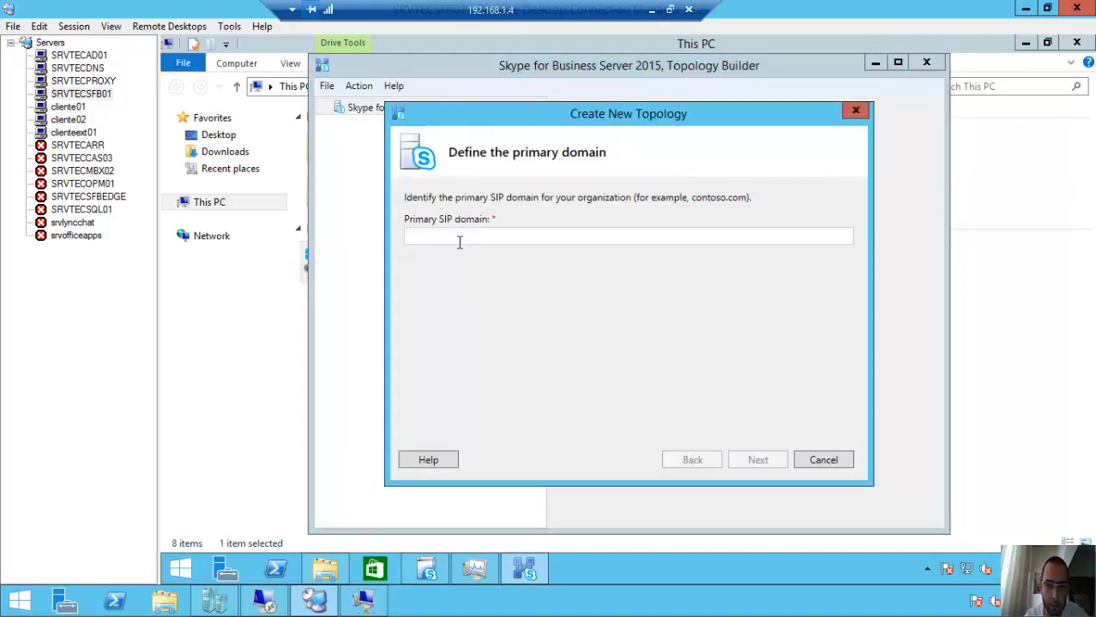
Enter tecinbase.com.br as the primary SIP domain and continue
text(tecinb)
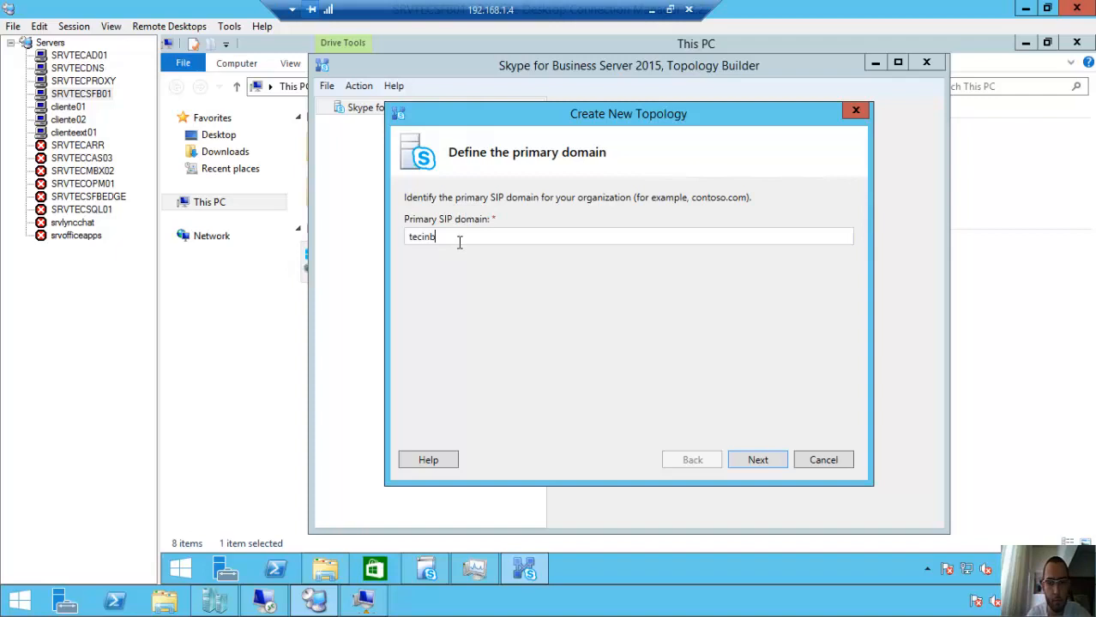
text(ase.com.br)
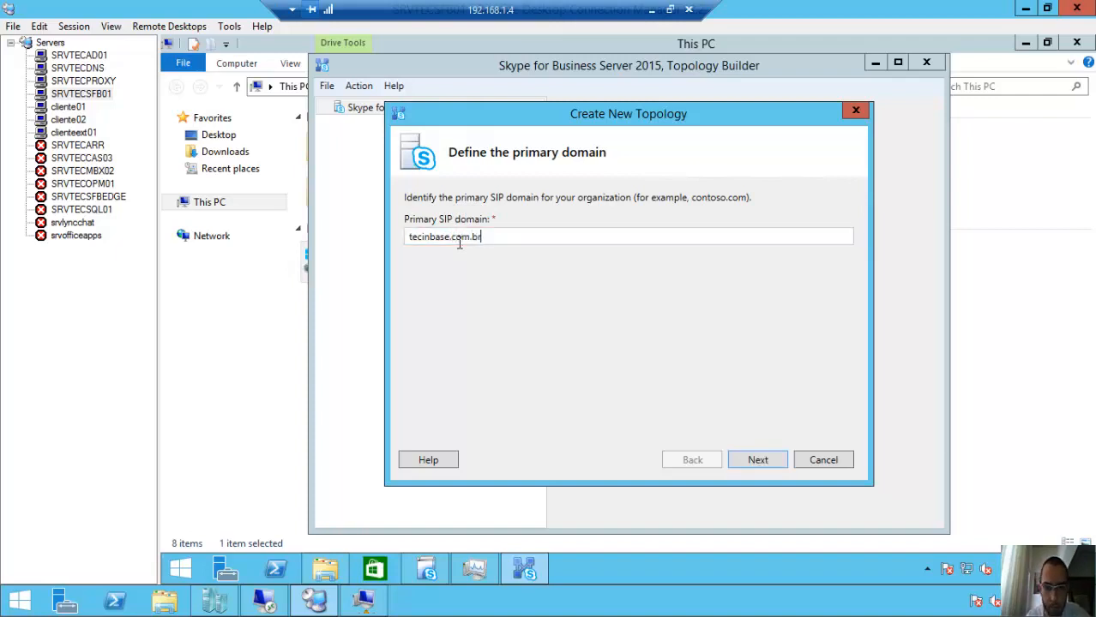
click(758, 460)
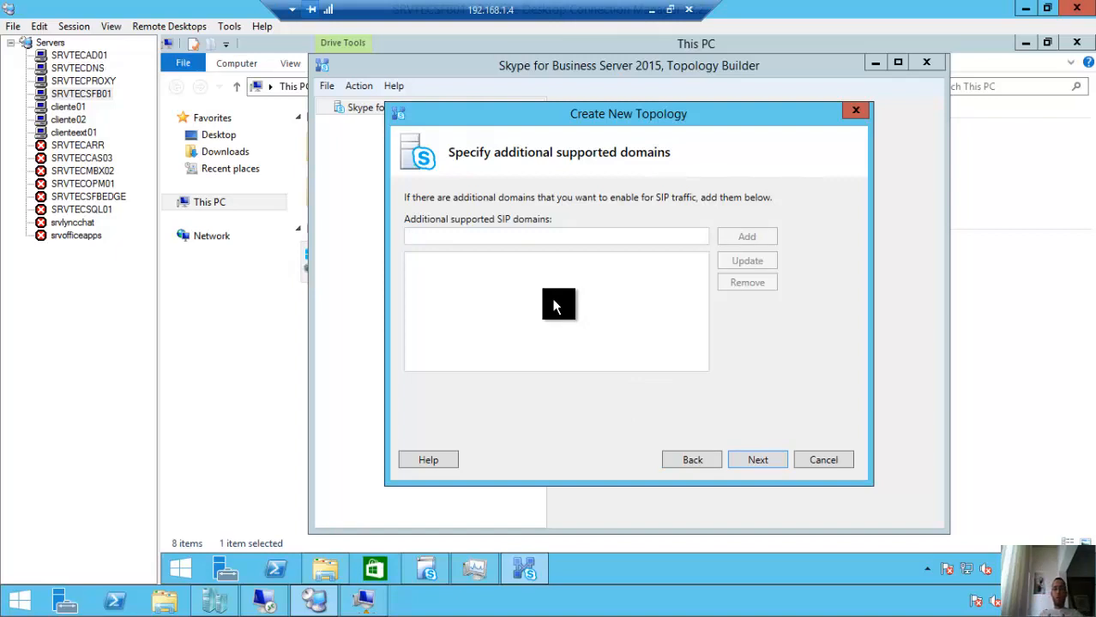
Add then remove example1.com.br, continuing with no additional SIP domains
click(556, 237)
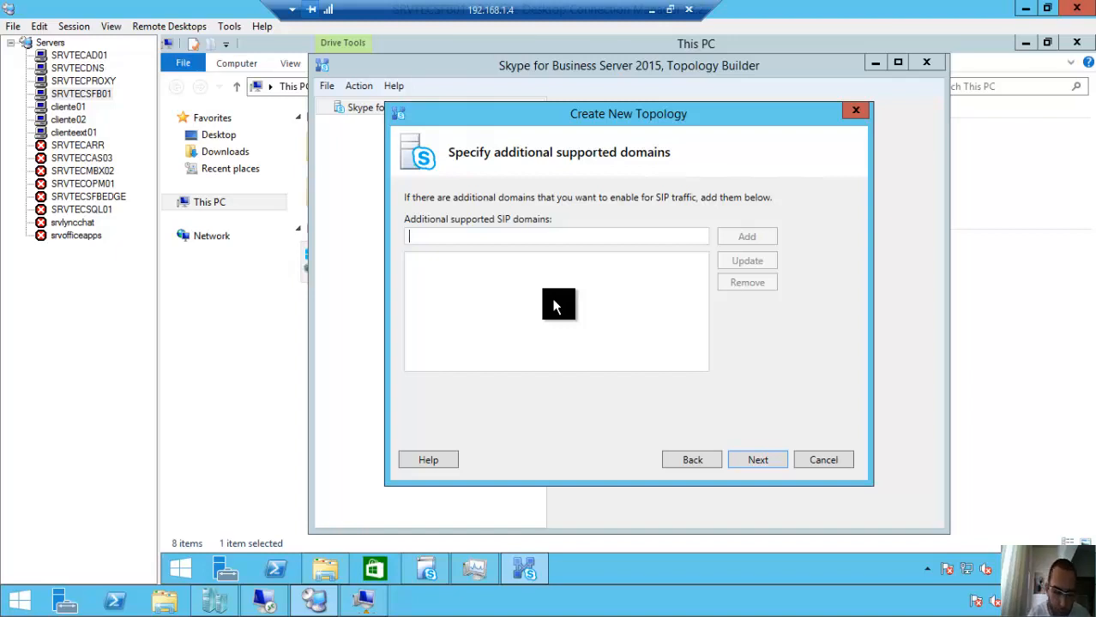
text(example1.)
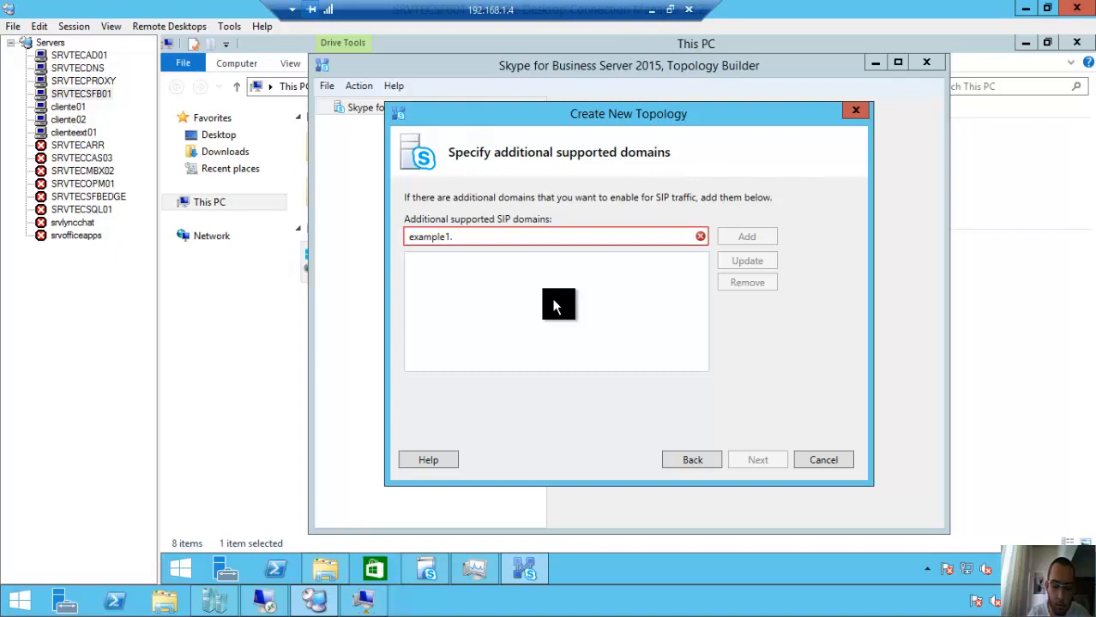
text(com)
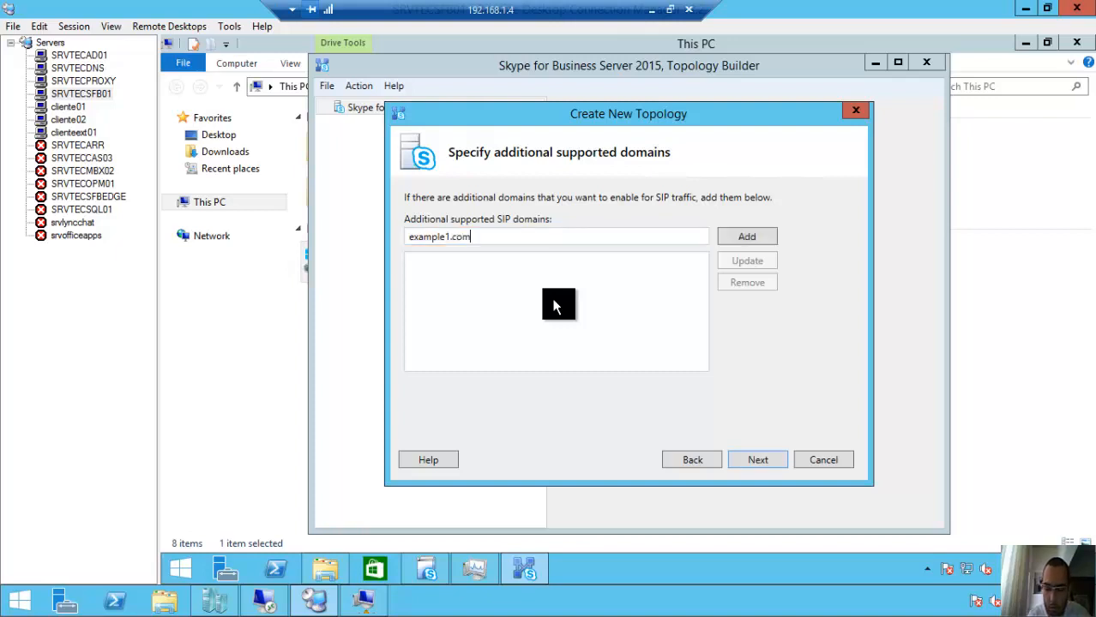
text(.br)
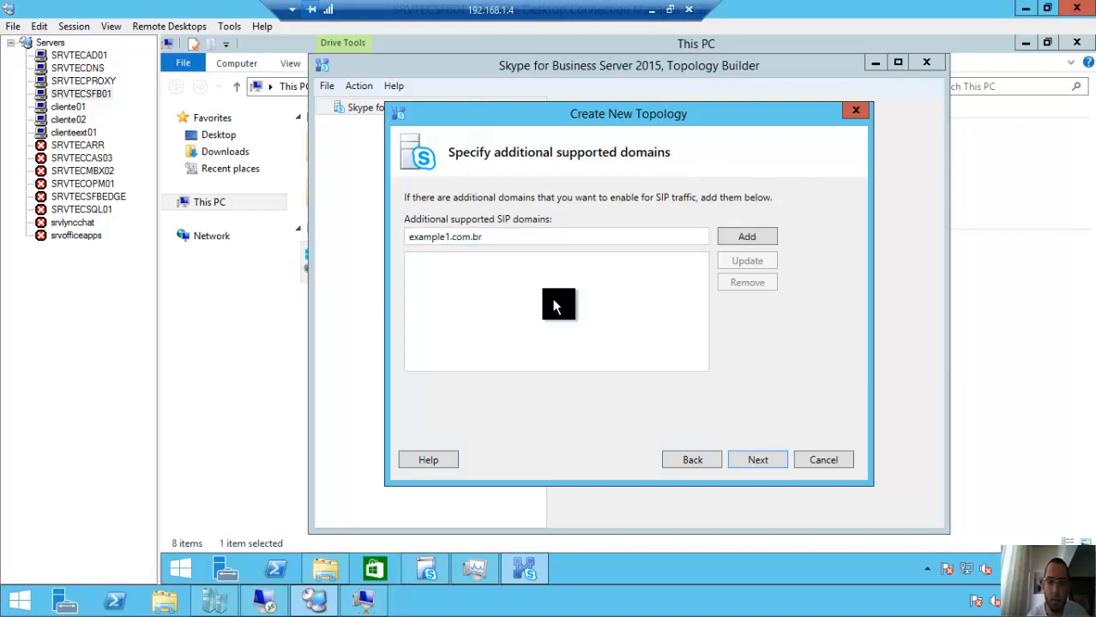
click(746, 237)
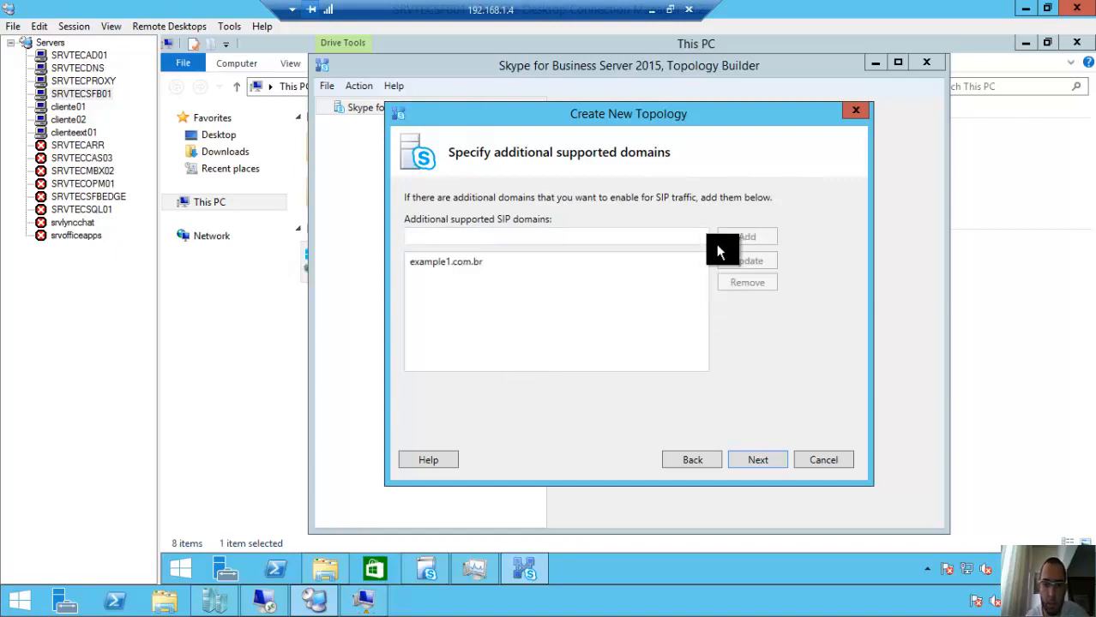
click(748, 281)
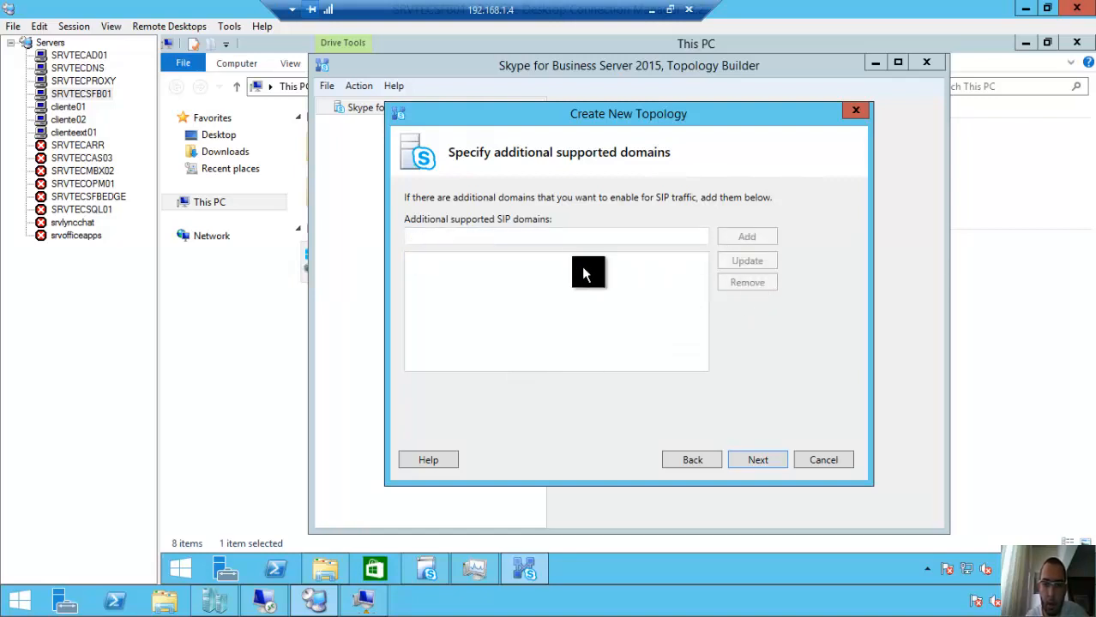
click(555, 236)
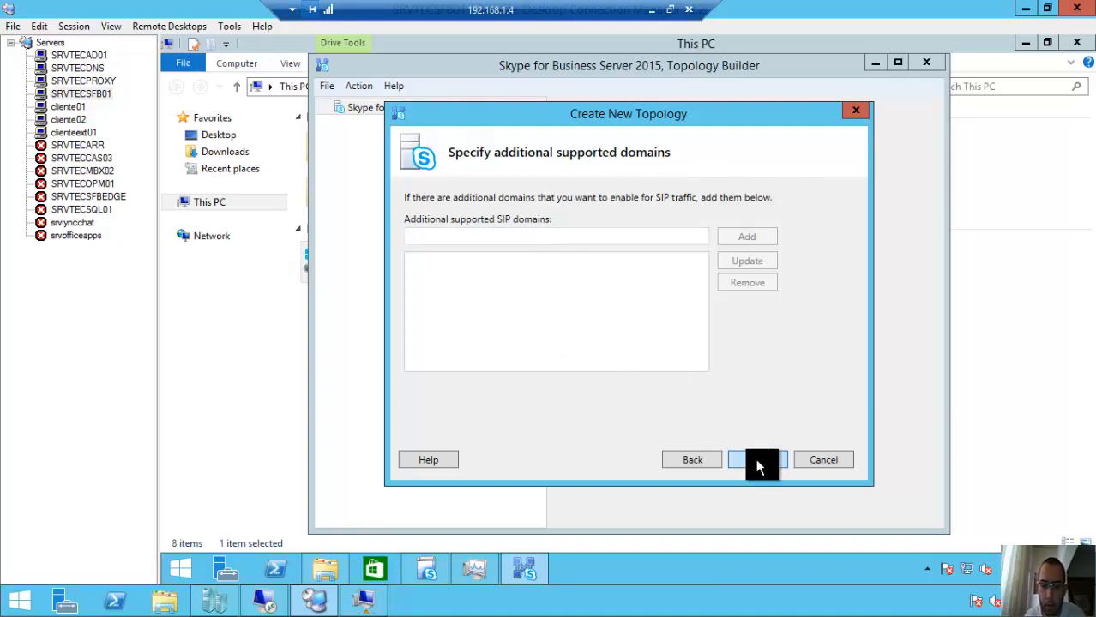
click(758, 459)
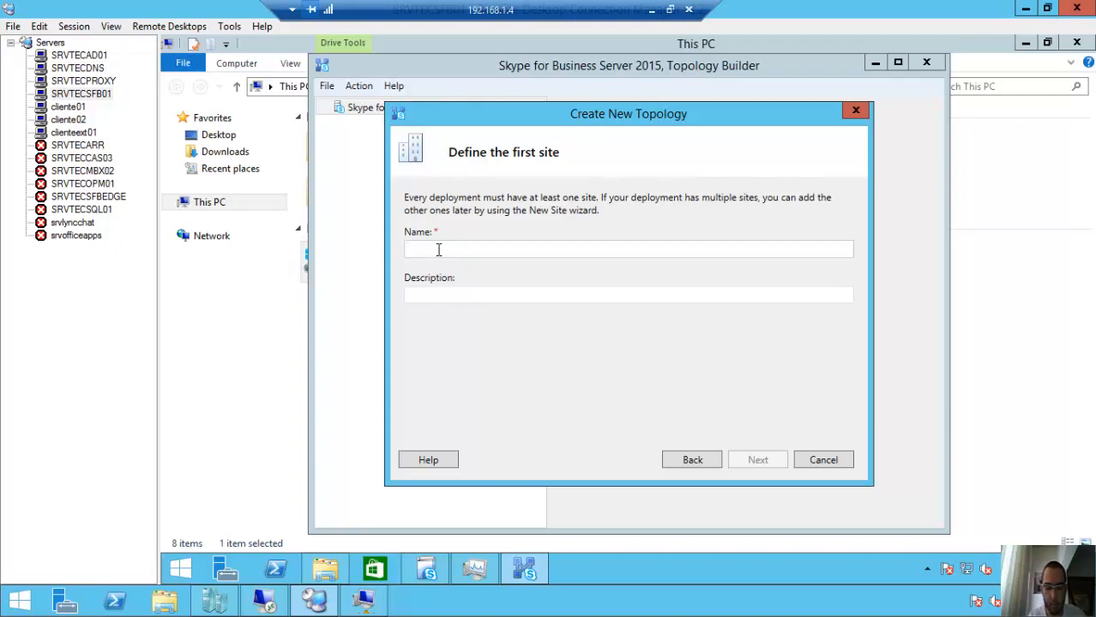
Name the first site SP and continue
text(SP)
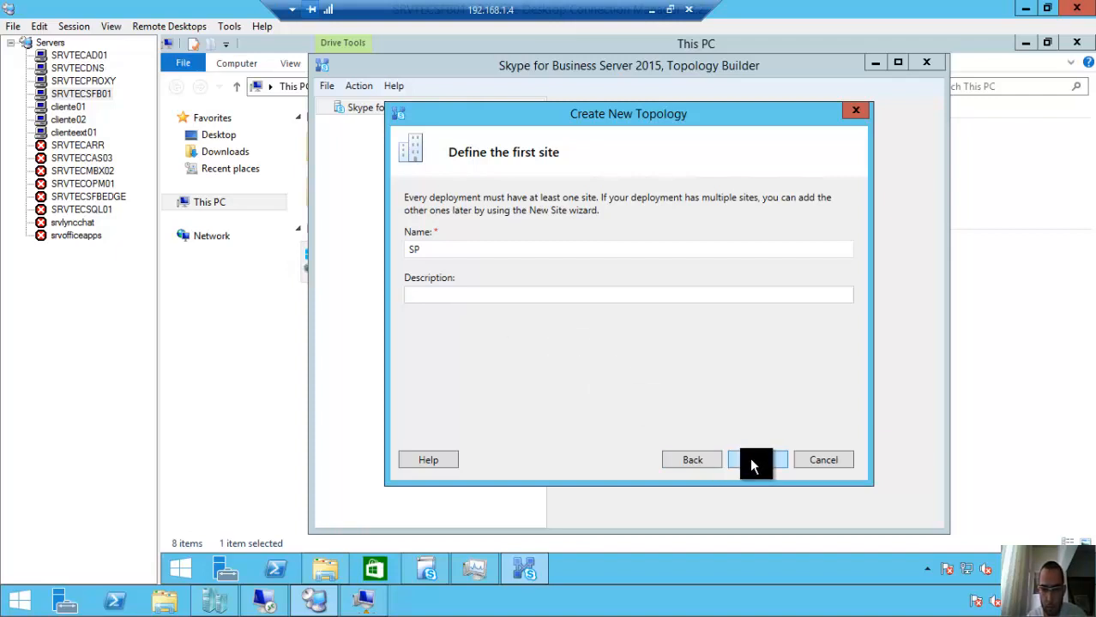
click(758, 460)
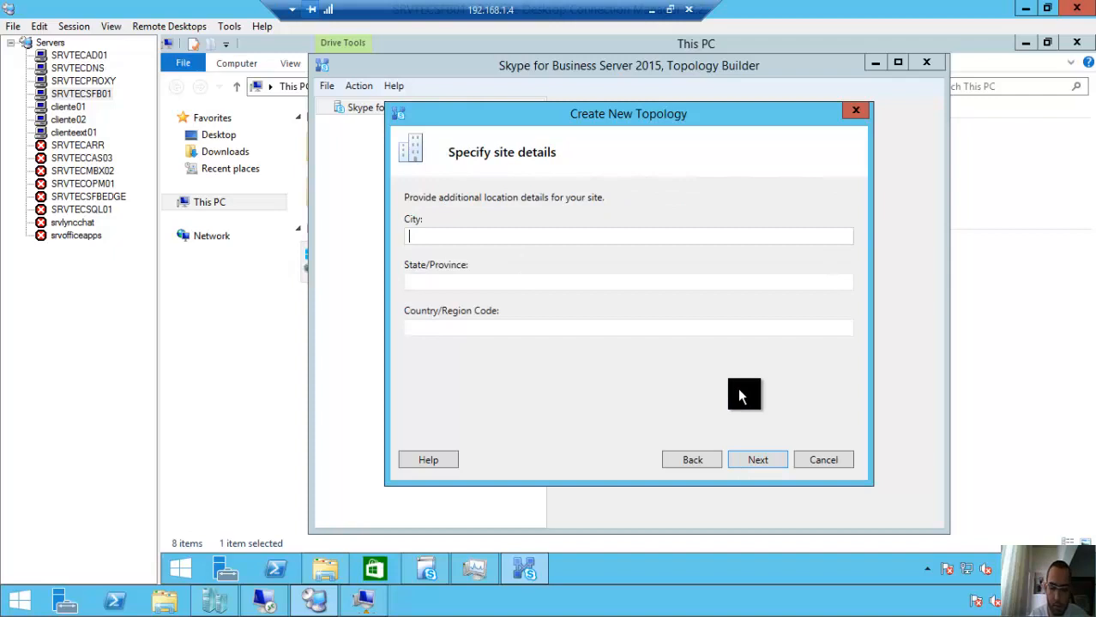
Set the site location to São Paulo, SP, Brazil and finish into the Front End pool wizard
text(São)
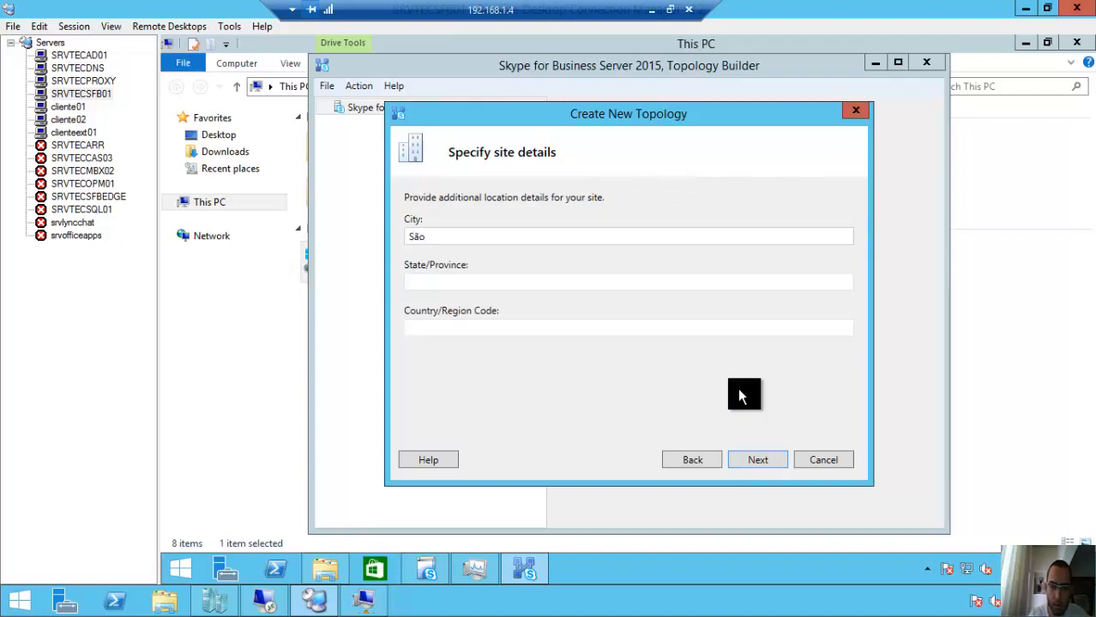
text(aulo)
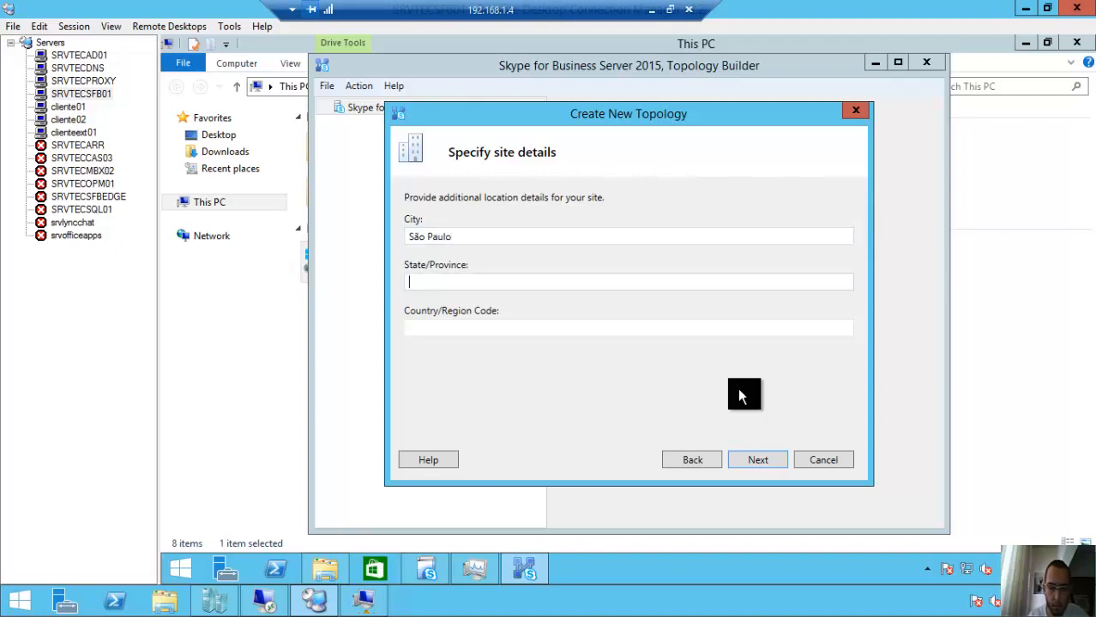
text(SP)
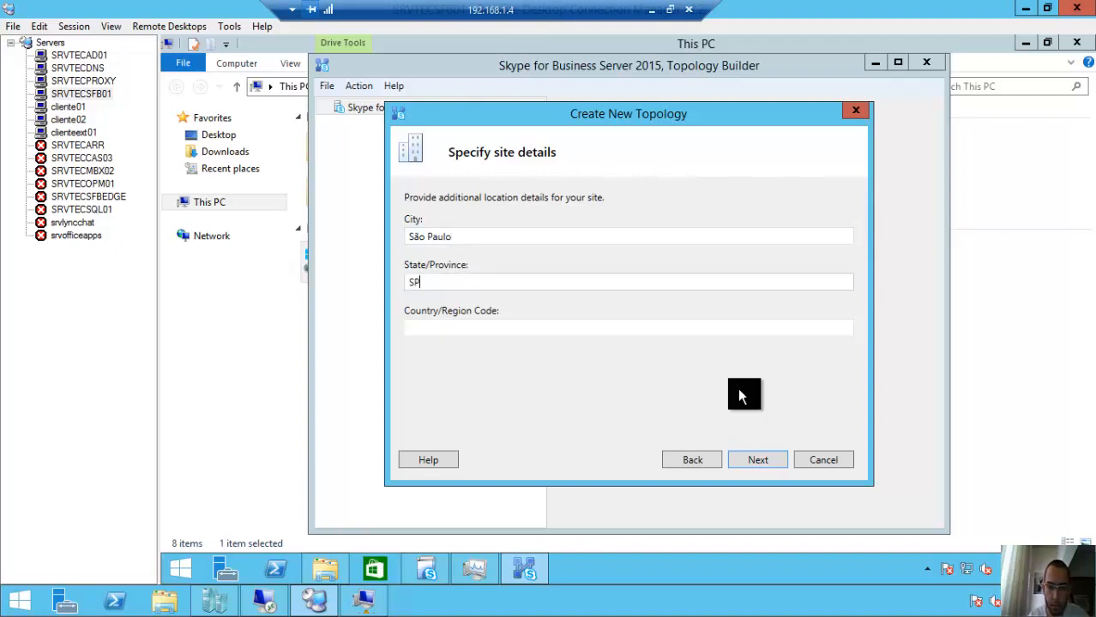
text(Brazil)
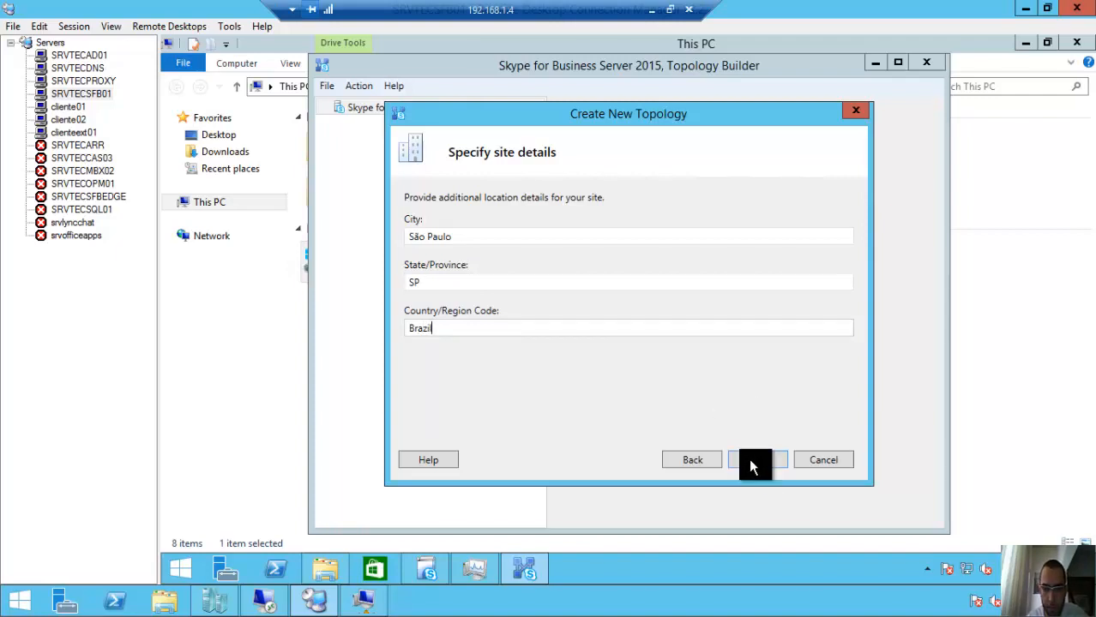
click(756, 460)
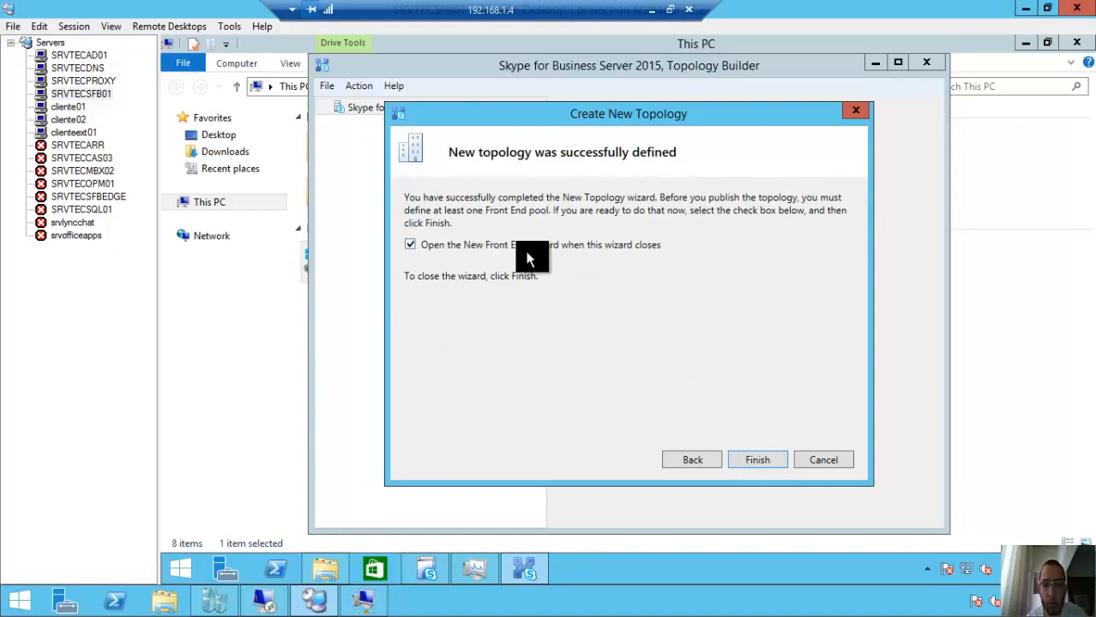
mouse_move(619, 259)
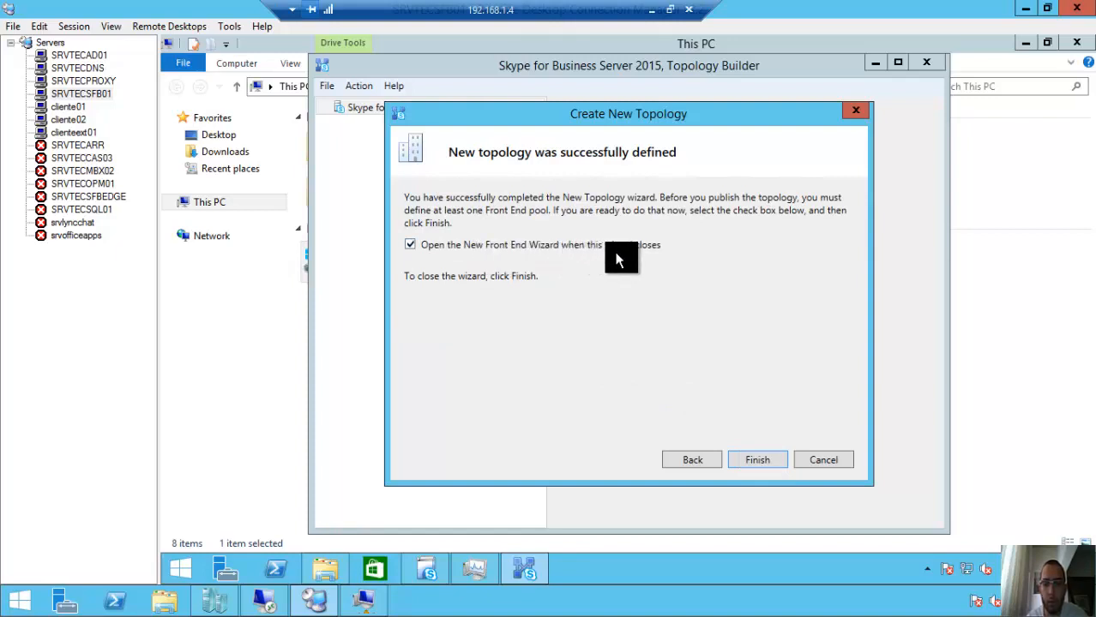
mouse_move(720, 439)
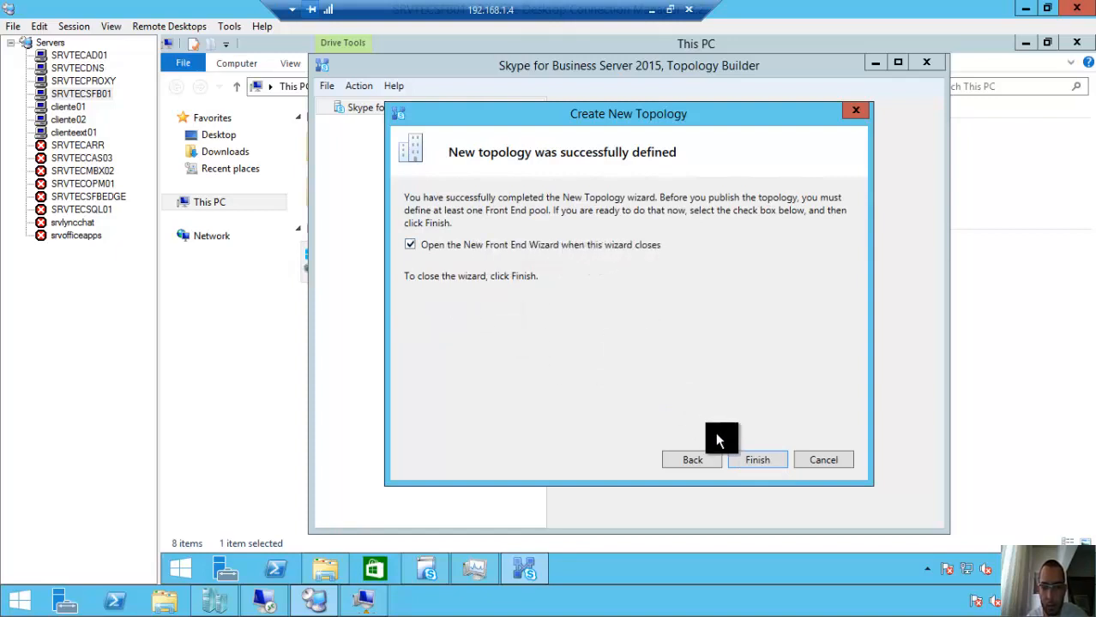
click(758, 459)
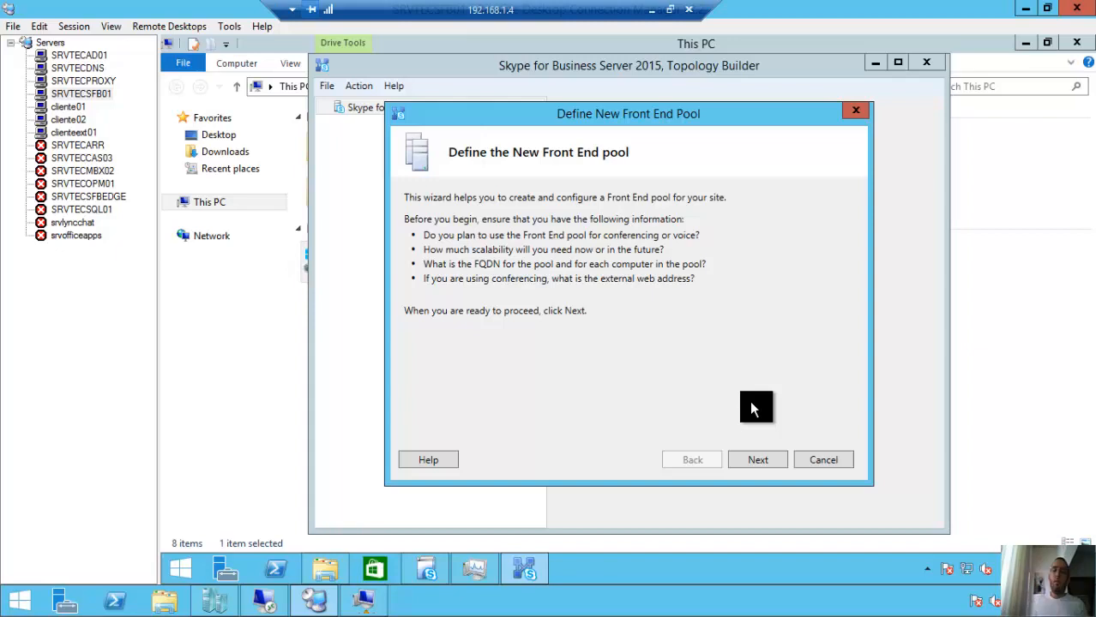
mouse_move(720, 470)
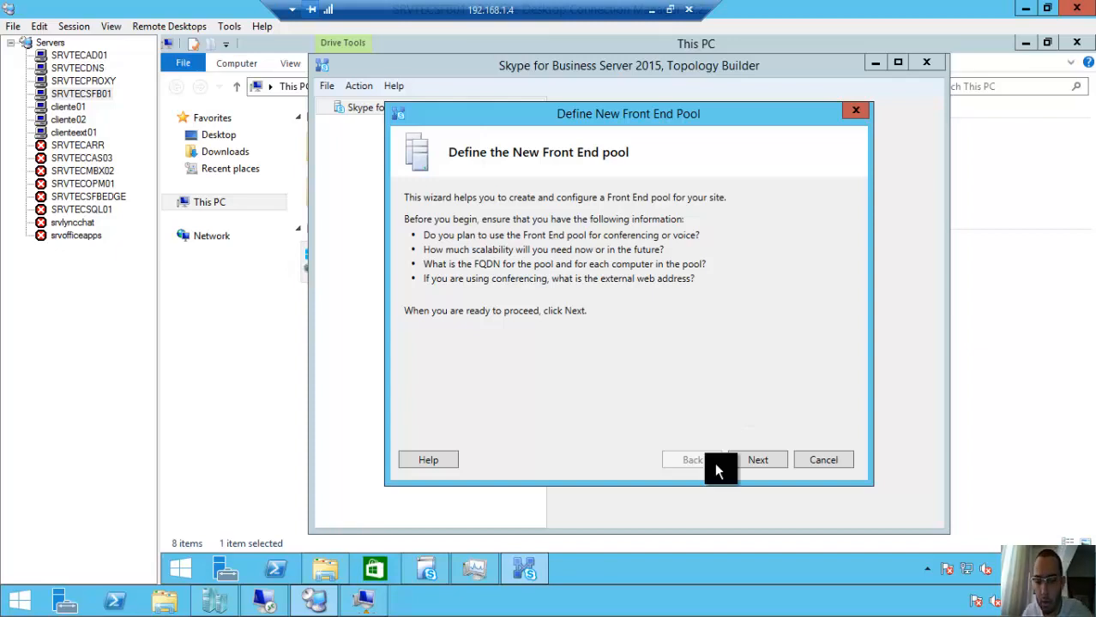
Advance the Define New Front End Pool wizard and choose Standard Edition Server
click(758, 460)
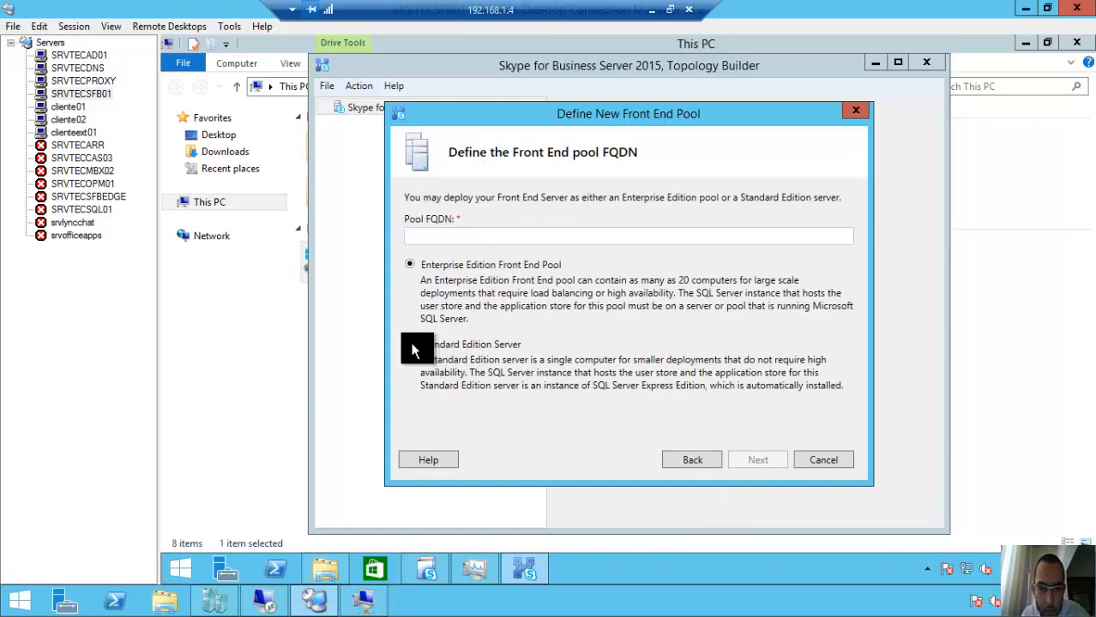
click(410, 343)
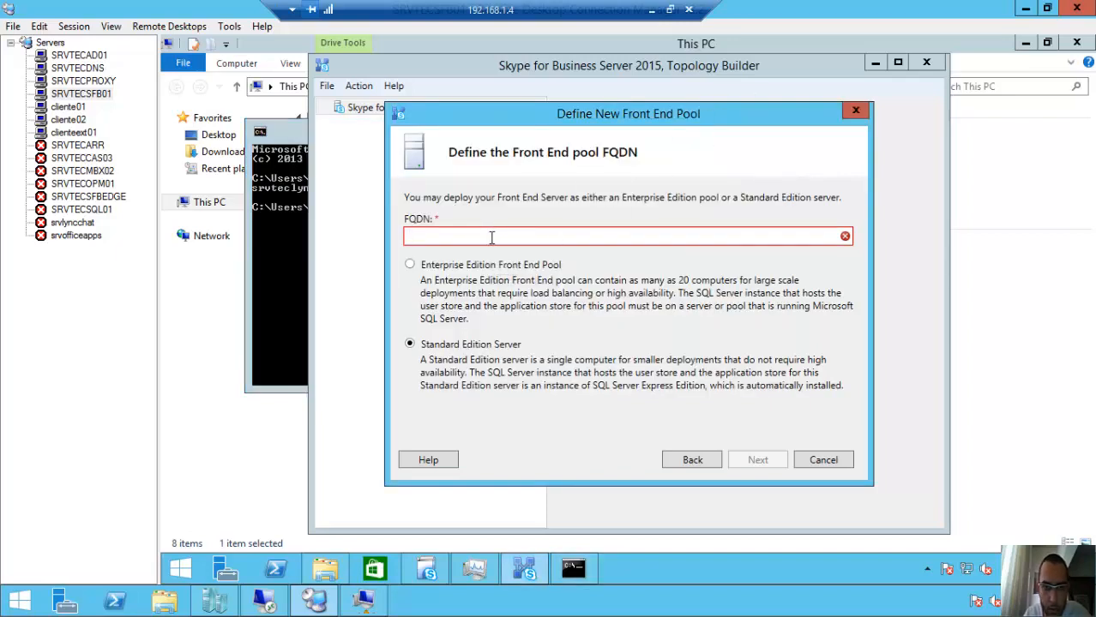
Issue the srvteclync01 command in Command Prompt, close it and return to the pool wizard
text(srvteclync01)
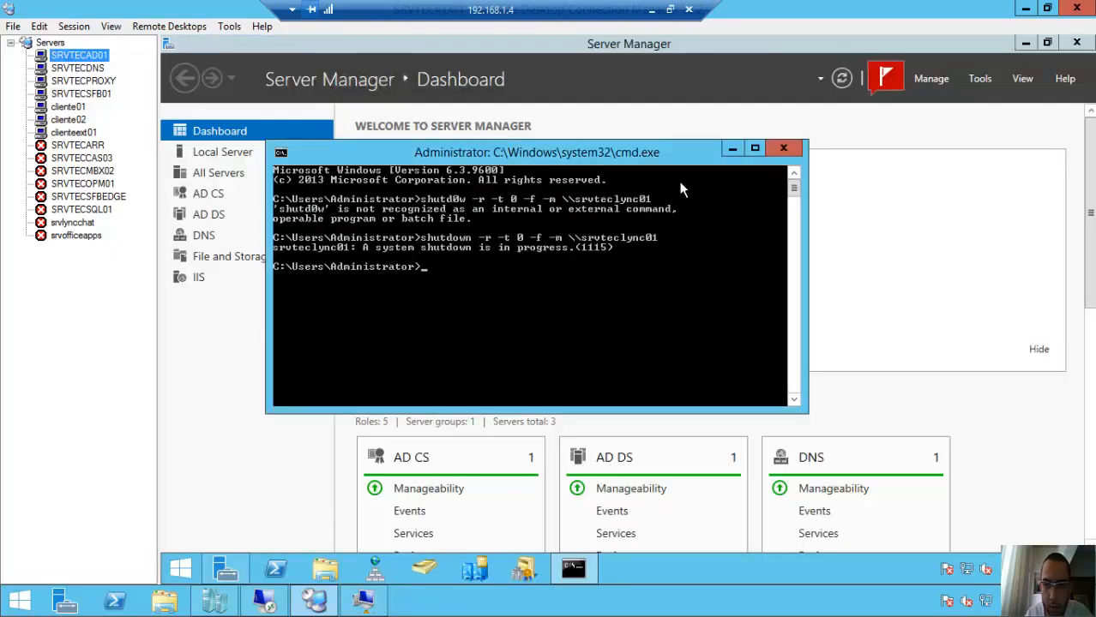
click(782, 147)
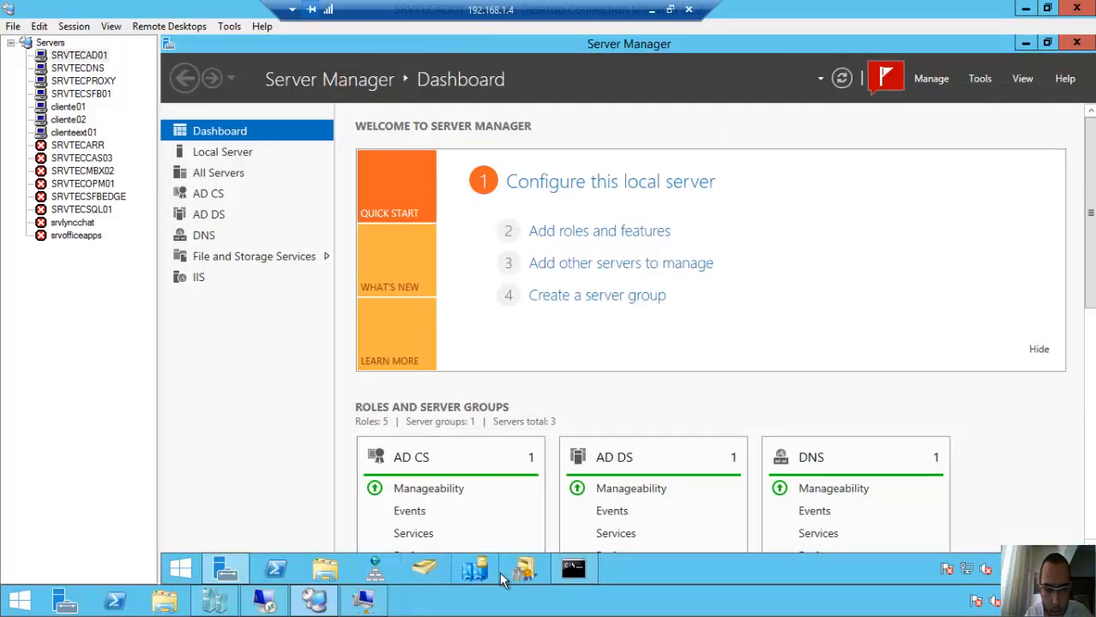
mouse_move(425, 360)
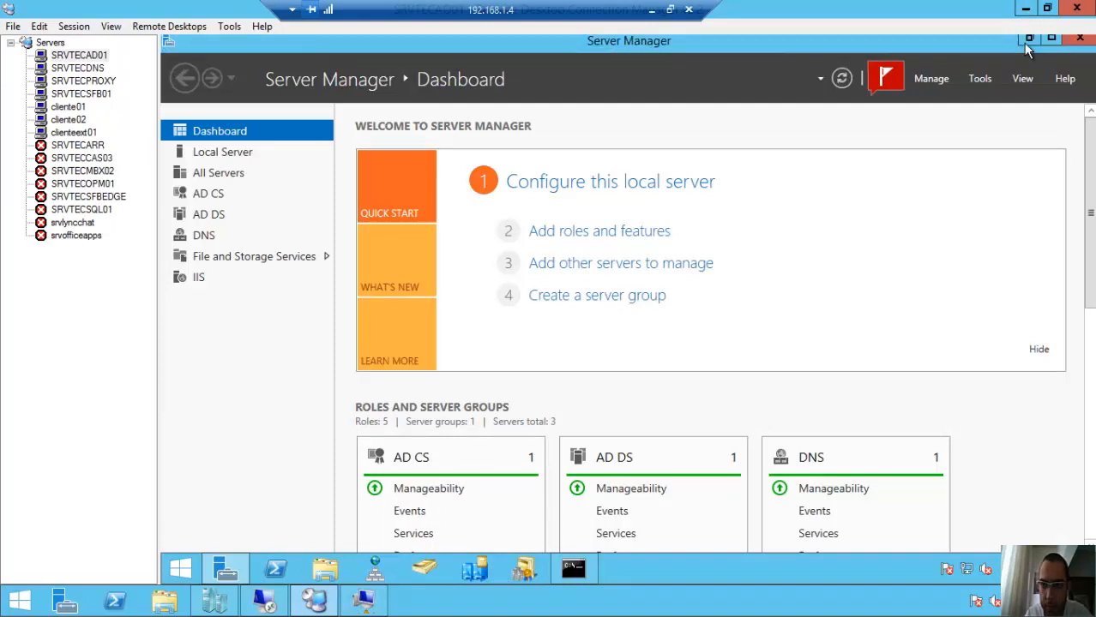
click(1029, 41)
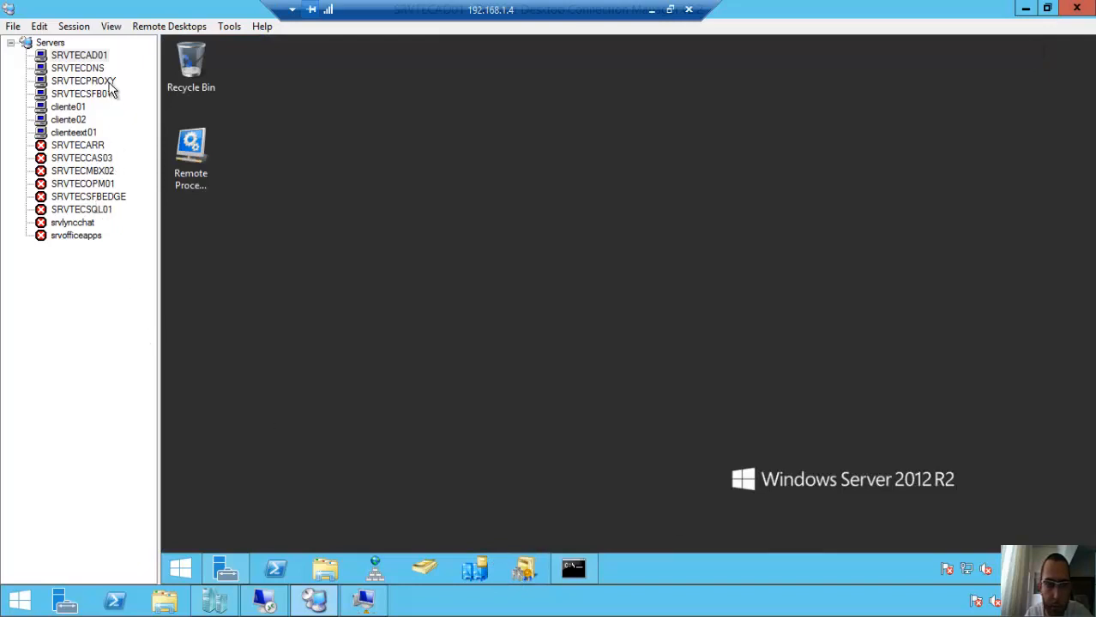
click(423, 569)
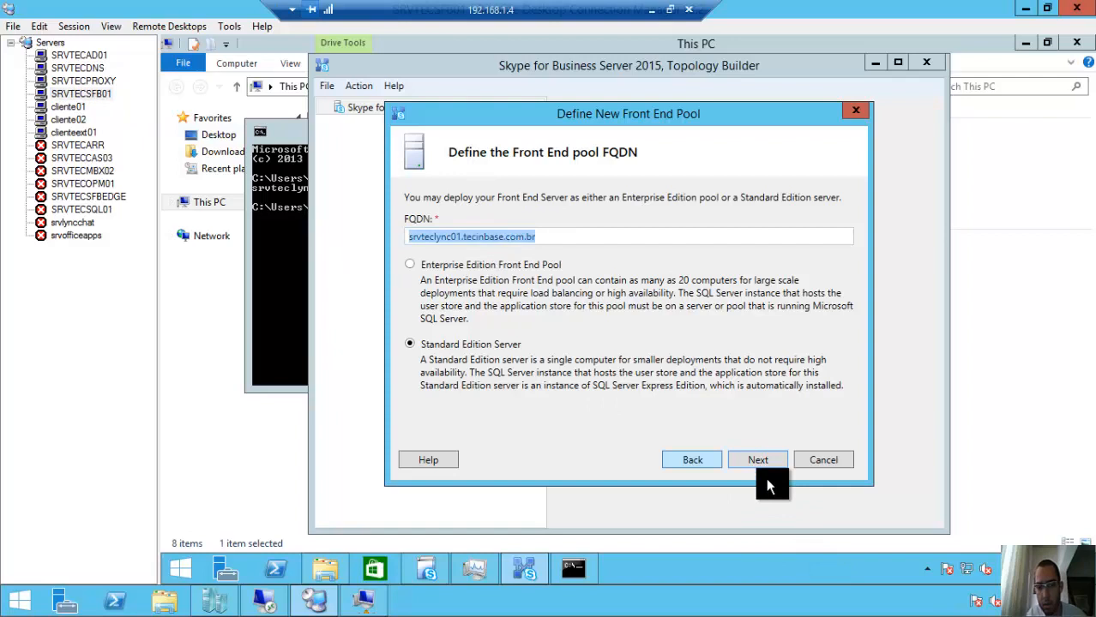
Confirm the pool FQDN, enable Conferencing, and skip Mediation collocation and Edge association
click(758, 459)
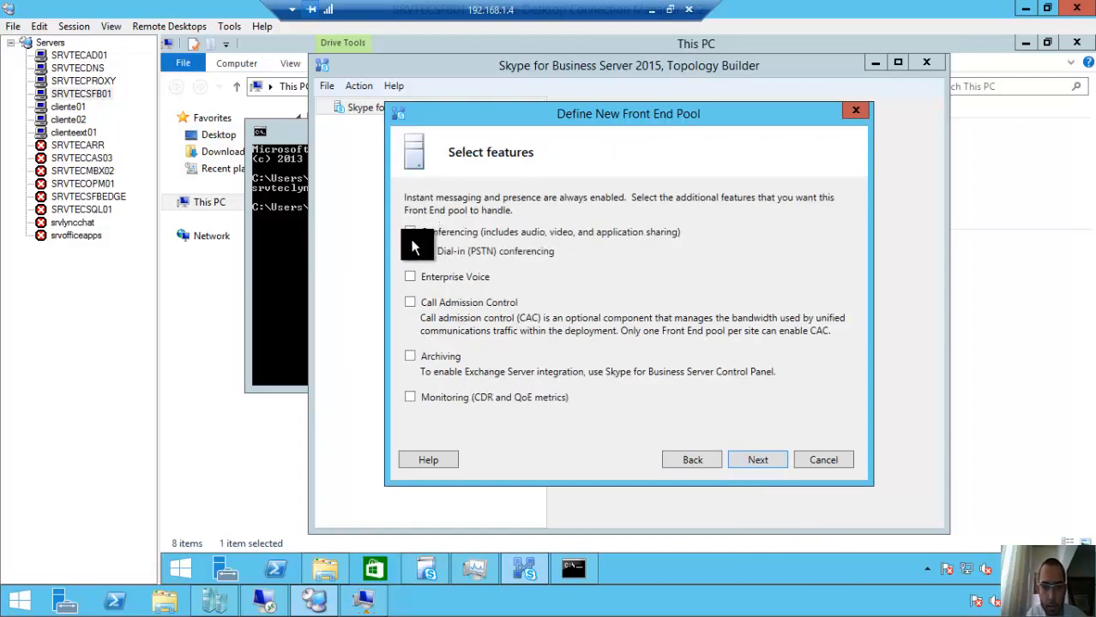
click(410, 232)
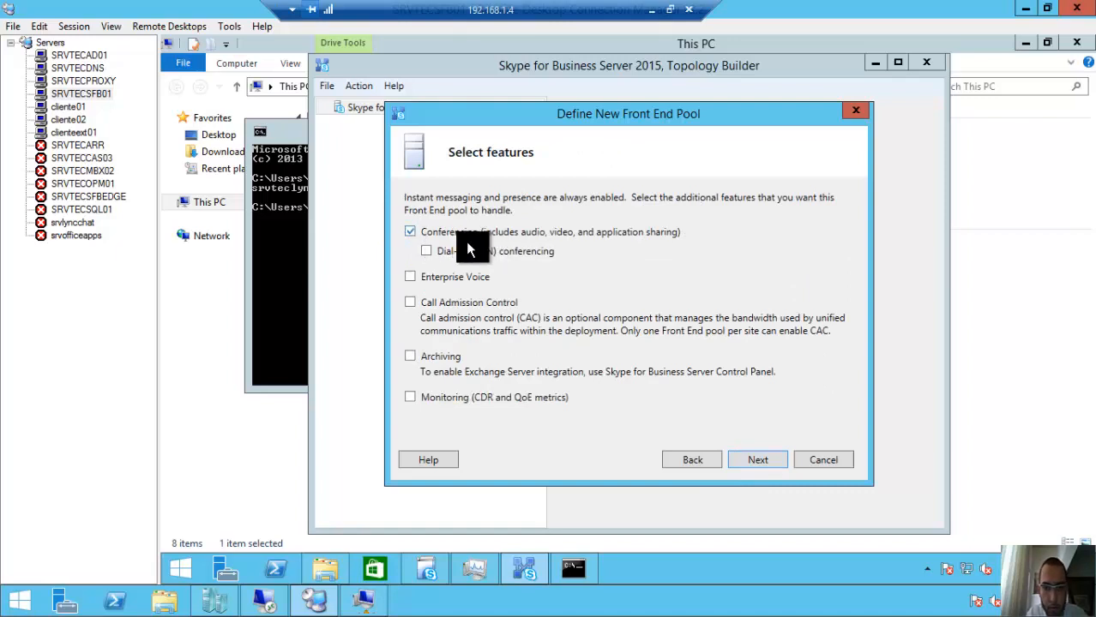
mouse_move(552, 260)
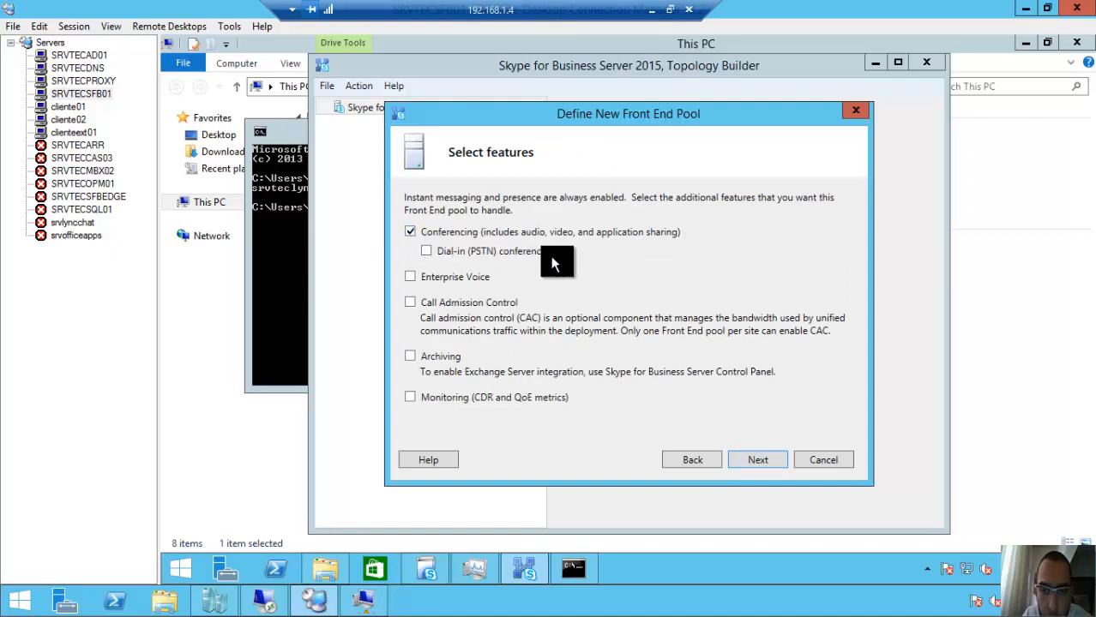
mouse_move(618, 243)
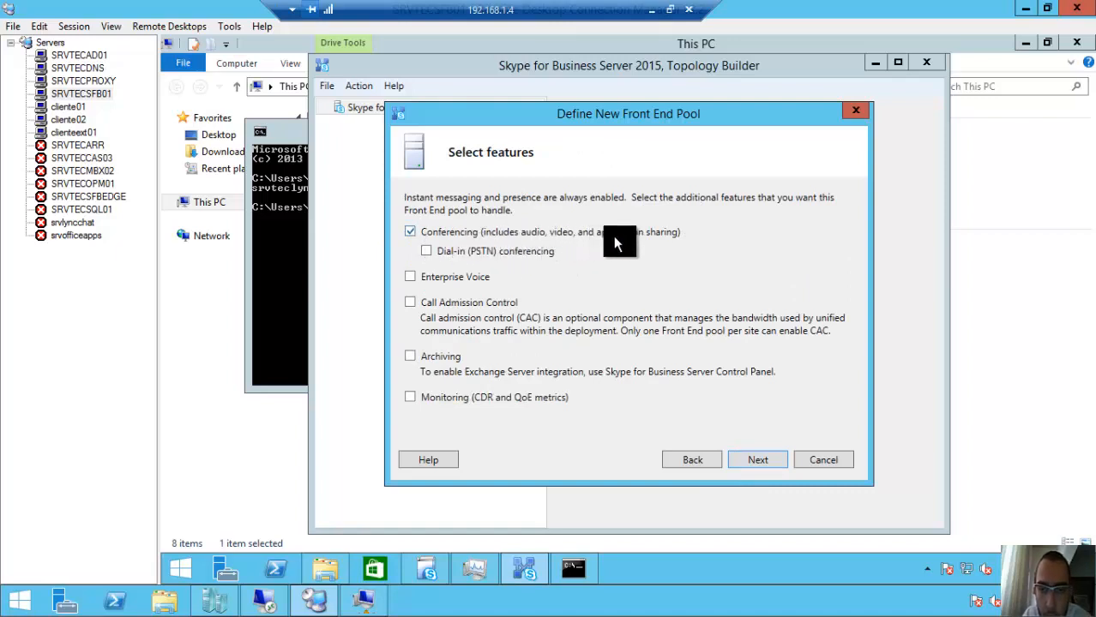
click(758, 460)
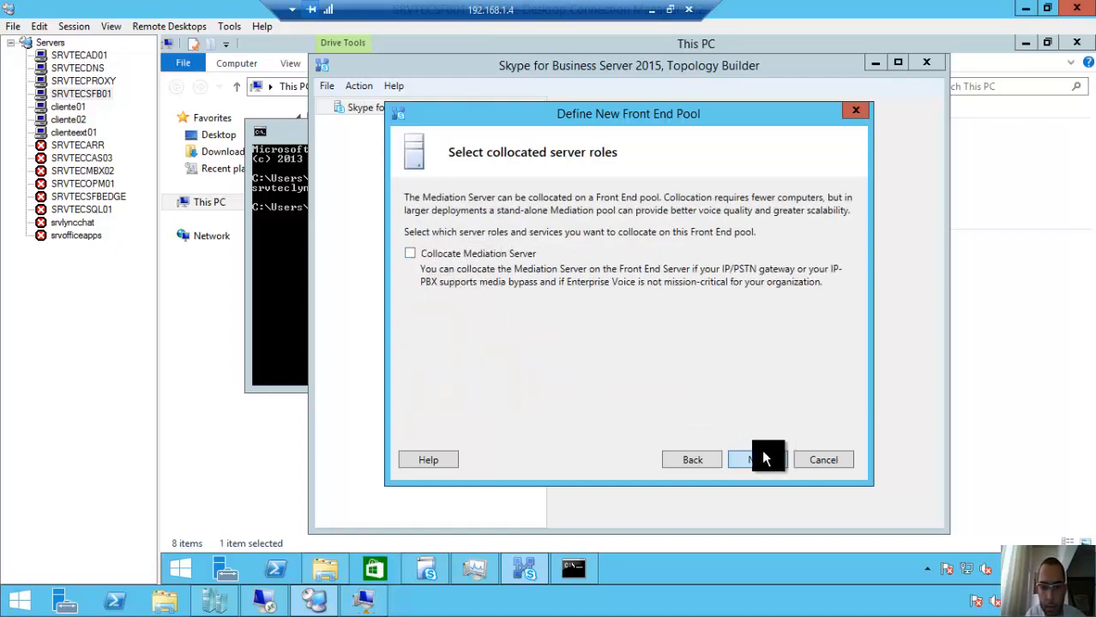
click(757, 459)
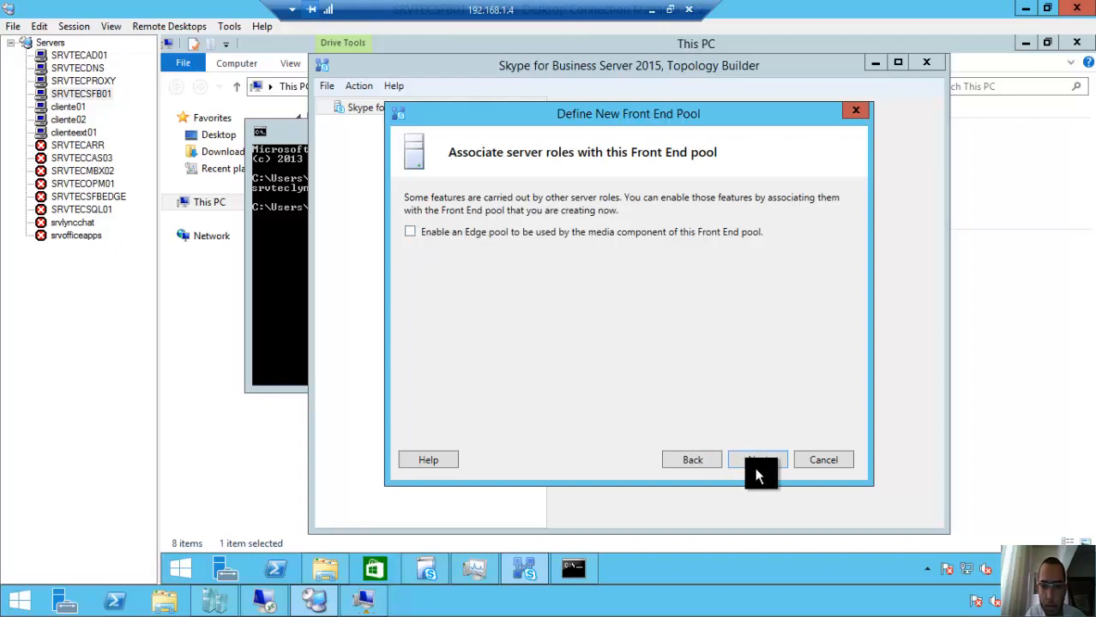
click(758, 459)
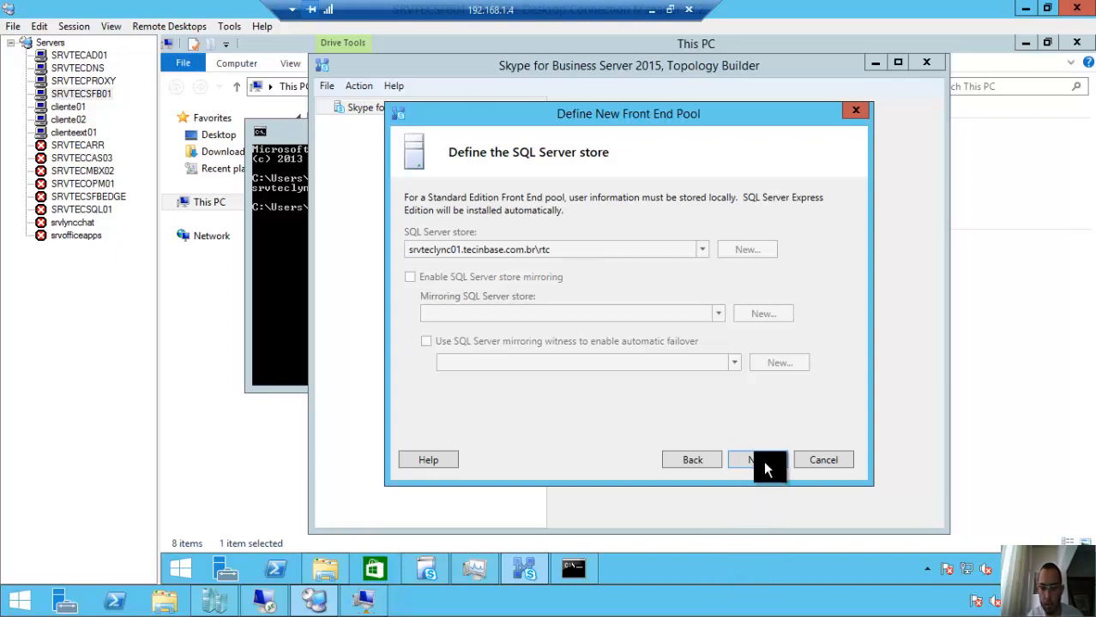
Accept the SQL store and define a new file store share named Skype4Business
click(756, 460)
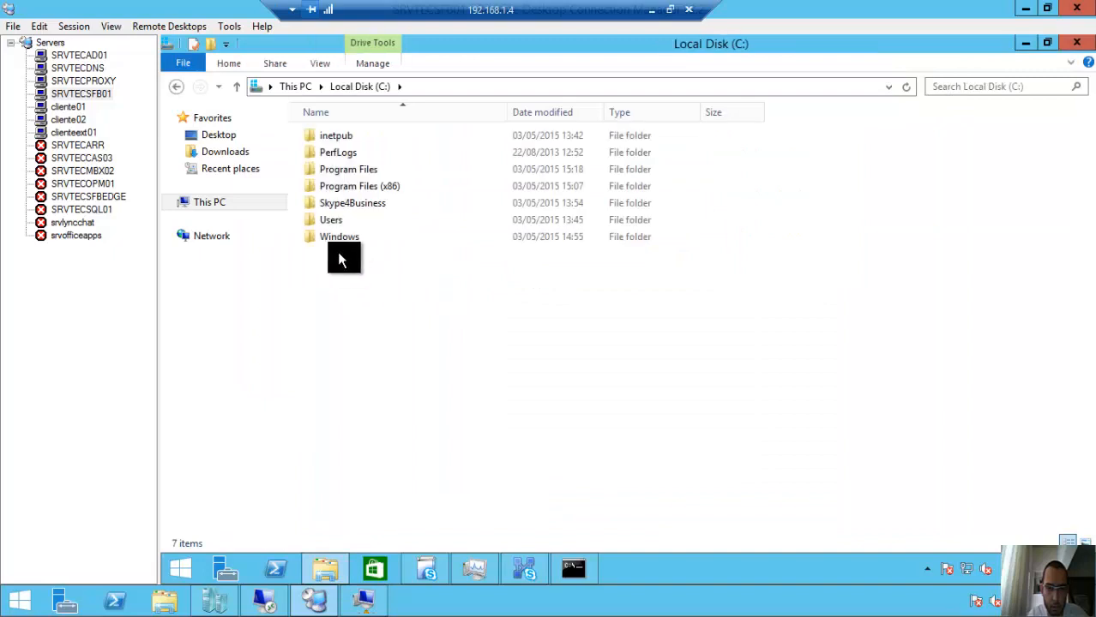
double_click(353, 202)
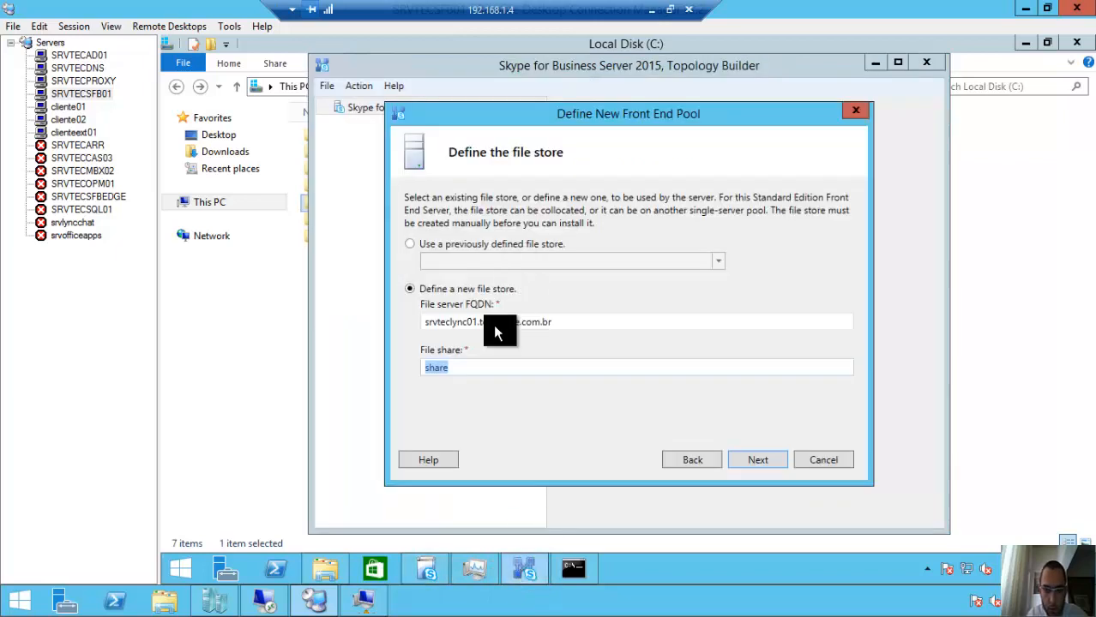
text(Skype4Business)
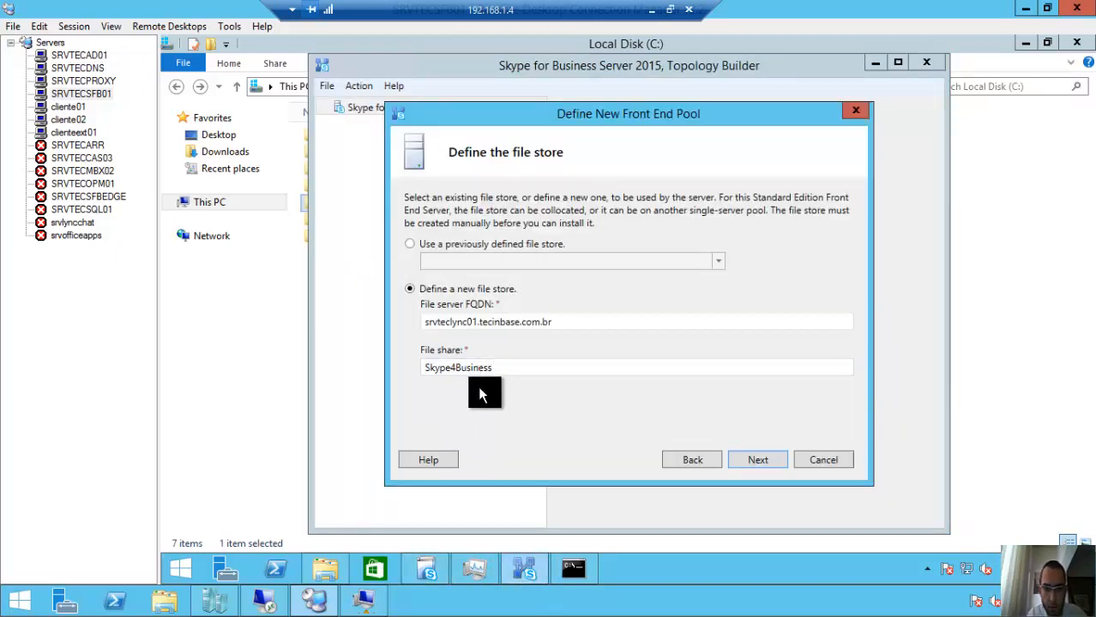
triple_click(636, 322)
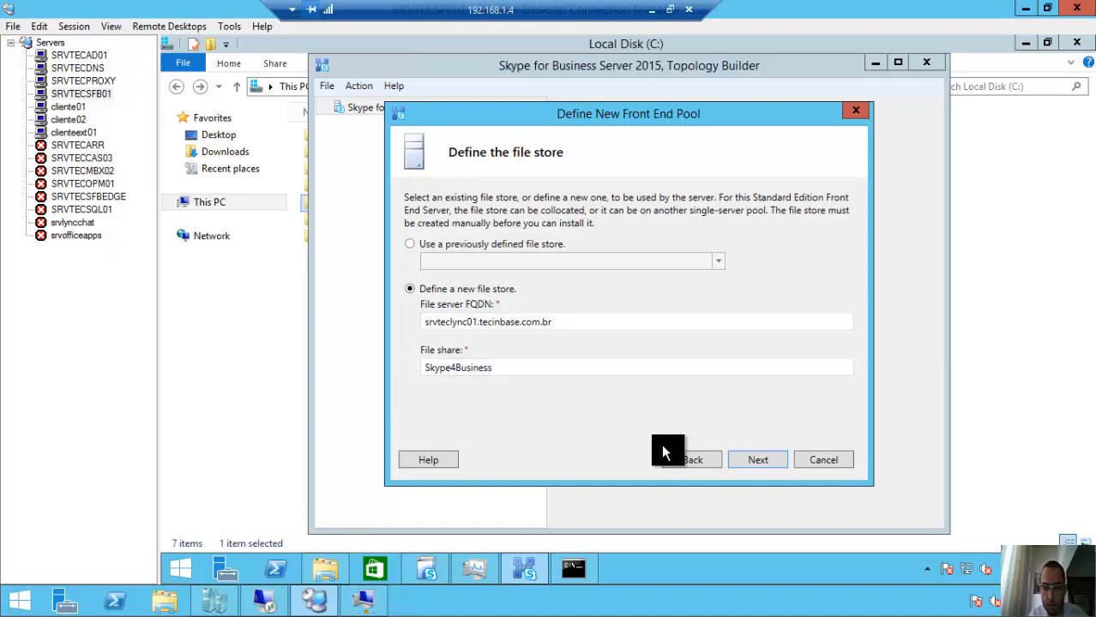
click(758, 460)
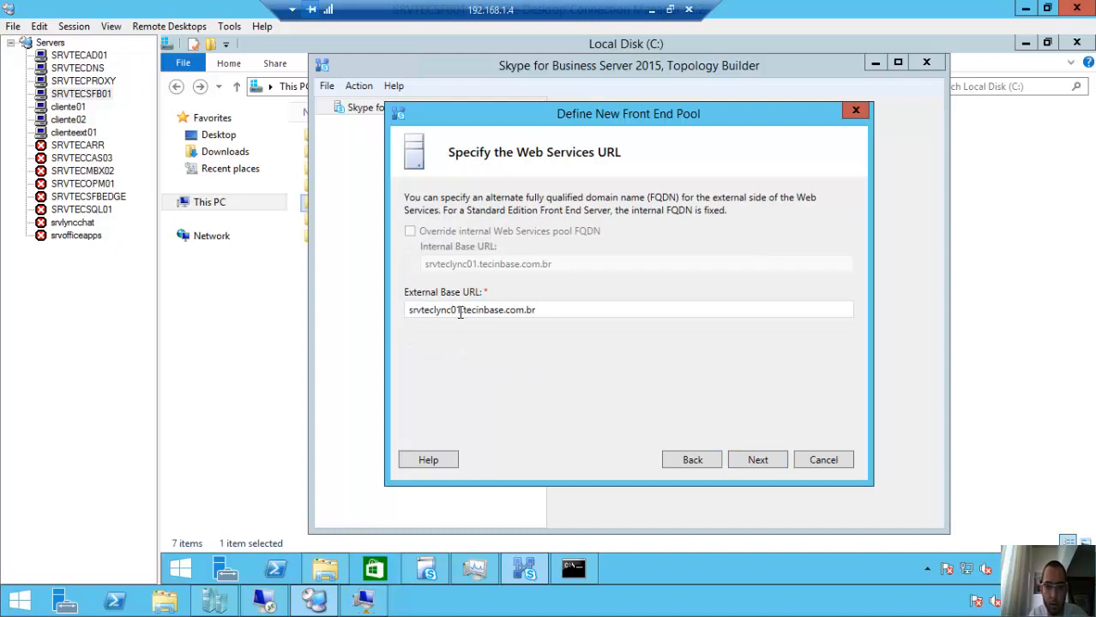
Set the external base URL to sfb.tecinbase.com.br, drop the Office Web Apps association and finish the pool
triple_click(471, 309)
text(fb)
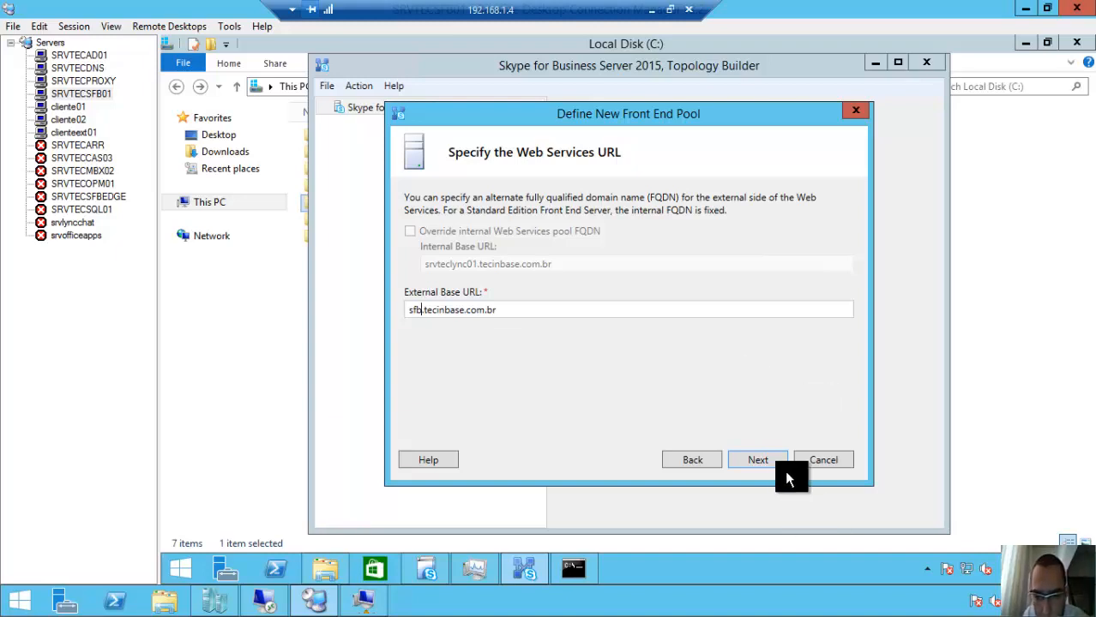
click(759, 460)
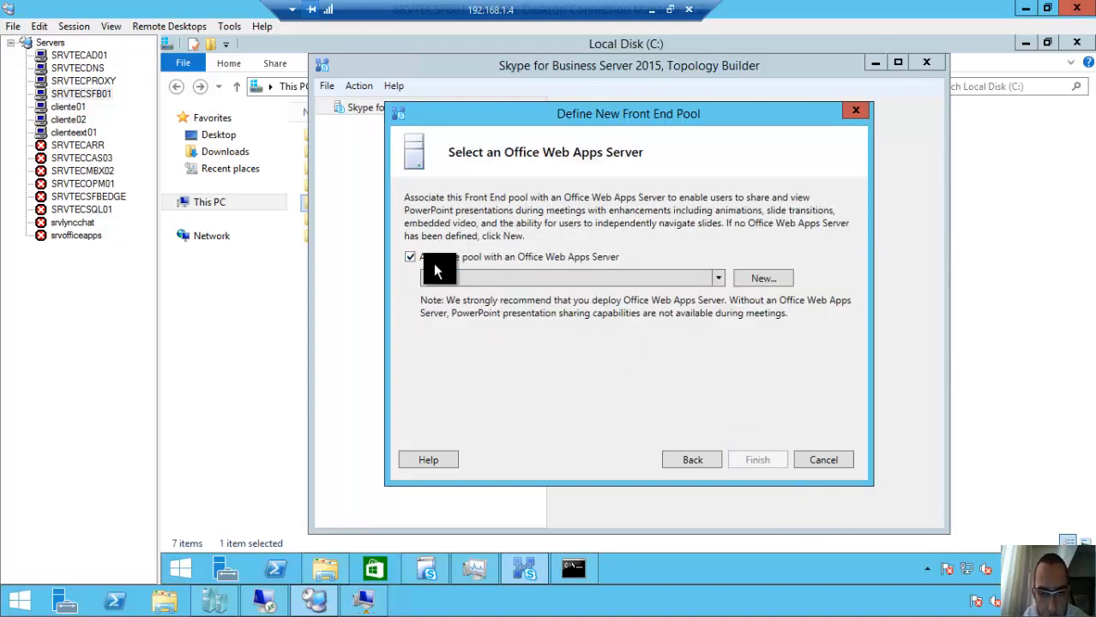
mouse_move(521, 264)
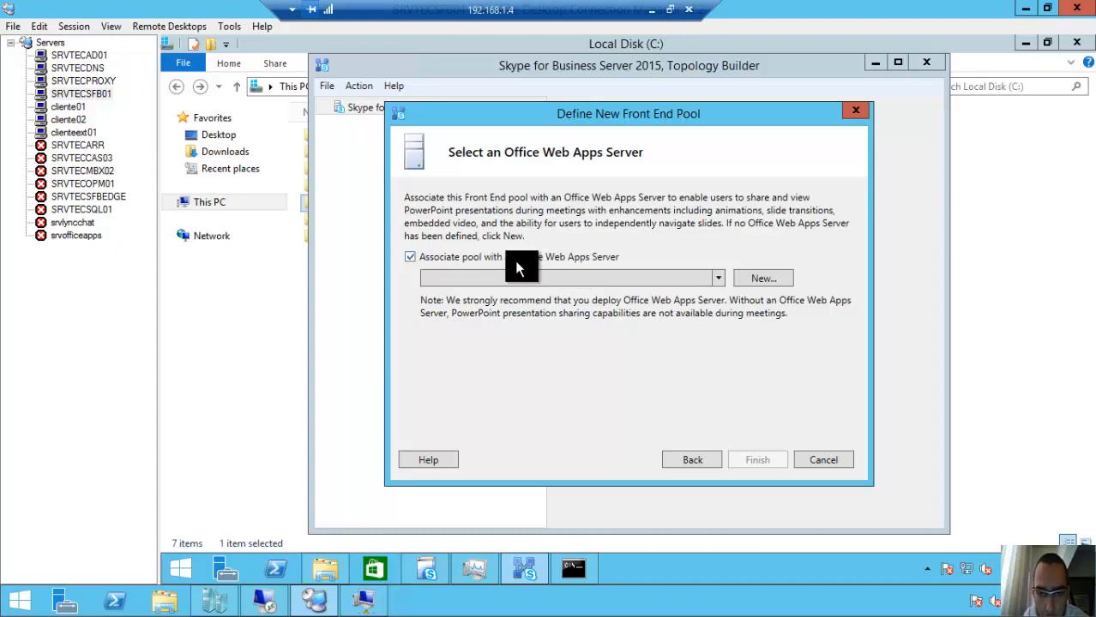
click(410, 258)
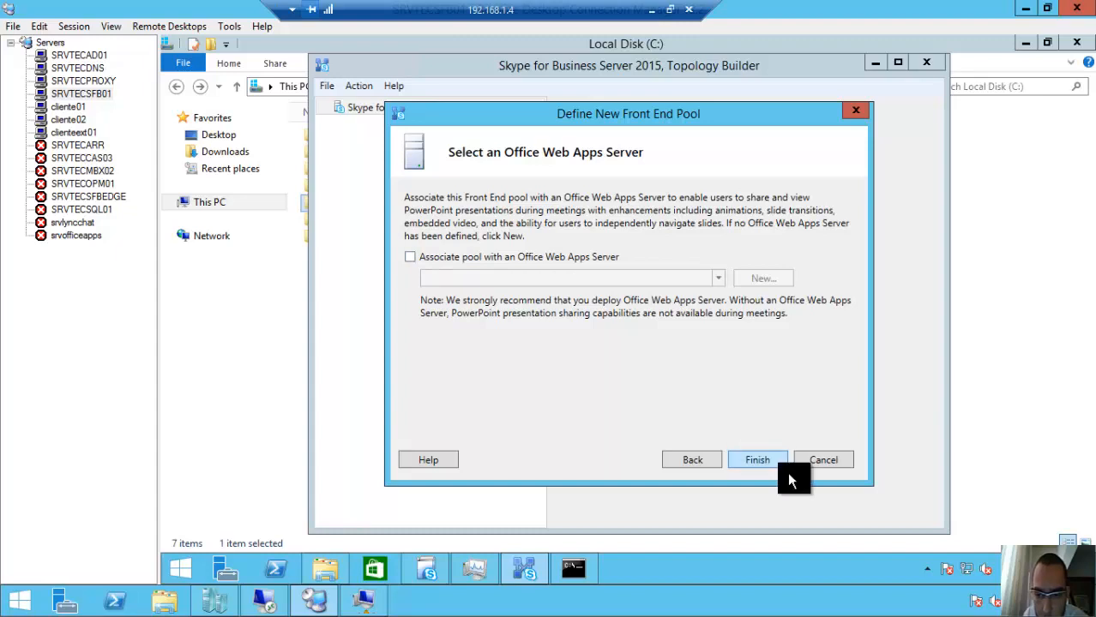
click(758, 460)
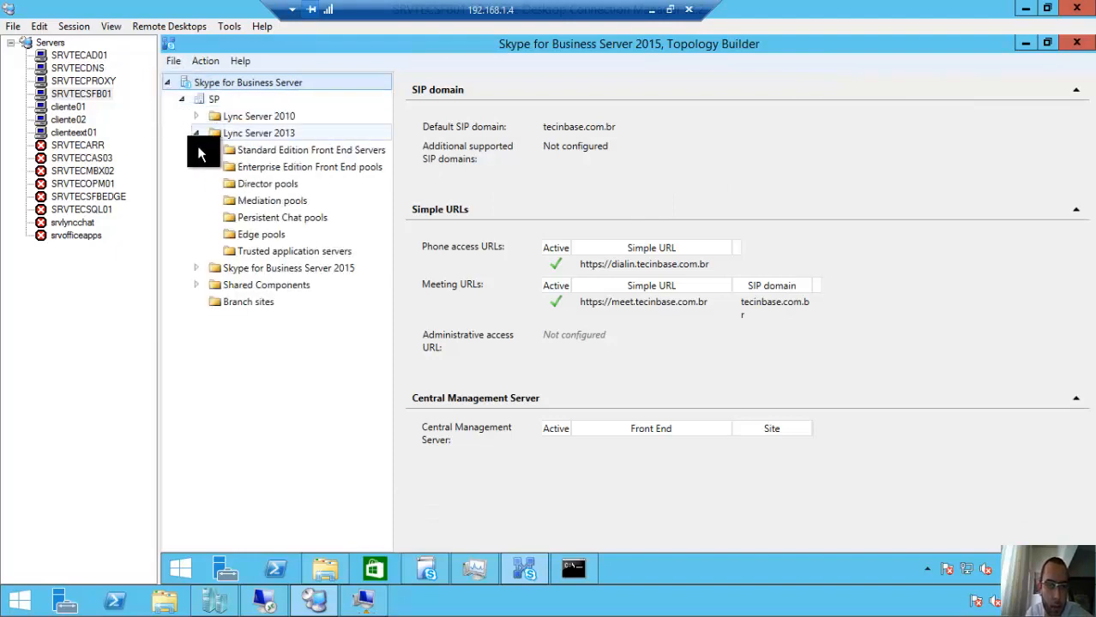
Expand the tree to reveal srvteclync01.tecinbase.com.br under Standard Edition Front End Servers
click(195, 134)
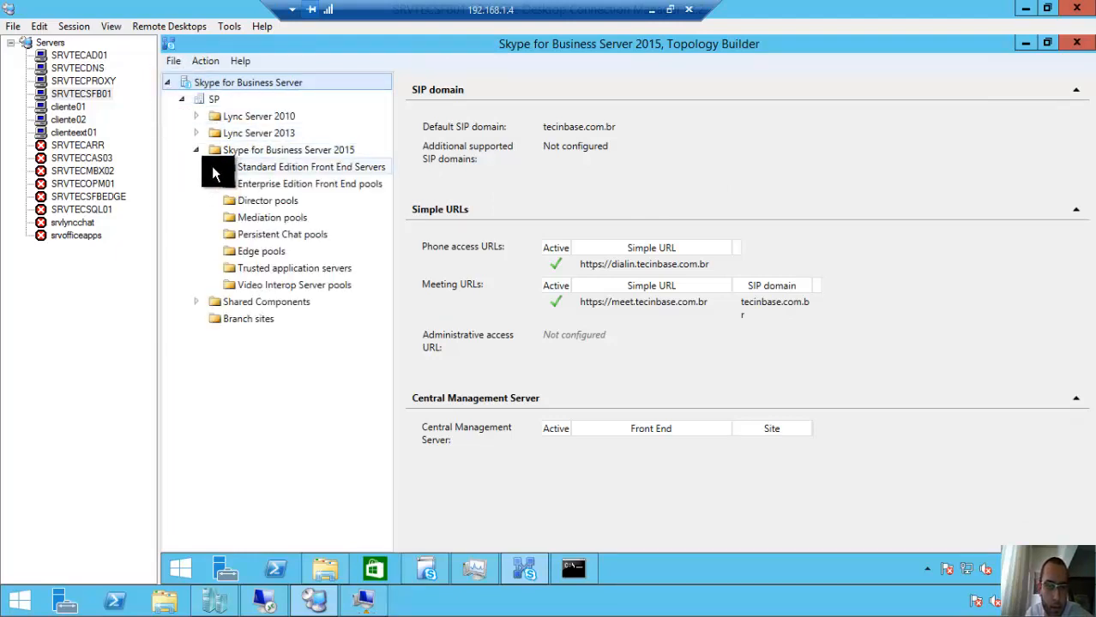
click(209, 167)
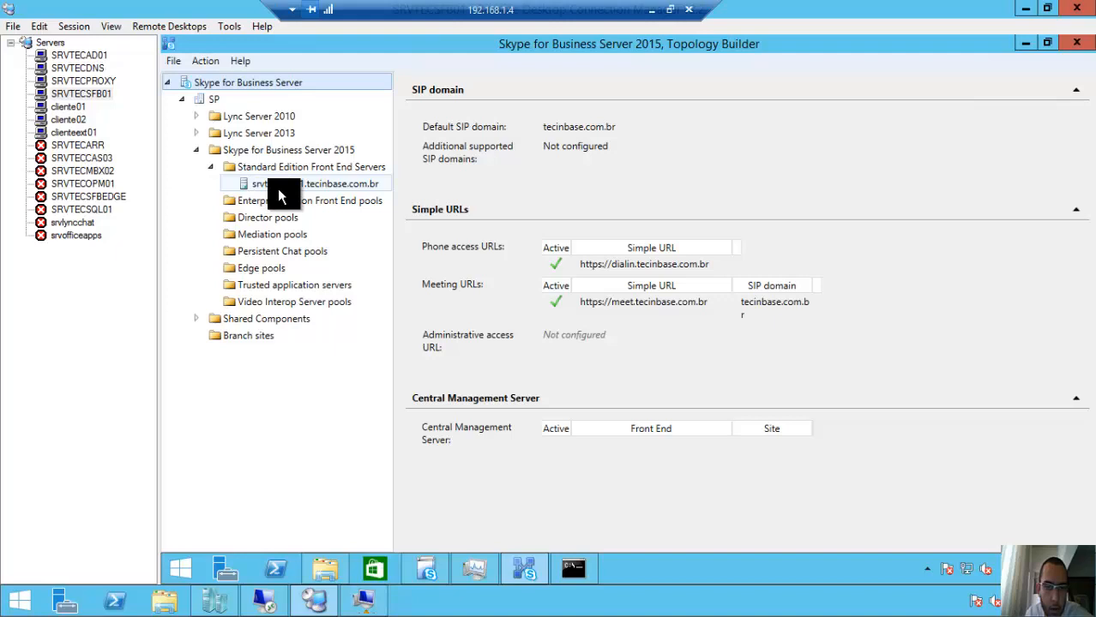
mouse_move(300, 184)
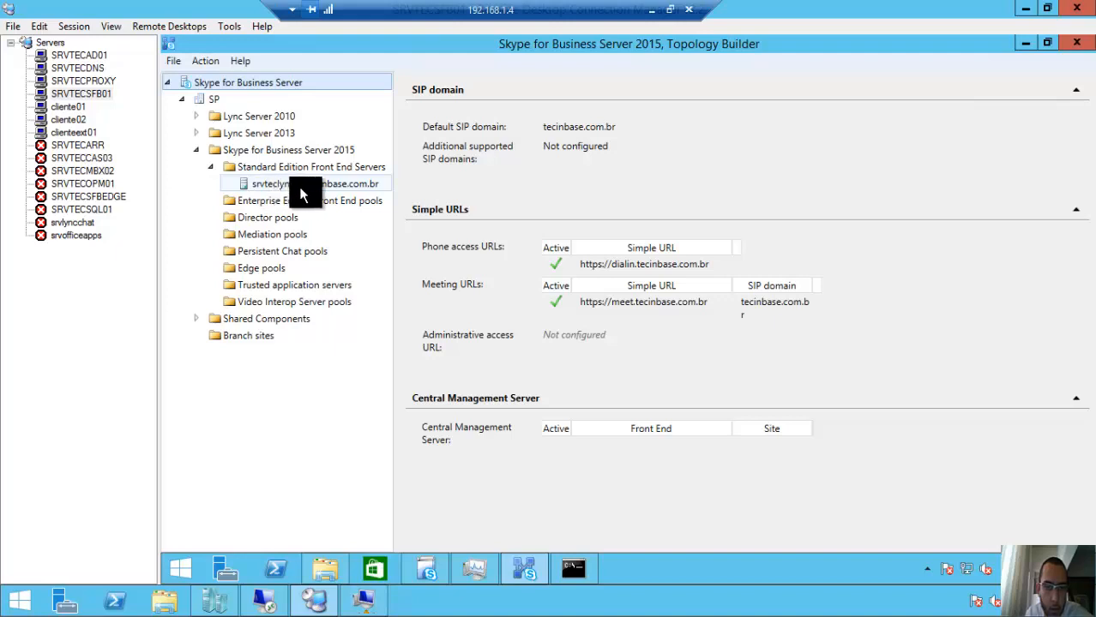
mouse_move(359, 195)
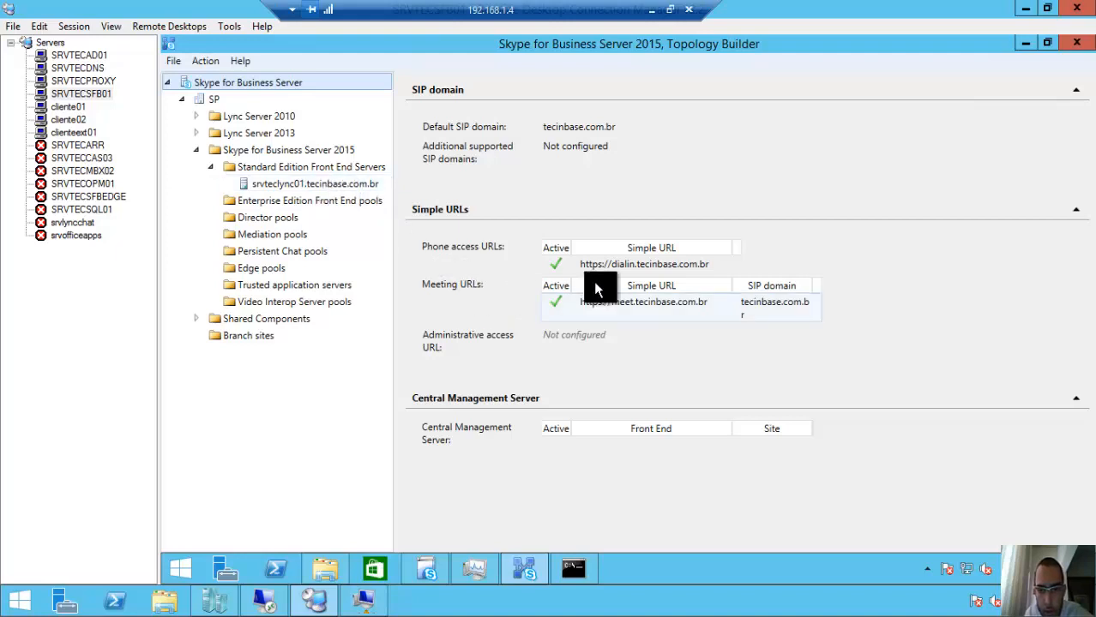
mouse_move(607, 309)
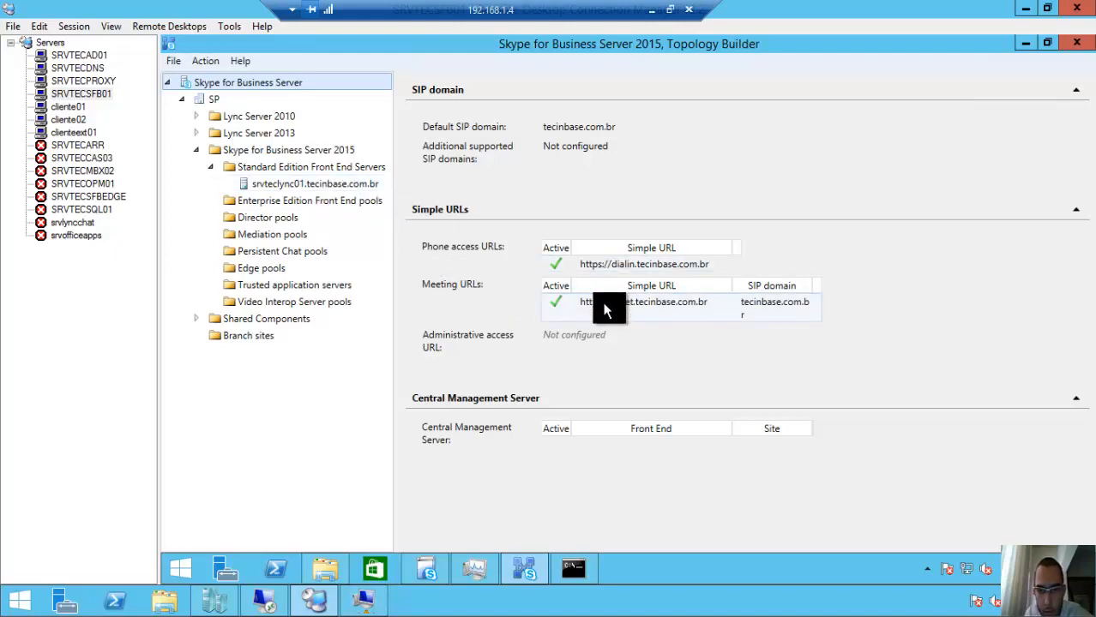
mouse_move(614, 309)
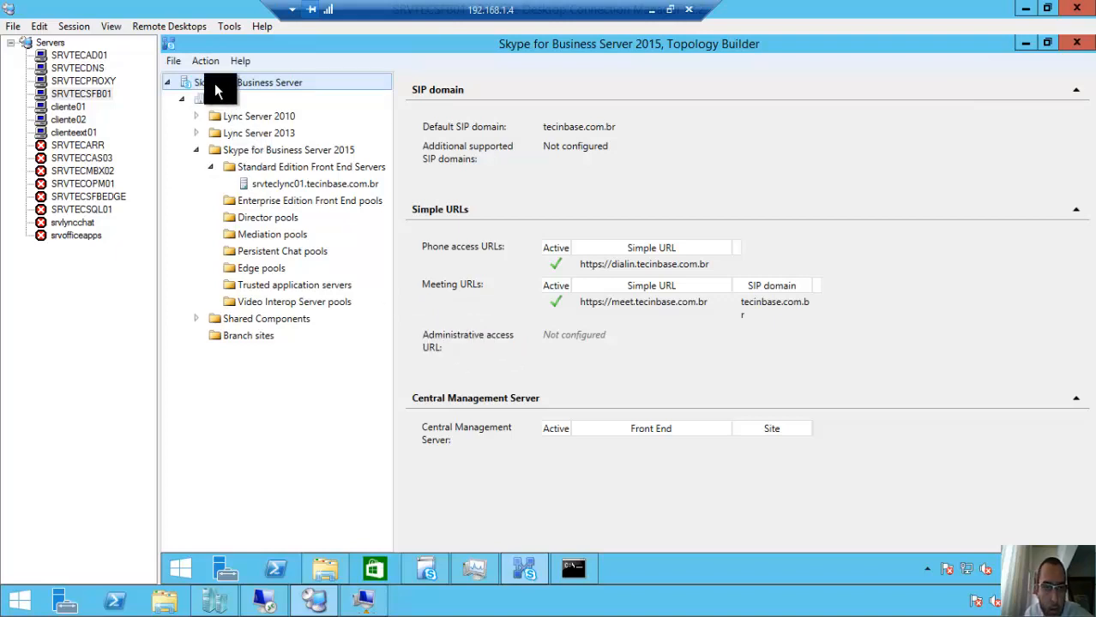
right_click(248, 82)
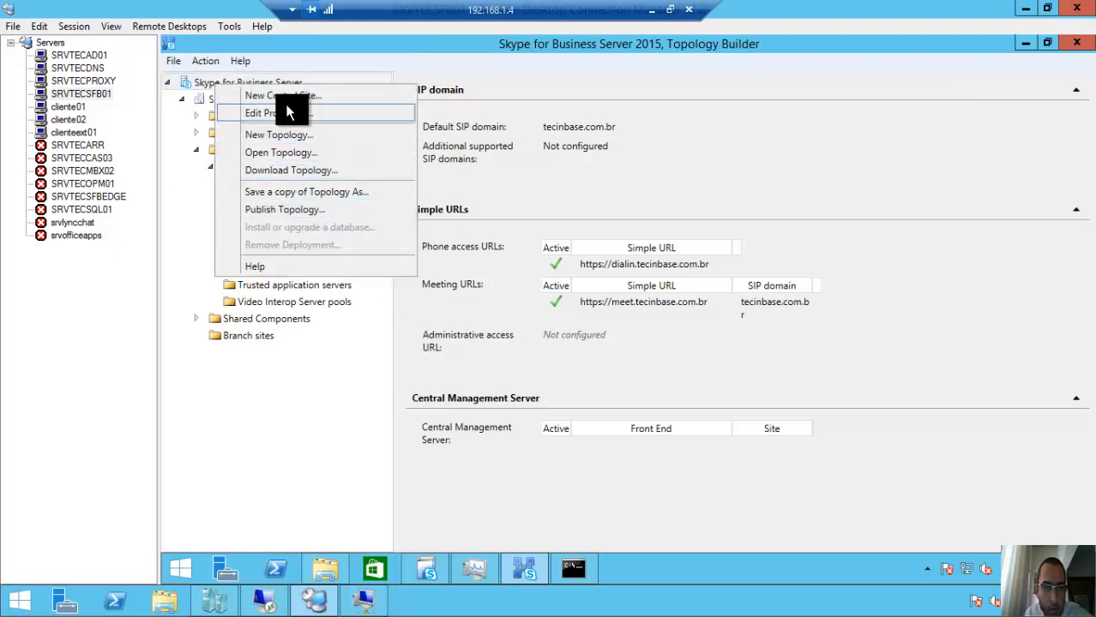
mouse_move(295, 120)
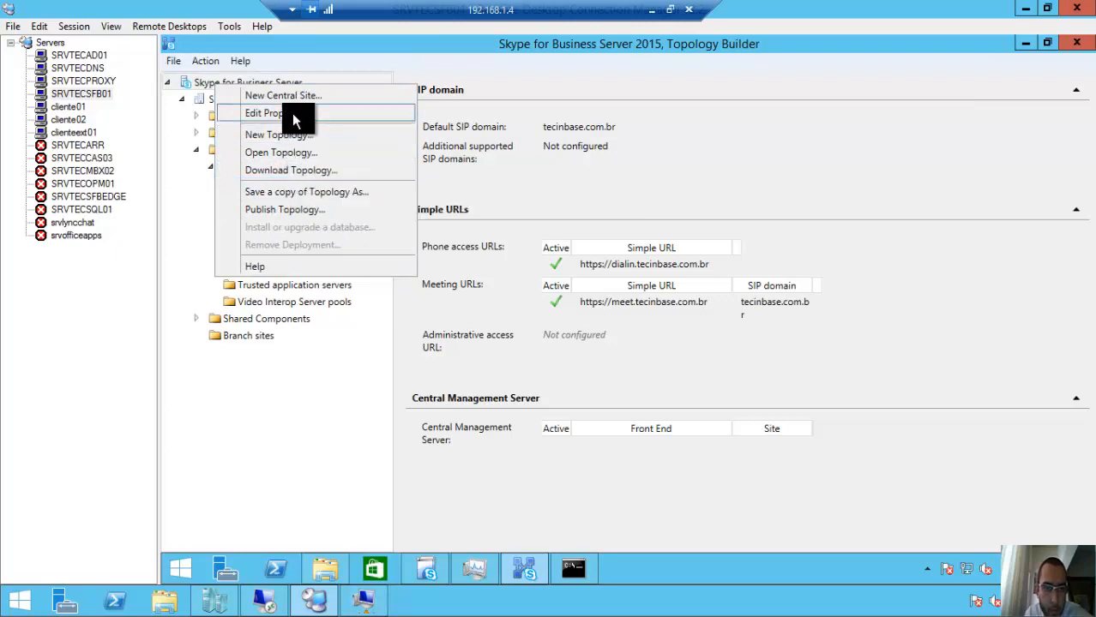
click(268, 113)
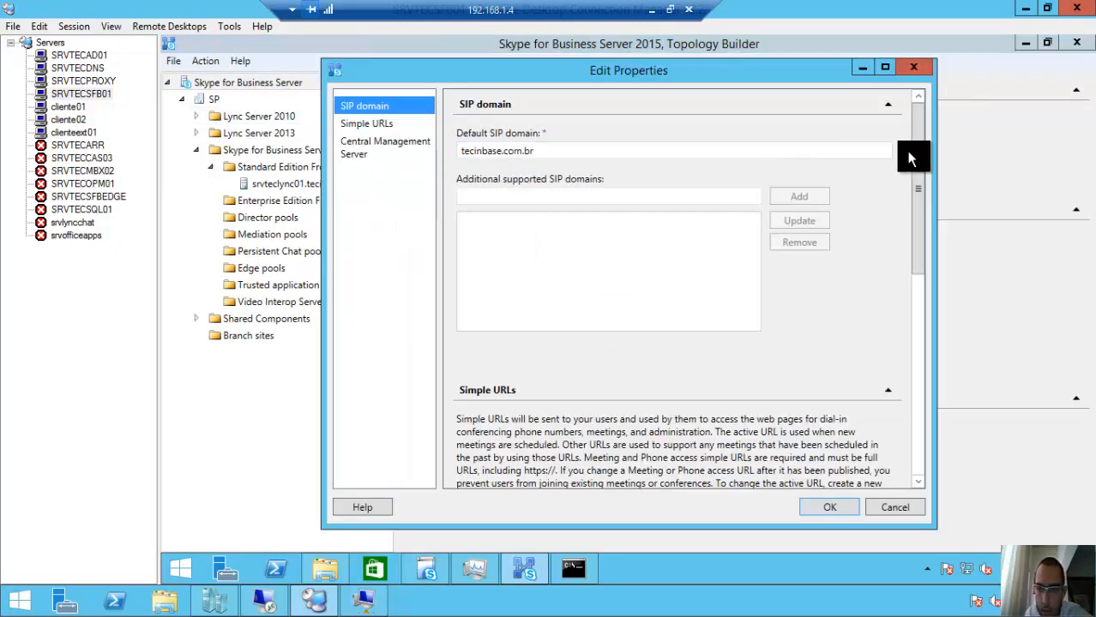
scroll(down, 3)
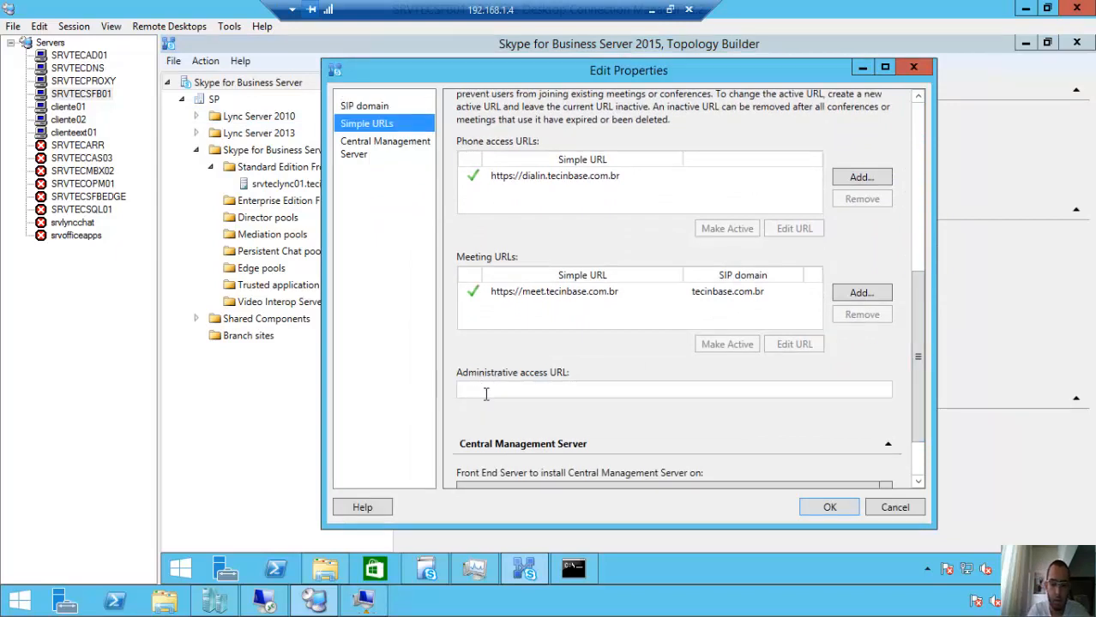
text(https://)
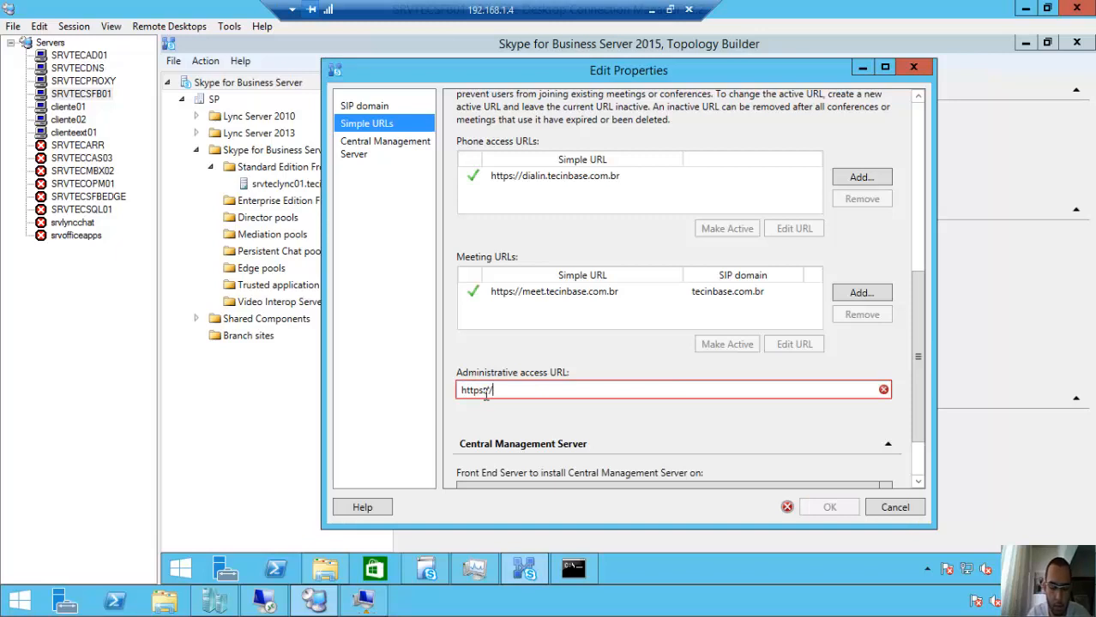
text(admin)
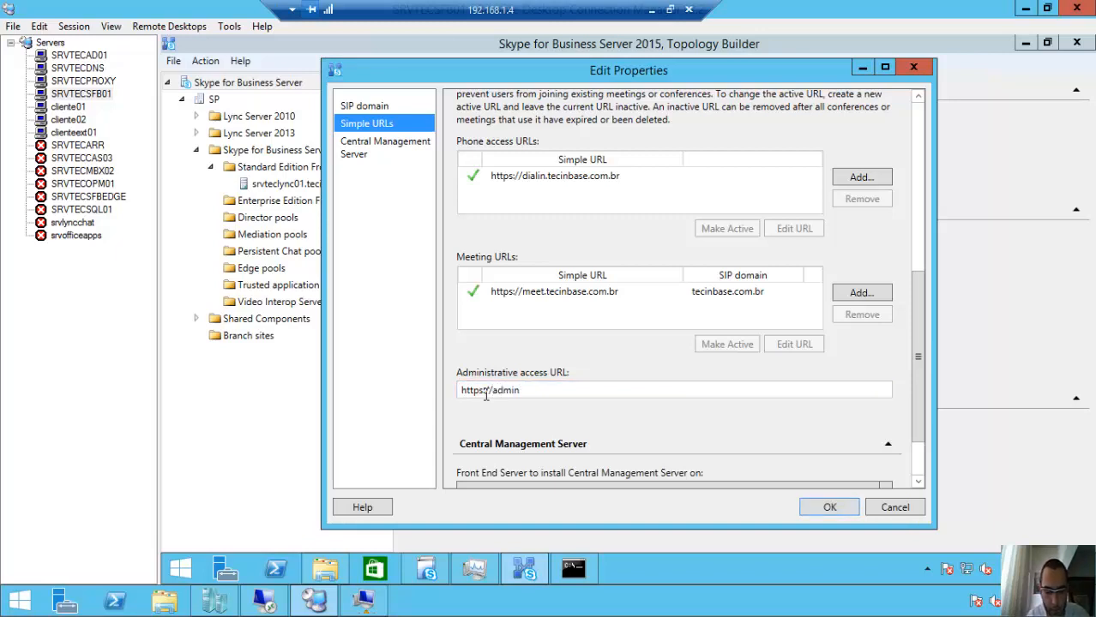
text(sfb)
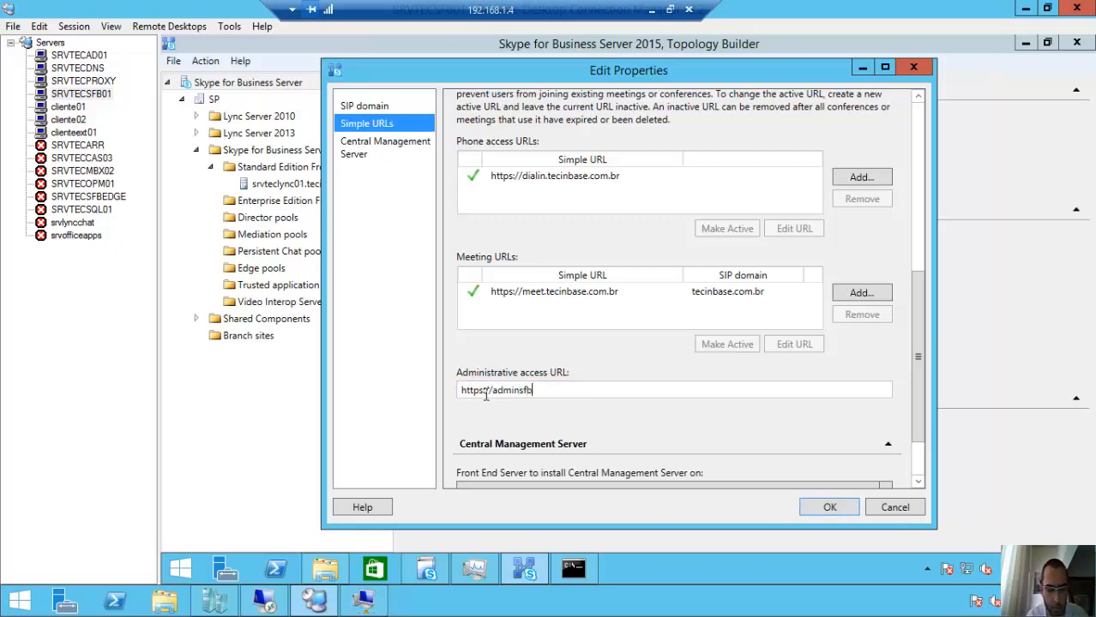
text(tec)
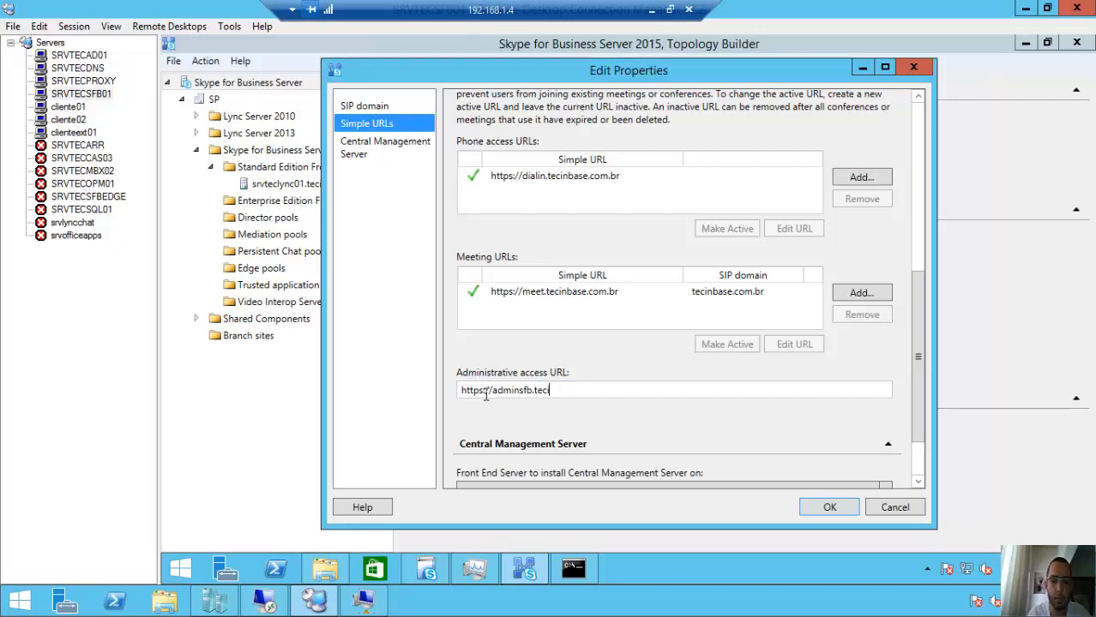
text(inbase.com.br)
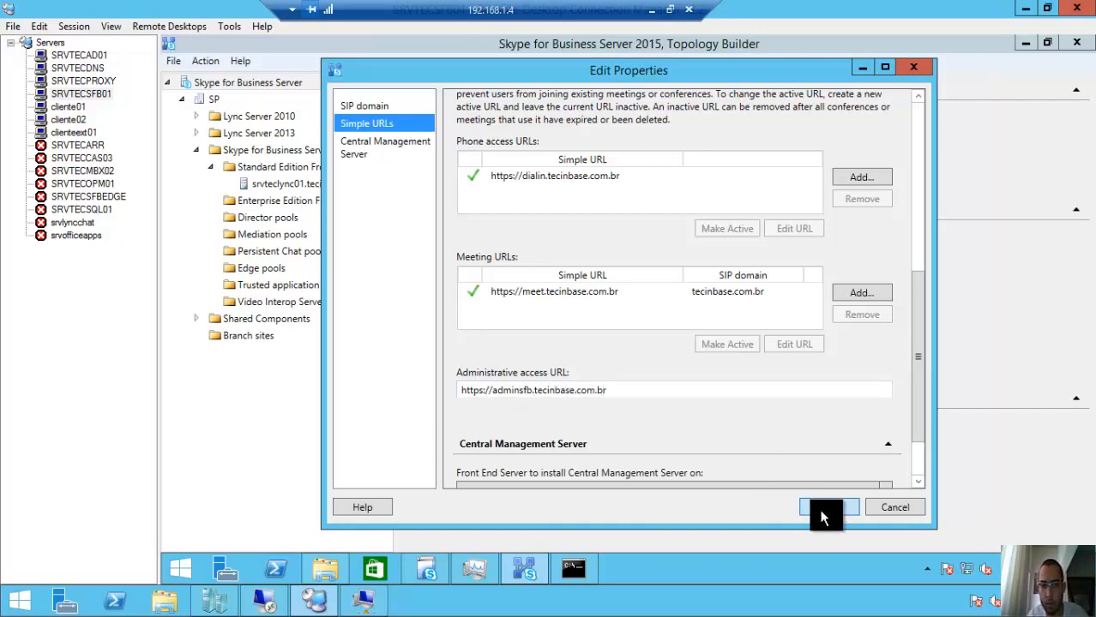
click(826, 508)
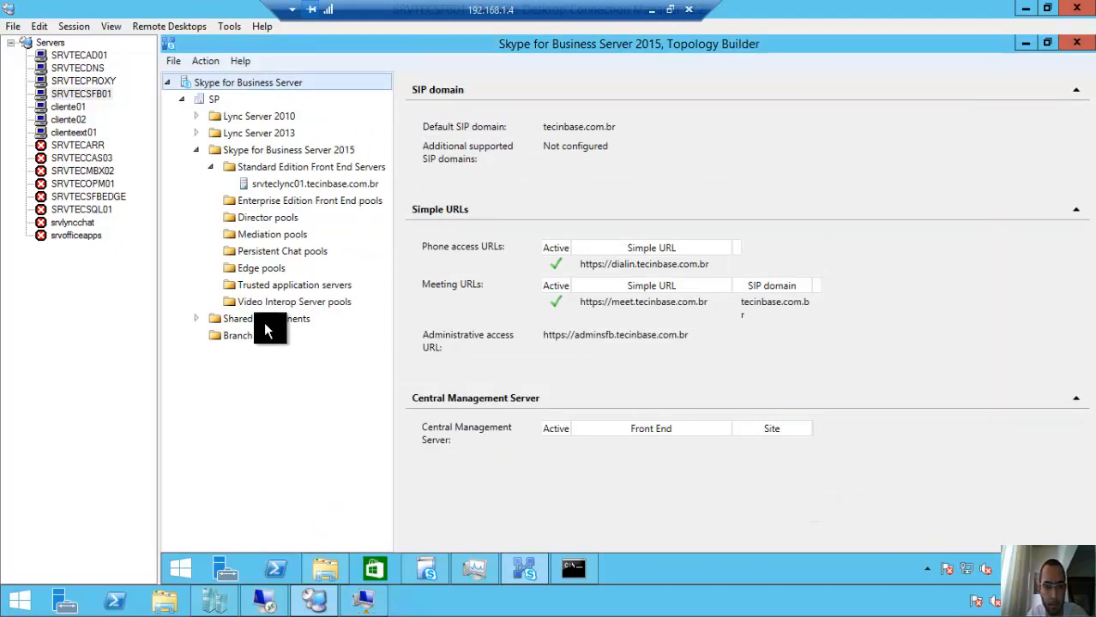
Expand Shared Components to review the rtc SQL Server store and the file stores
click(196, 317)
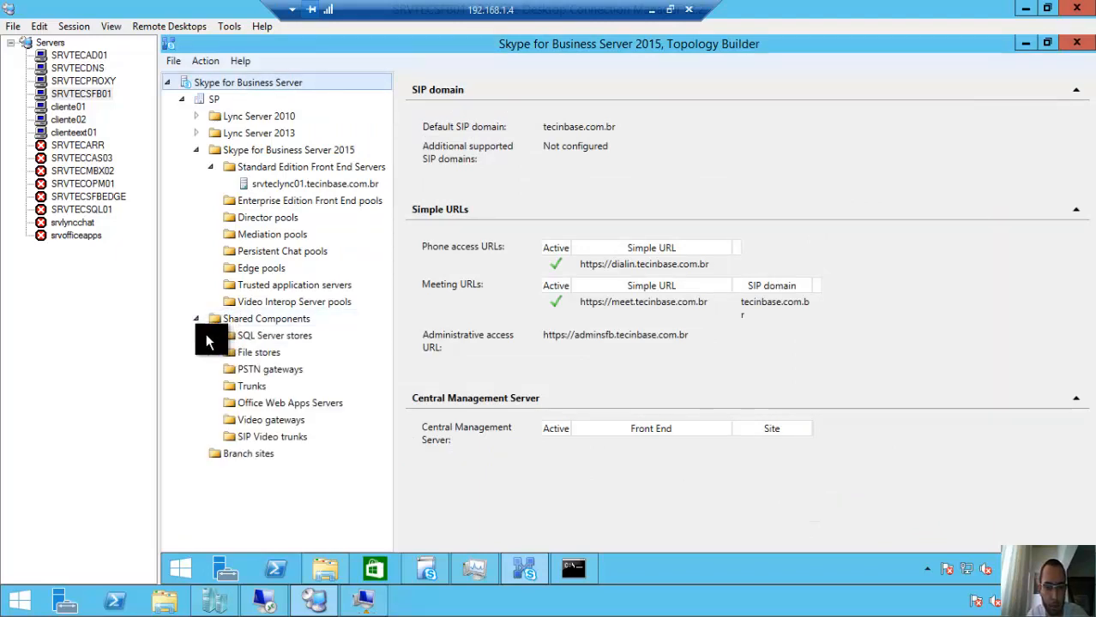
click(210, 334)
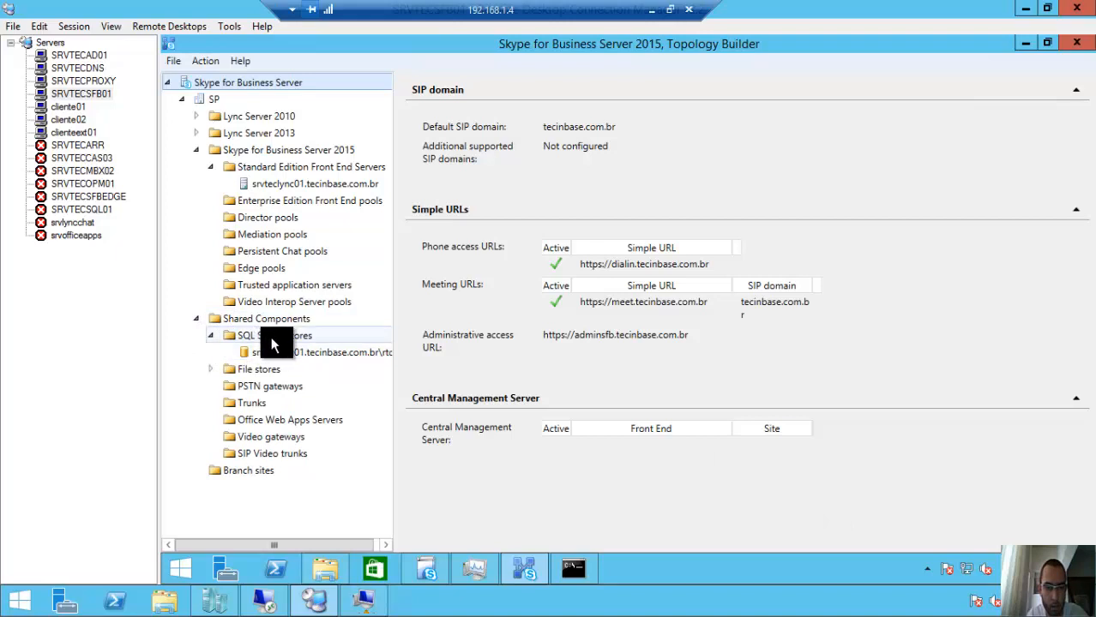
click(317, 353)
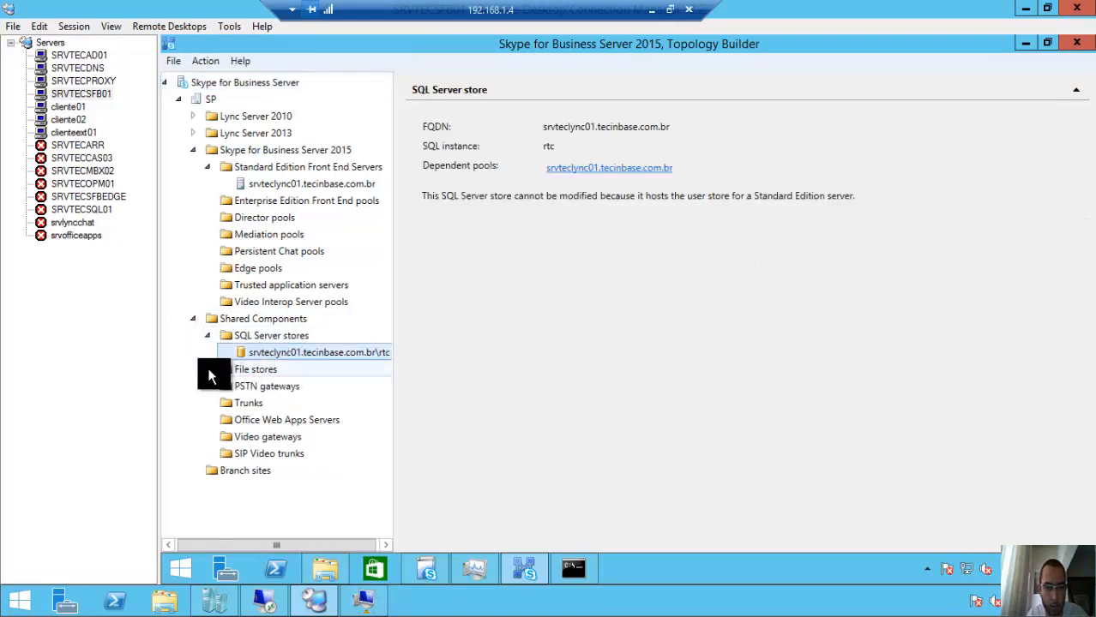
click(283, 386)
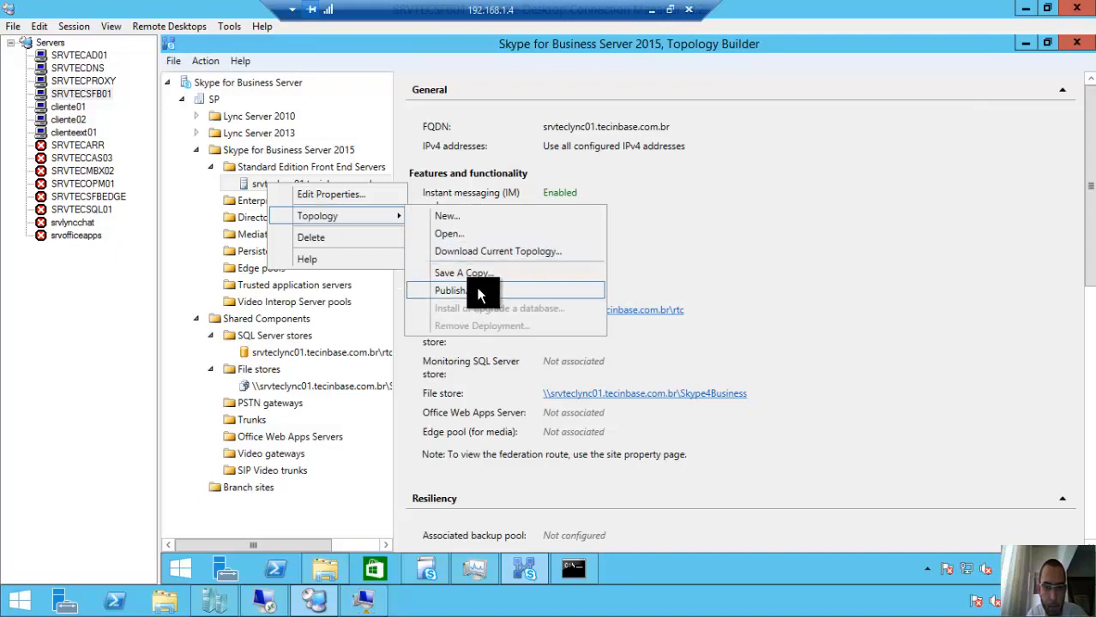
Publish the topology keeping srvteclync01.tecinbase.com.br as Central Management Server and finish
click(450, 290)
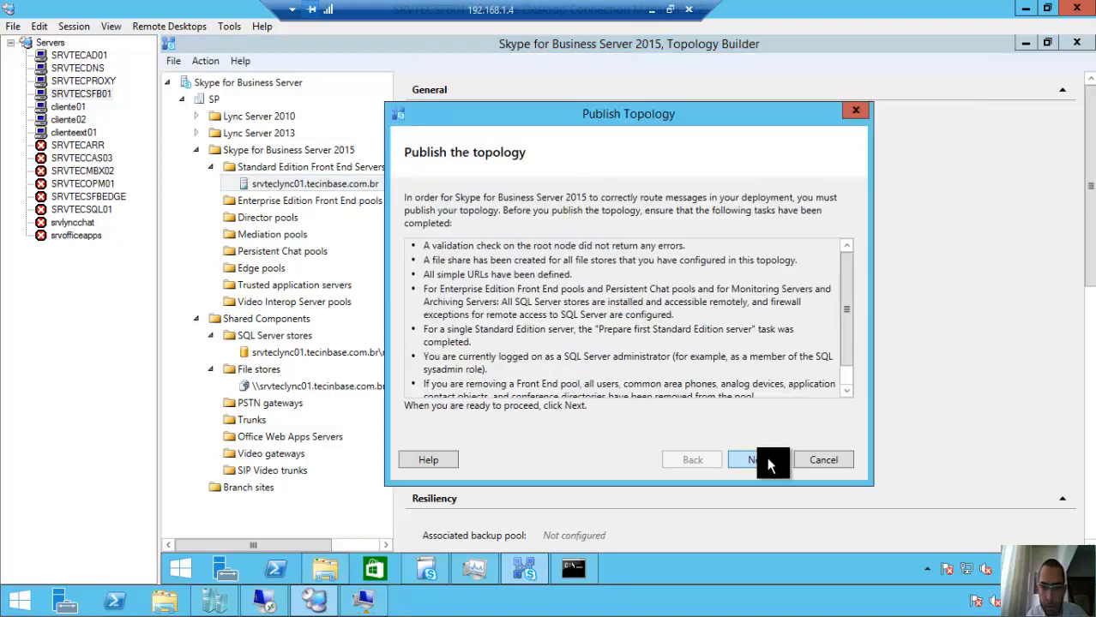
click(753, 459)
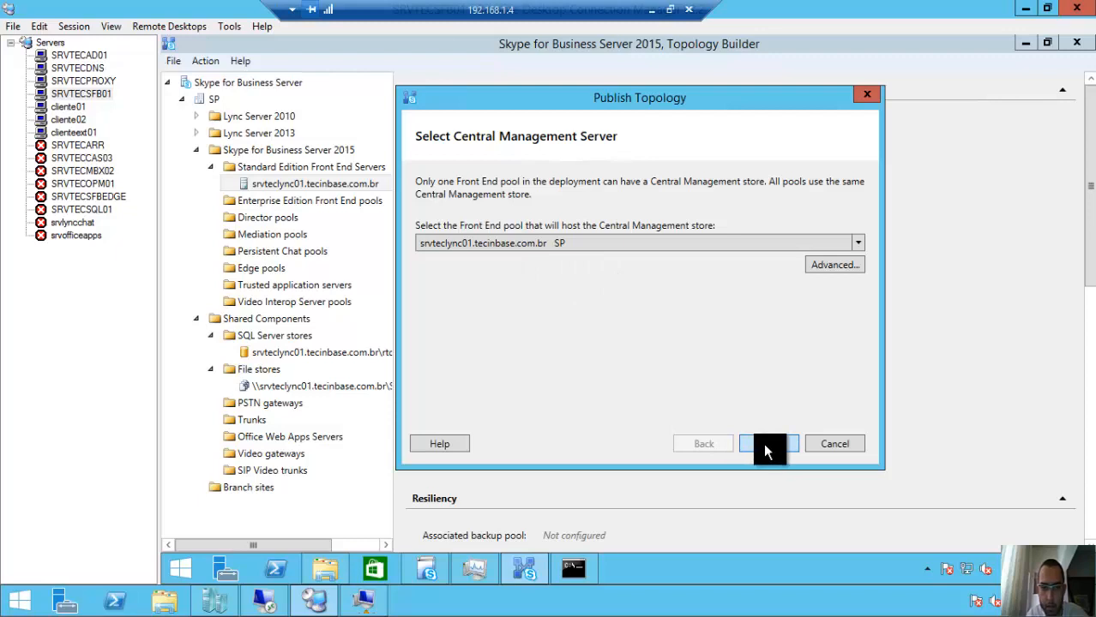
click(769, 442)
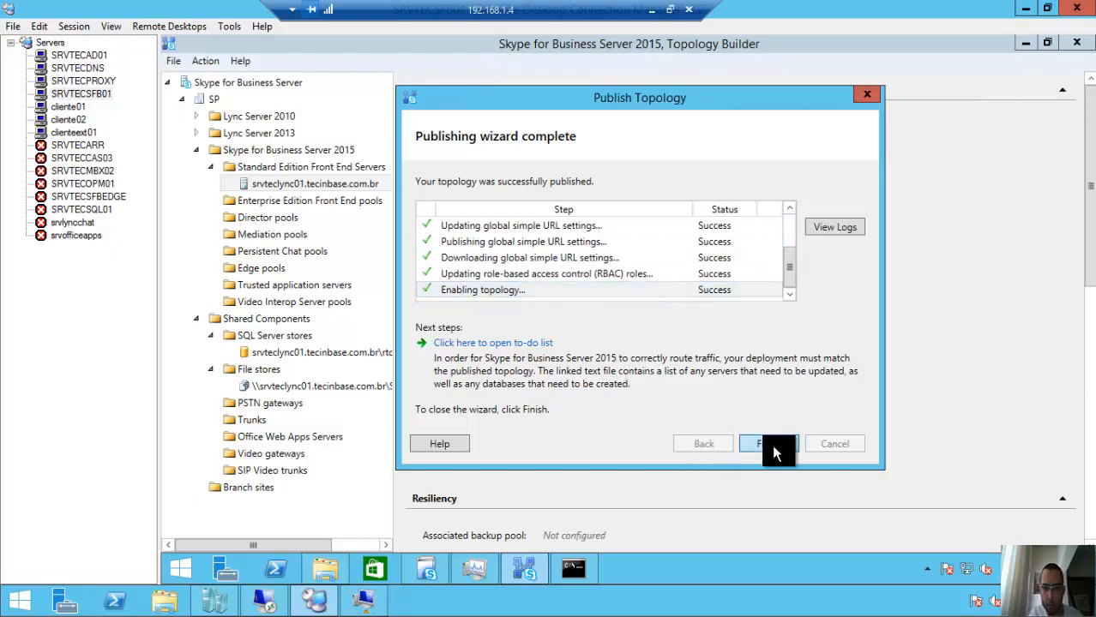
click(763, 442)
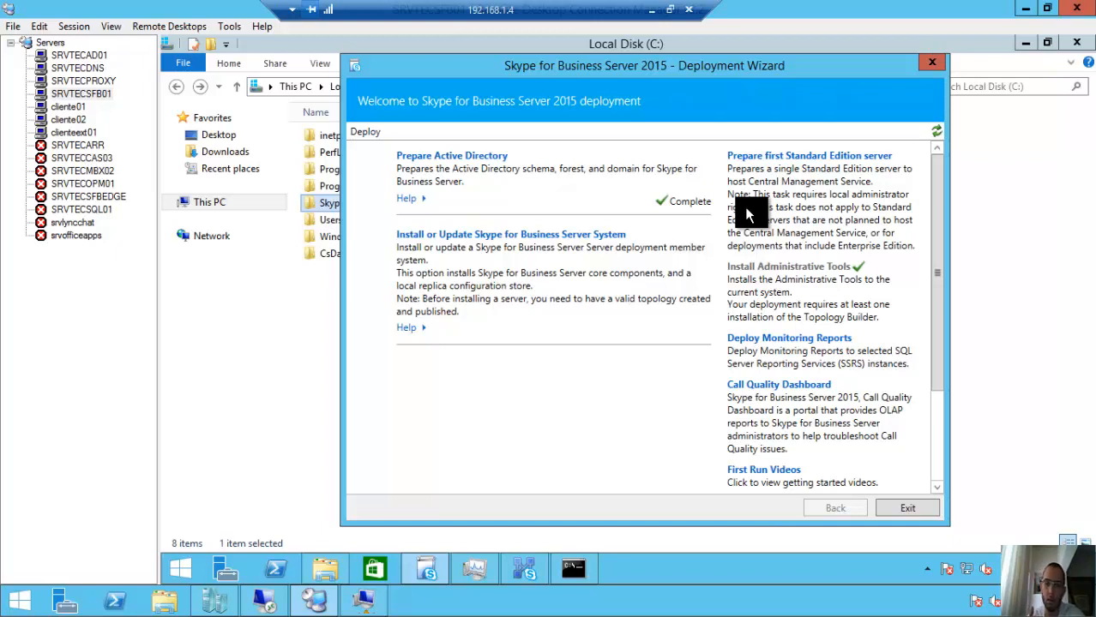
mouse_move(514, 242)
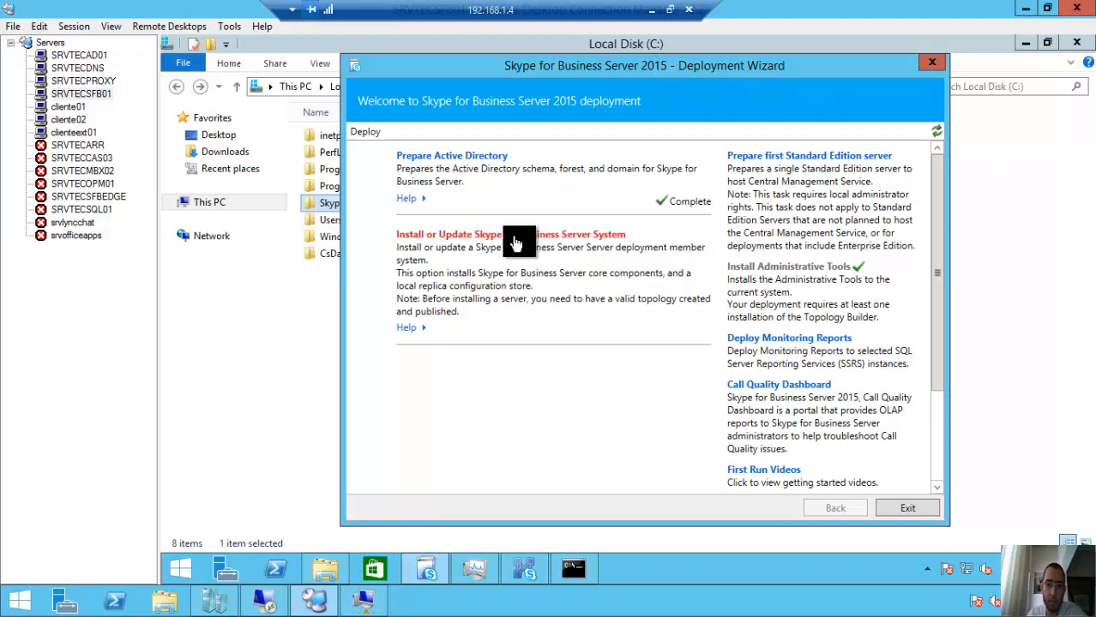
mouse_move(511, 240)
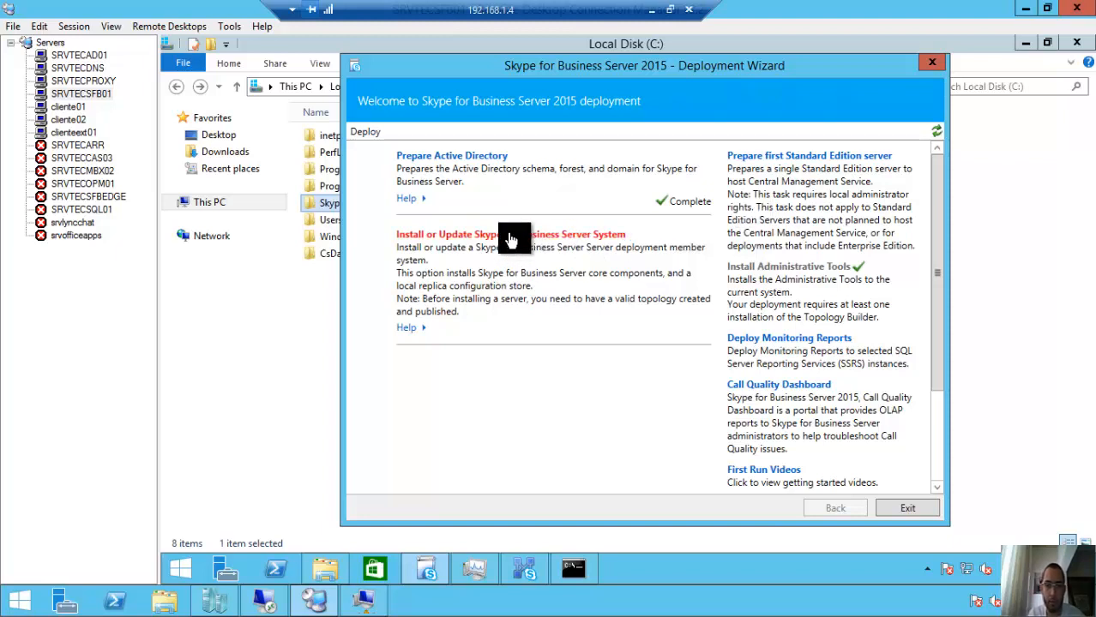
Choose Install or Update Skype for Business Server System on the welcome page
click(511, 233)
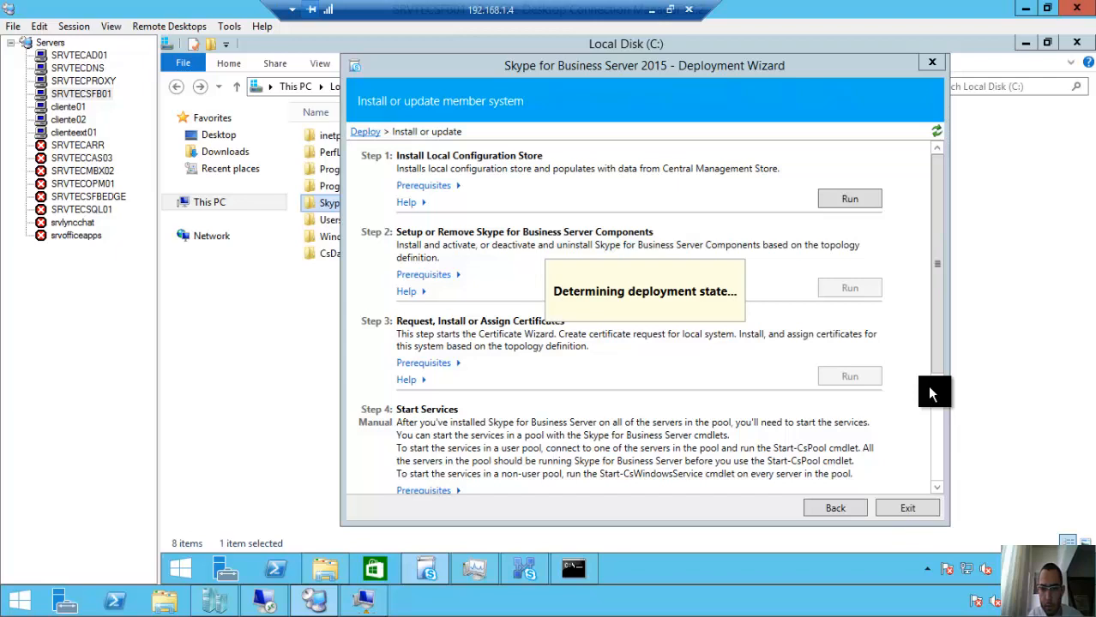
mouse_move(944, 307)
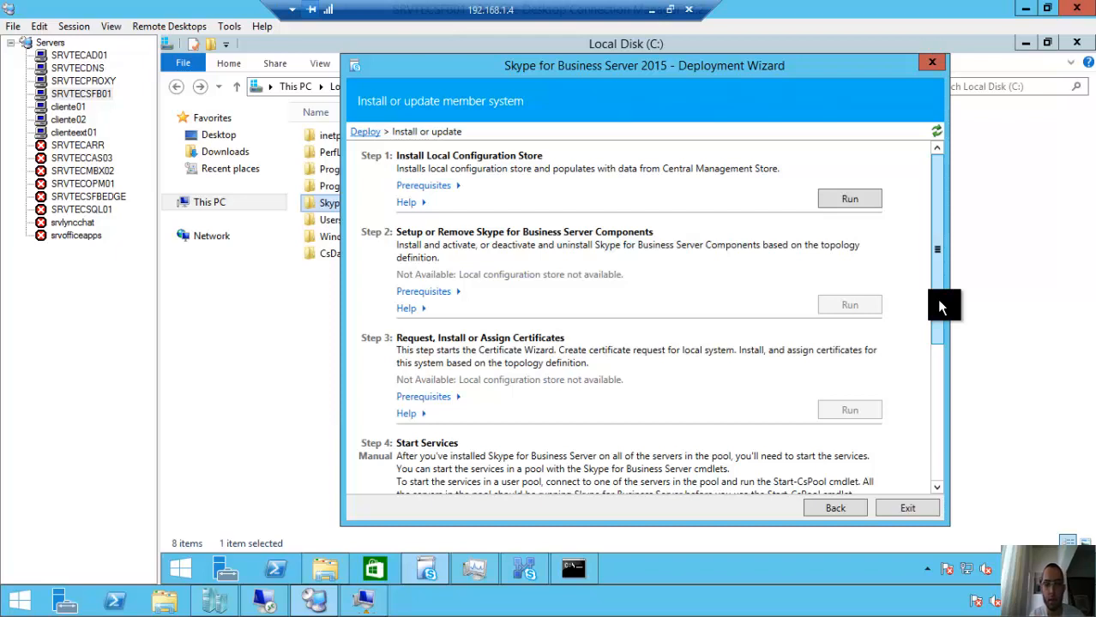
mouse_move(868, 285)
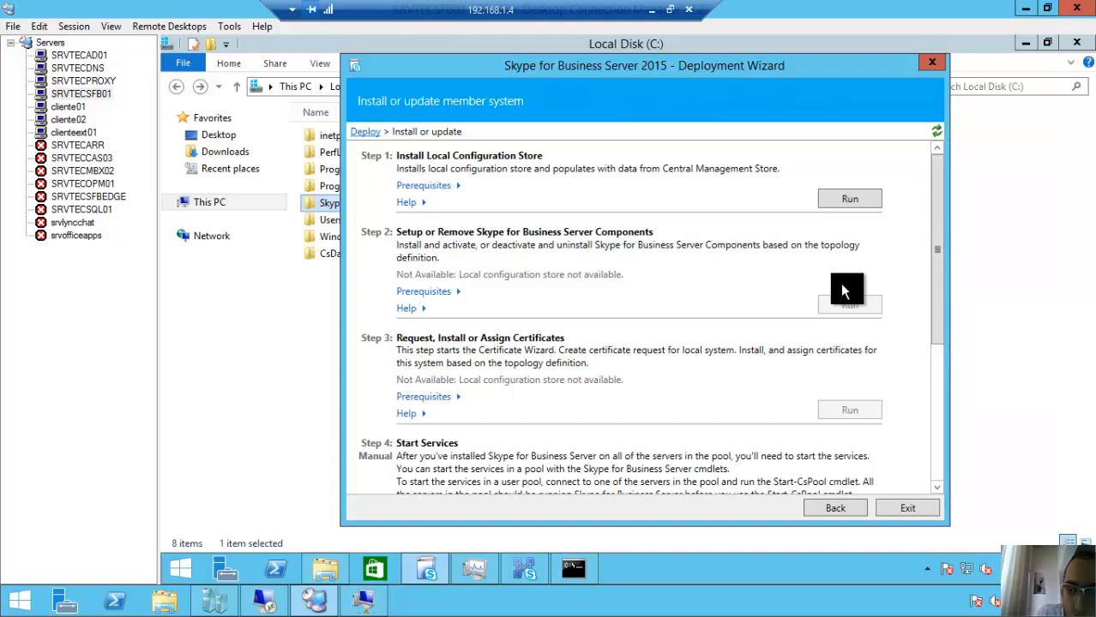
Run Step 1 retrieving configuration directly from the Central Management store, finish it, then run Step 2
click(849, 199)
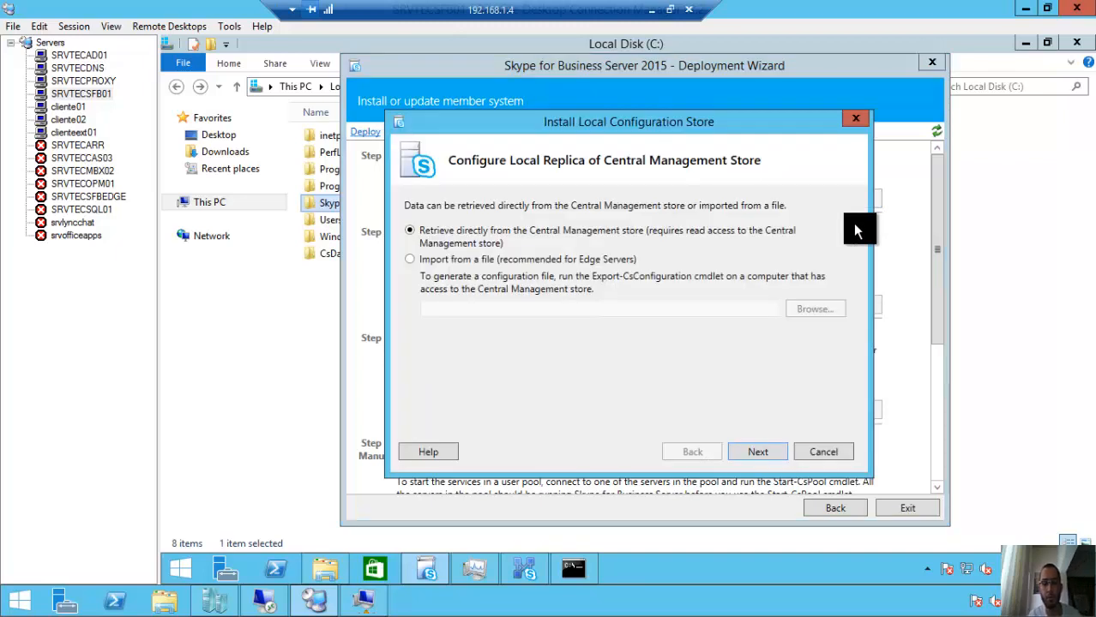
mouse_move(483, 240)
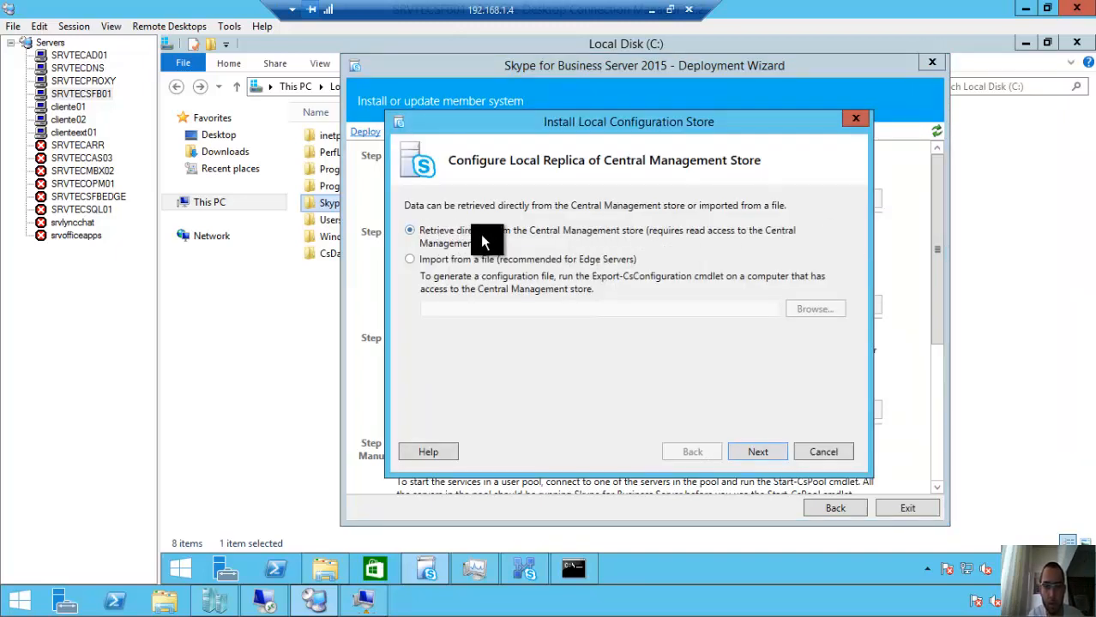
mouse_move(523, 244)
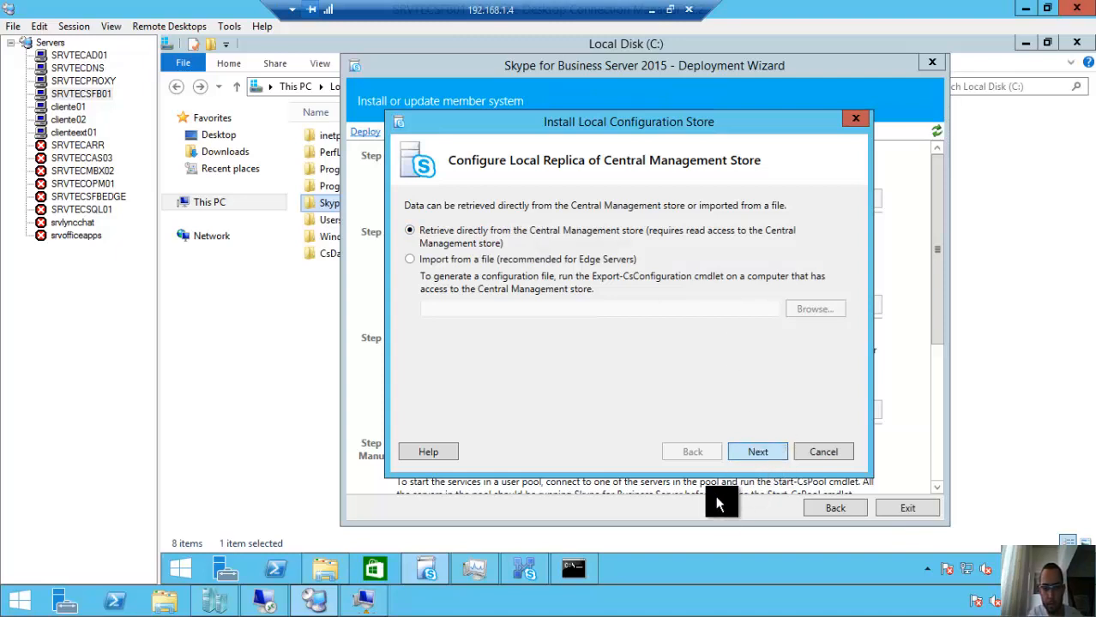
mouse_move(754, 402)
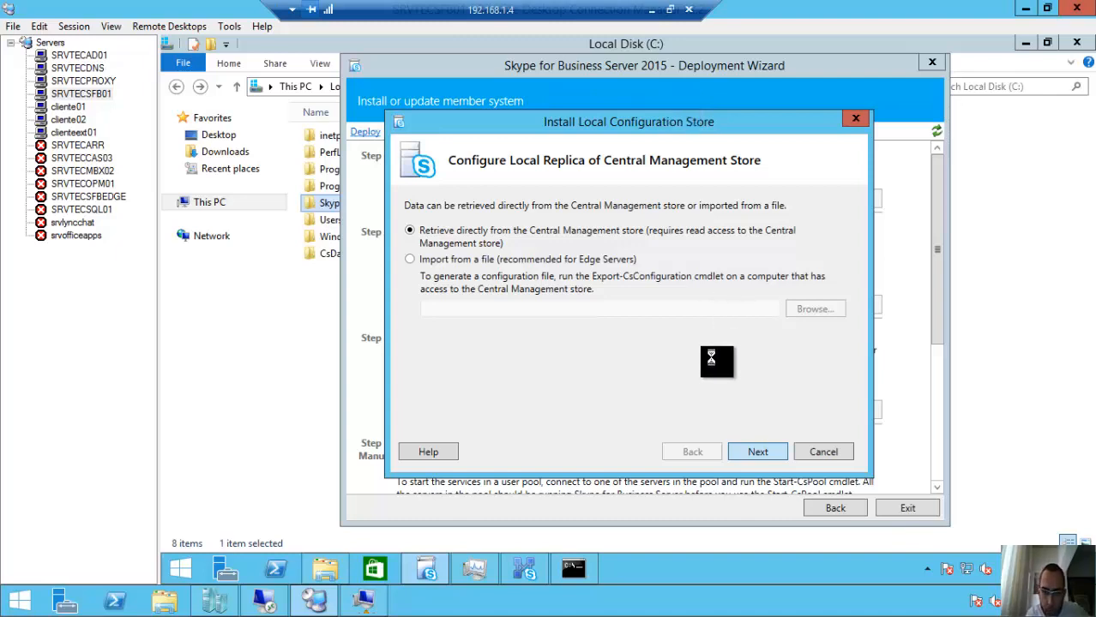
click(756, 453)
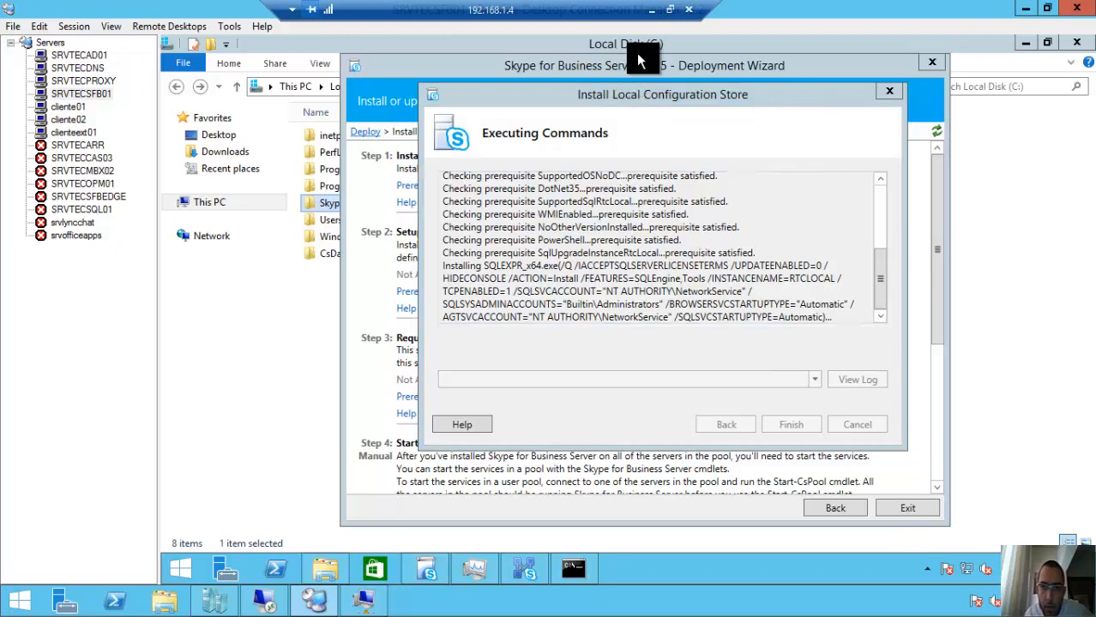
mouse_move(672, 10)
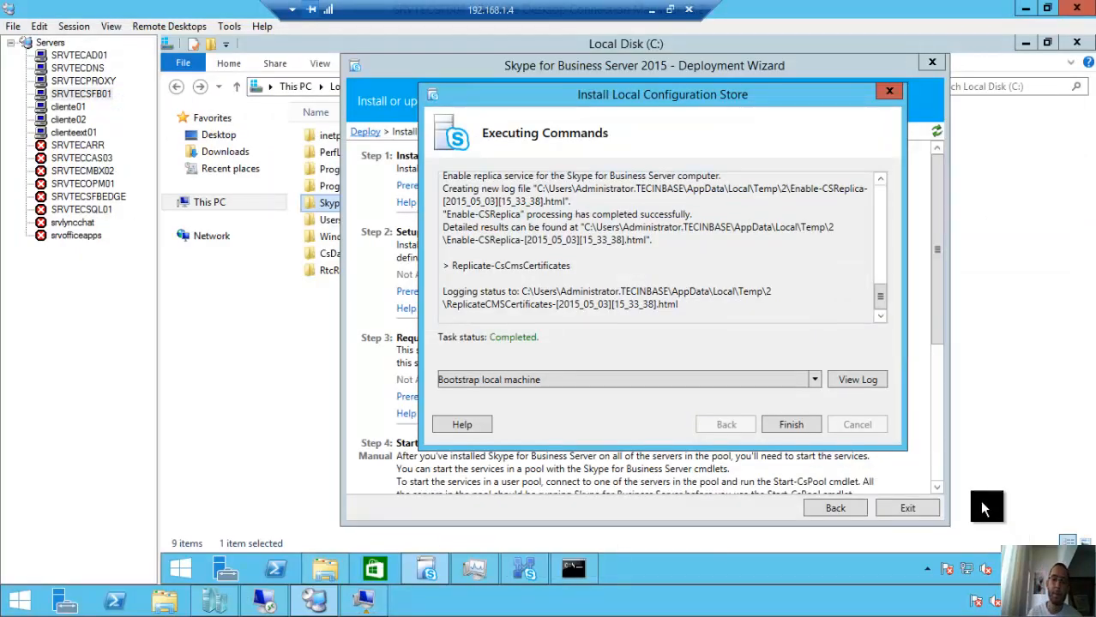
mouse_move(758, 388)
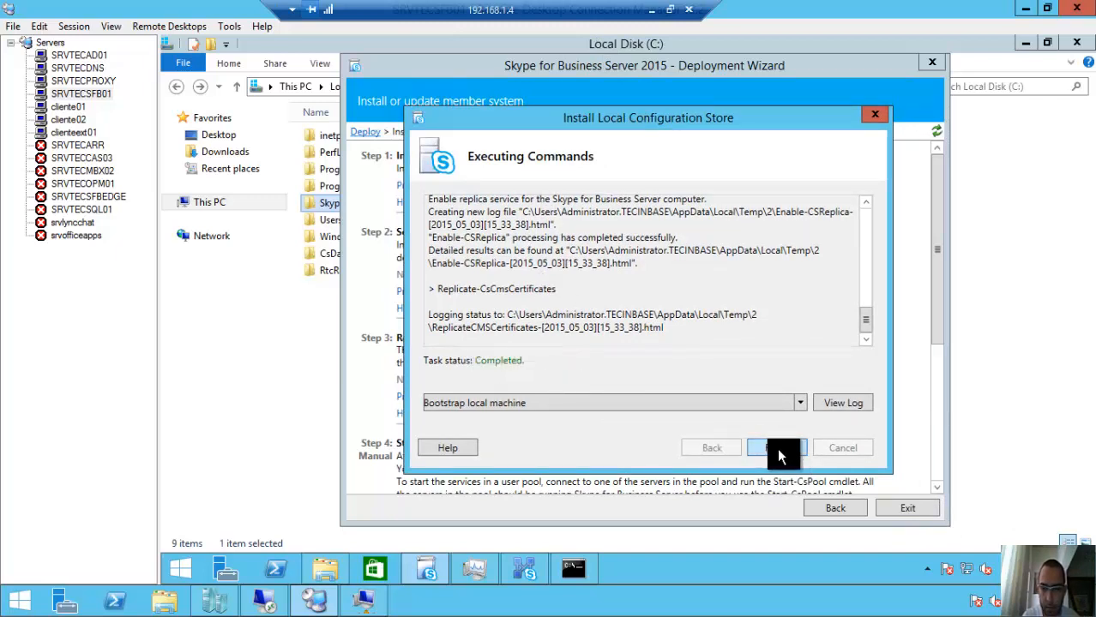
click(762, 448)
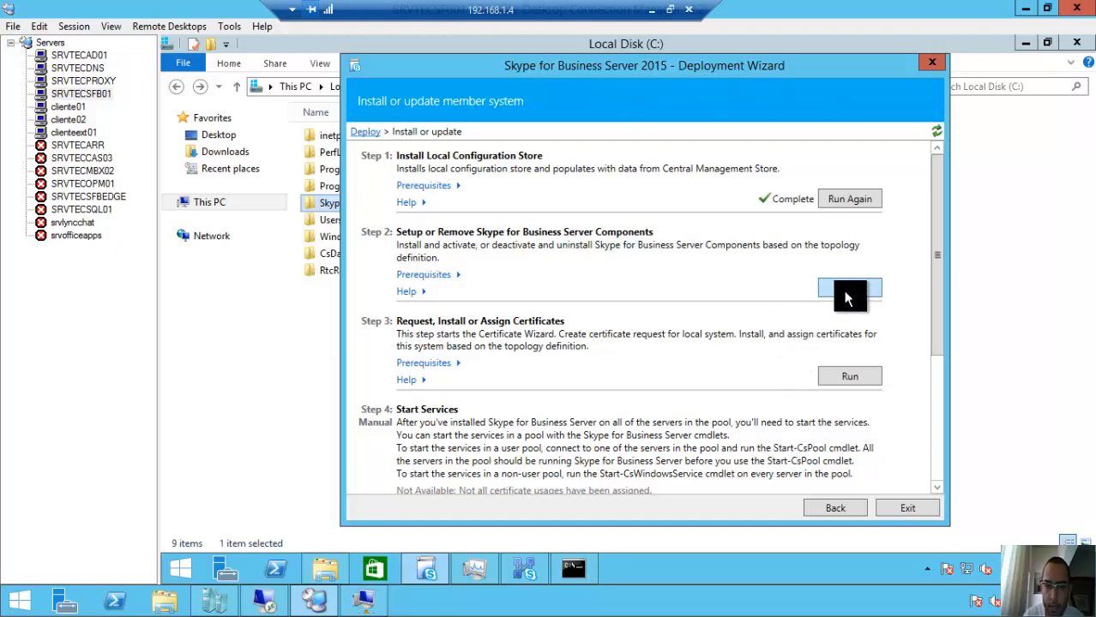
click(849, 288)
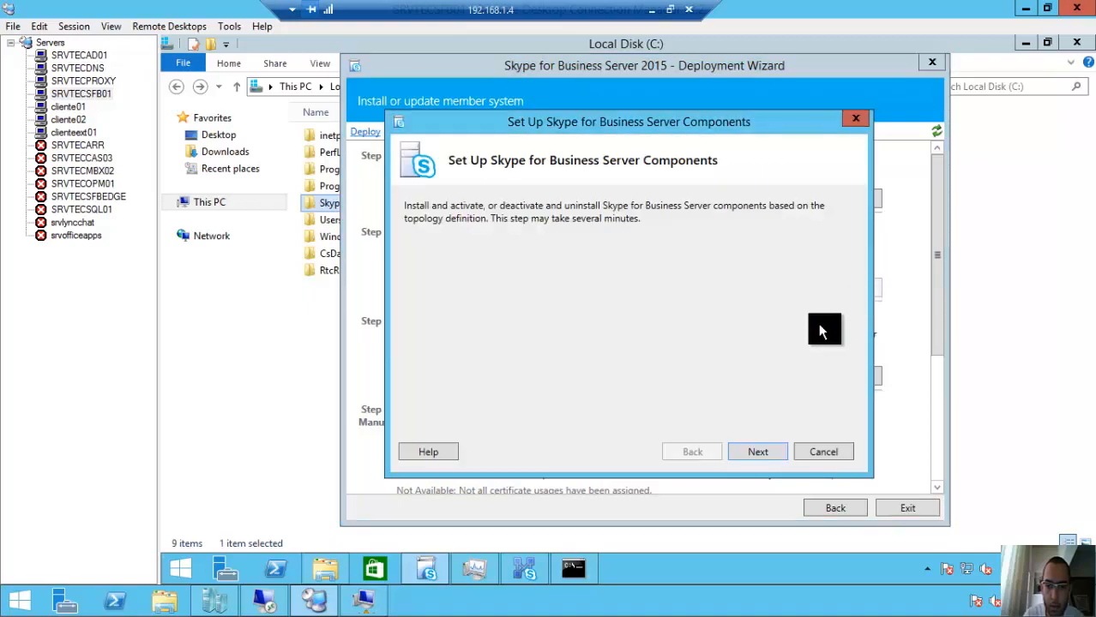